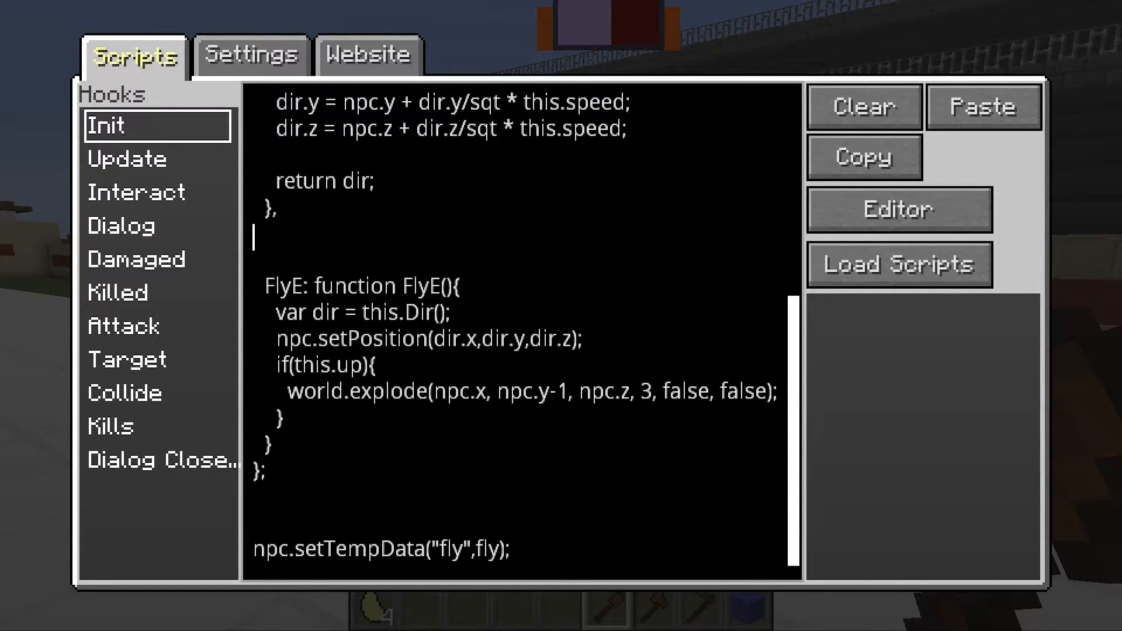
# Step: Start a FlyB function in the Init script that declares var dir = this.Dir()
pyautogui.write('Fly')
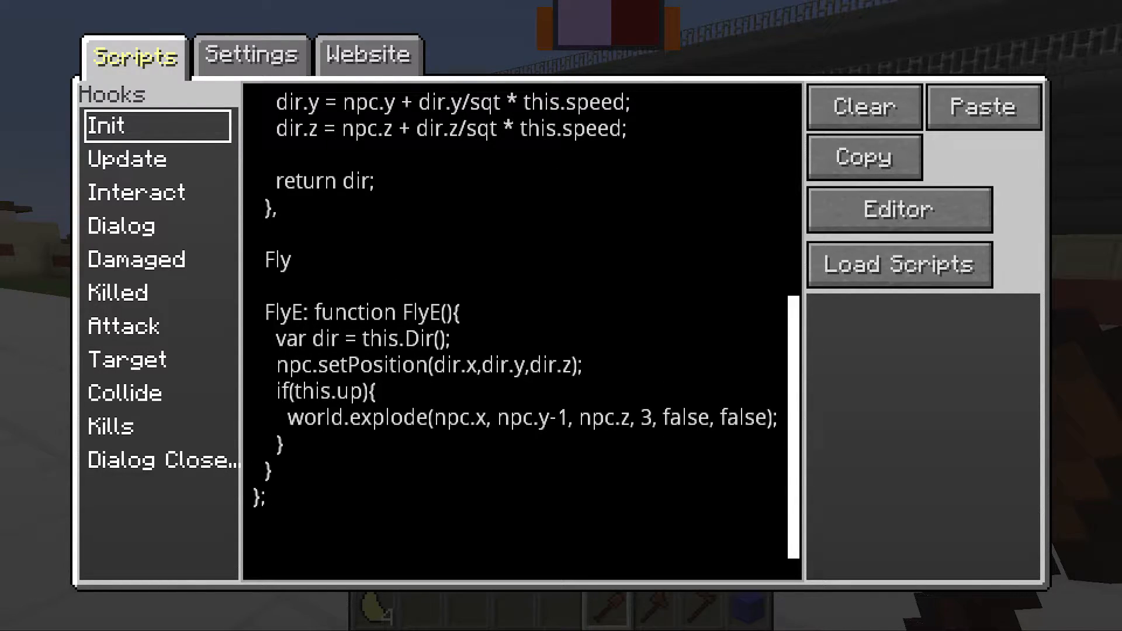
pyautogui.write('BV')
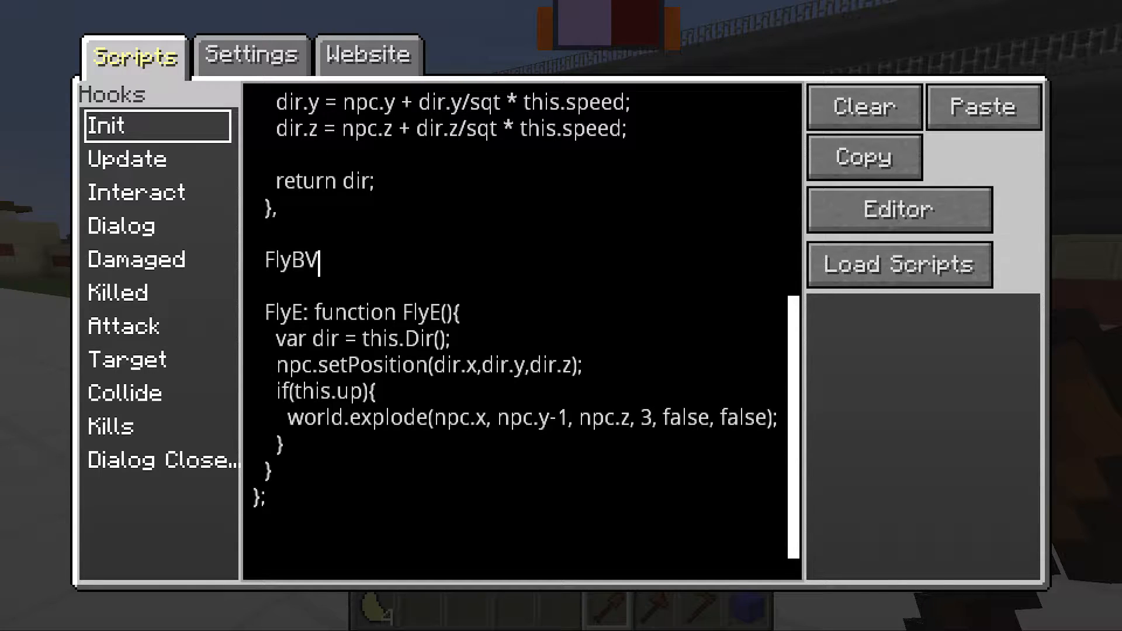
pyautogui.write(': fl')
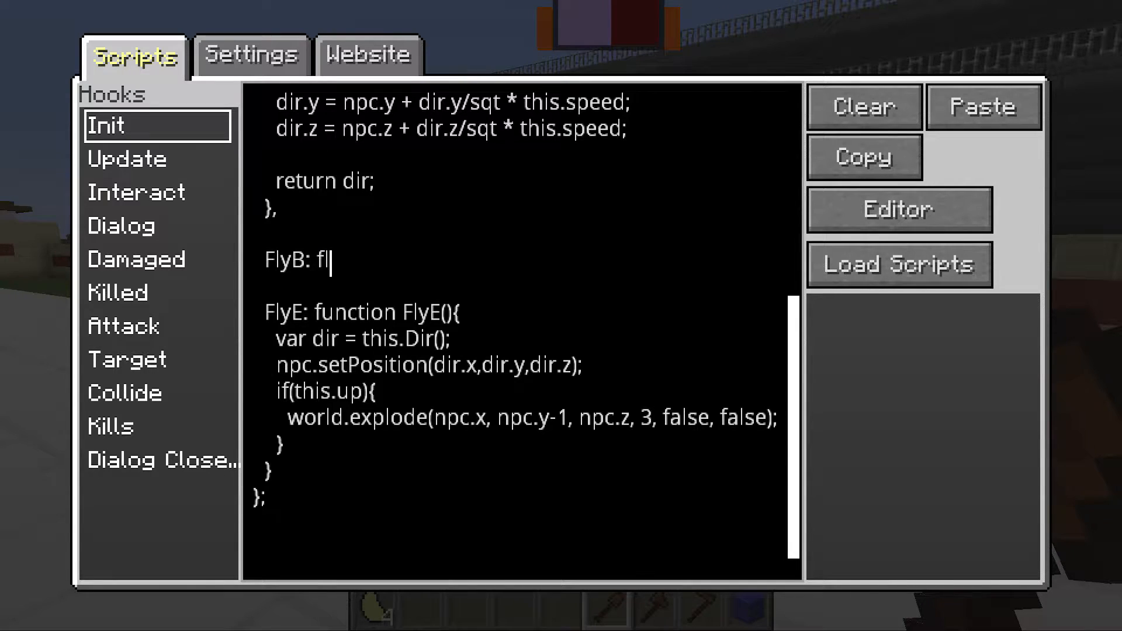
pyautogui.write('unction')
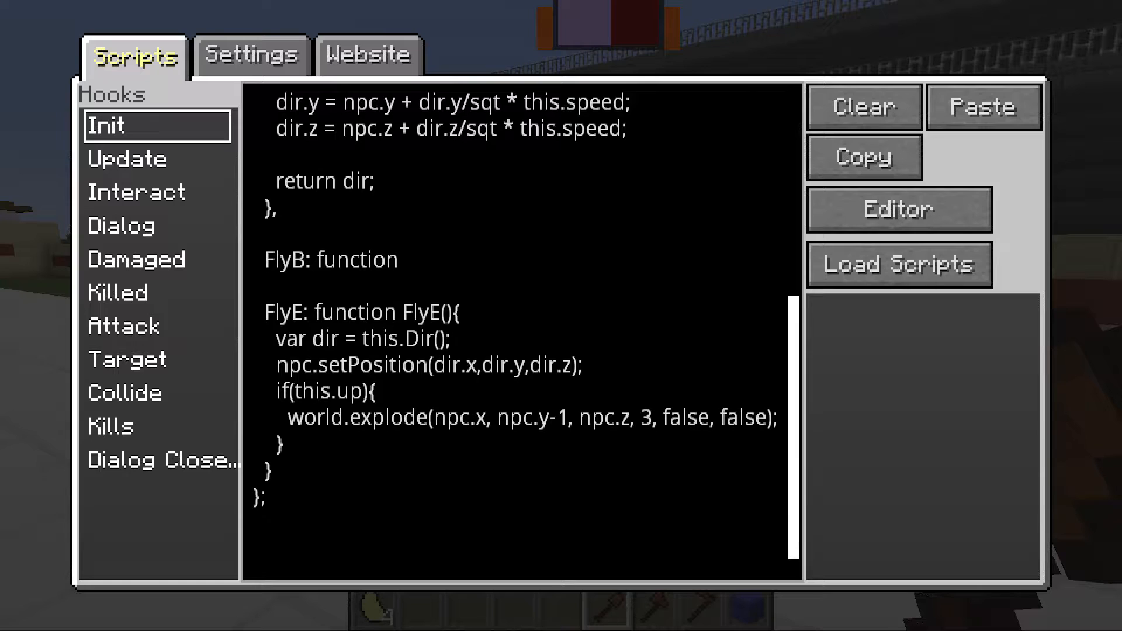
pyautogui.write('Fly')
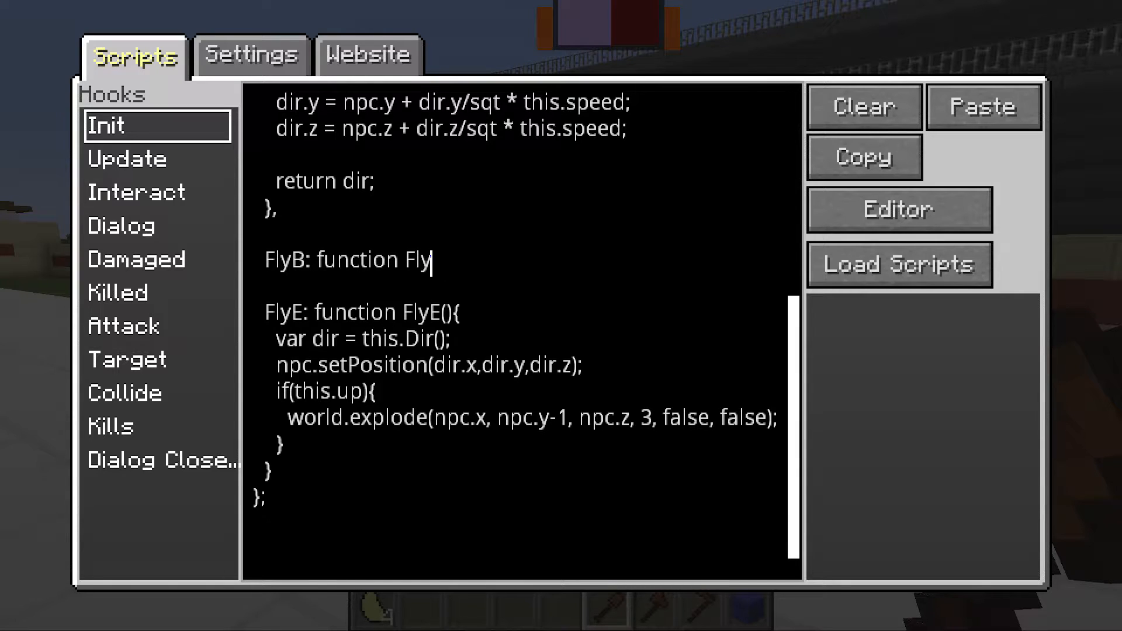
pyautogui.write('b')
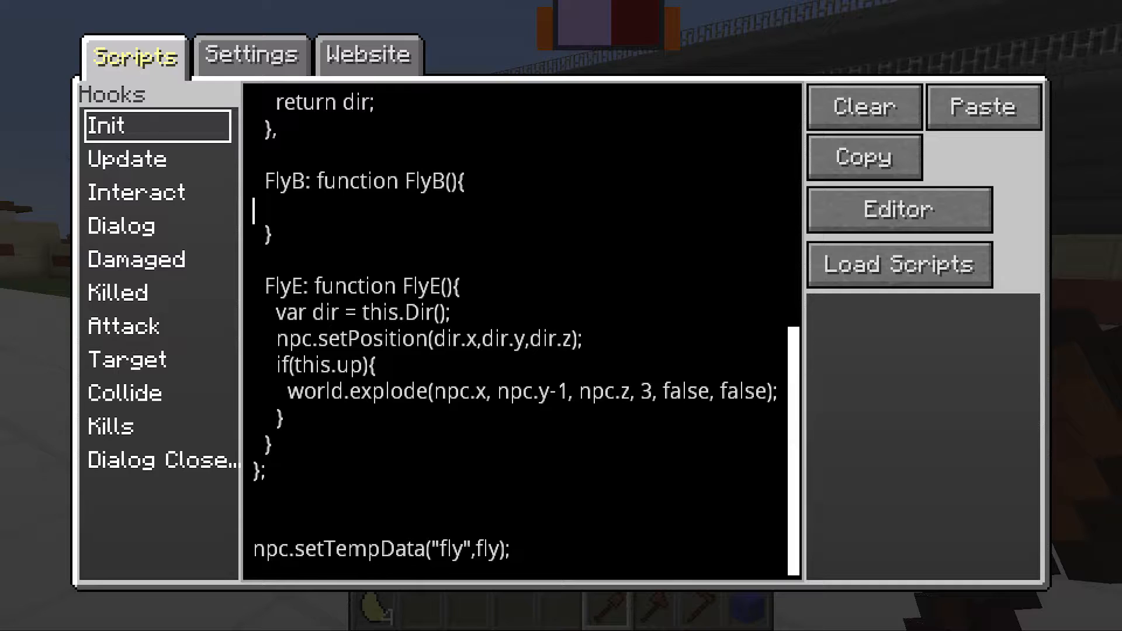
pyautogui.write('var dir')
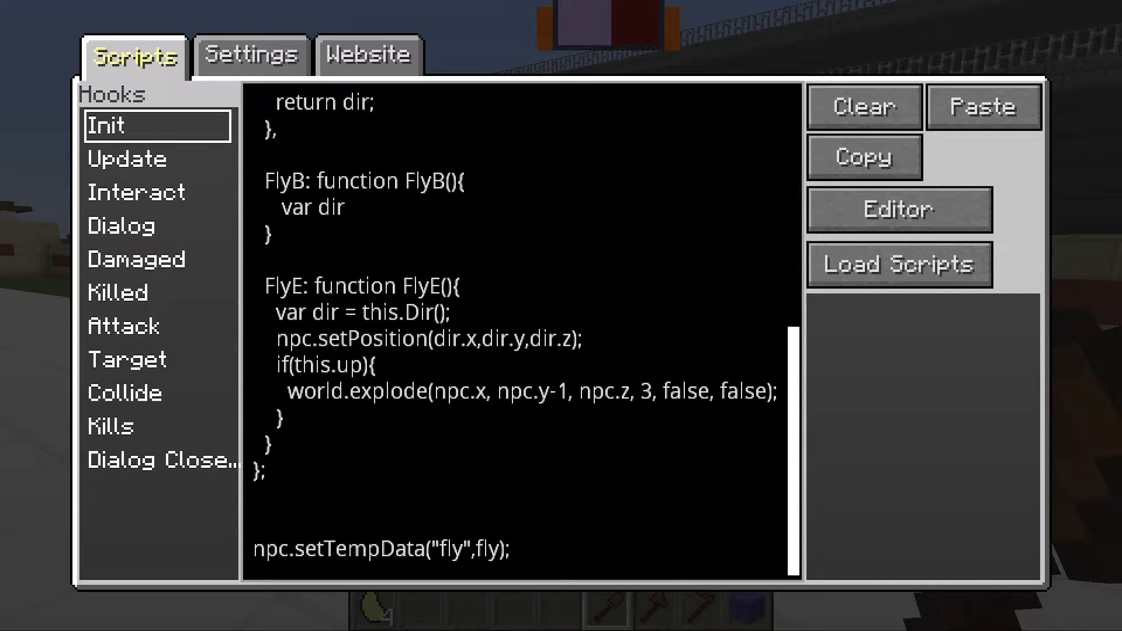
pyautogui.write('= thisDir')
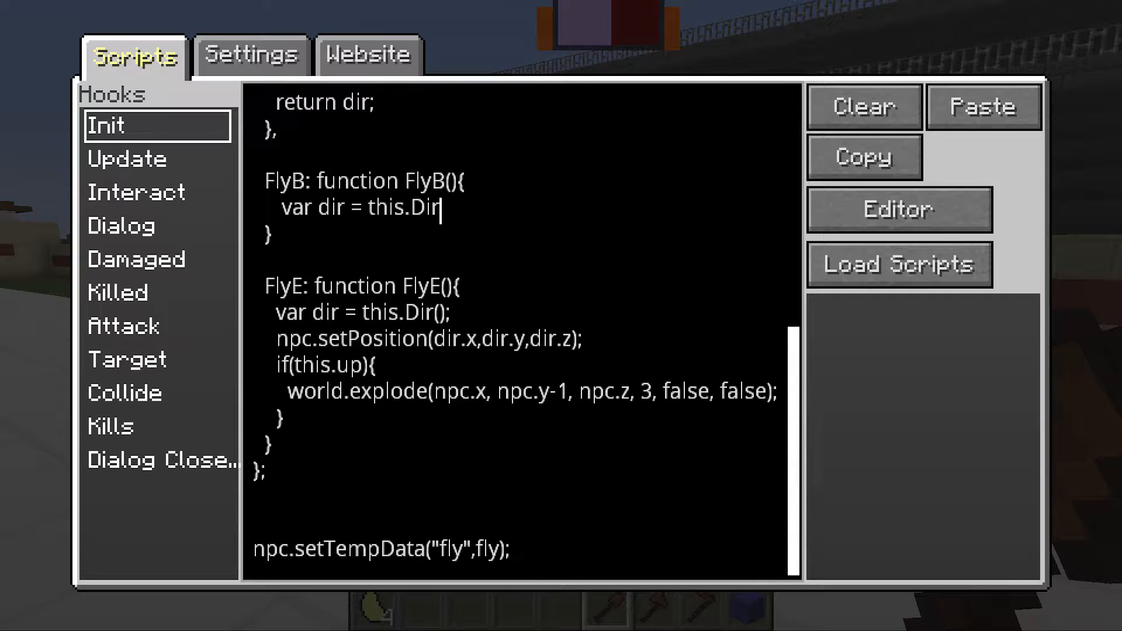
pyautogui.write('()')
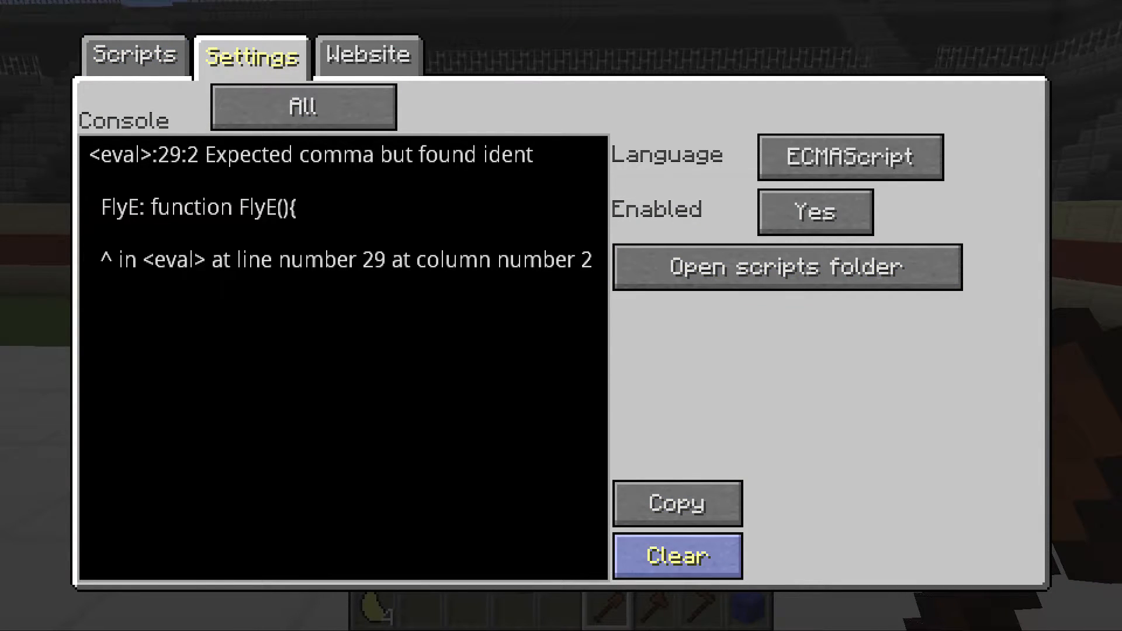
# Step: Add //clean and //add comments inside FlyB, with a this.CleanG(); call
pyautogui.click(134, 56)
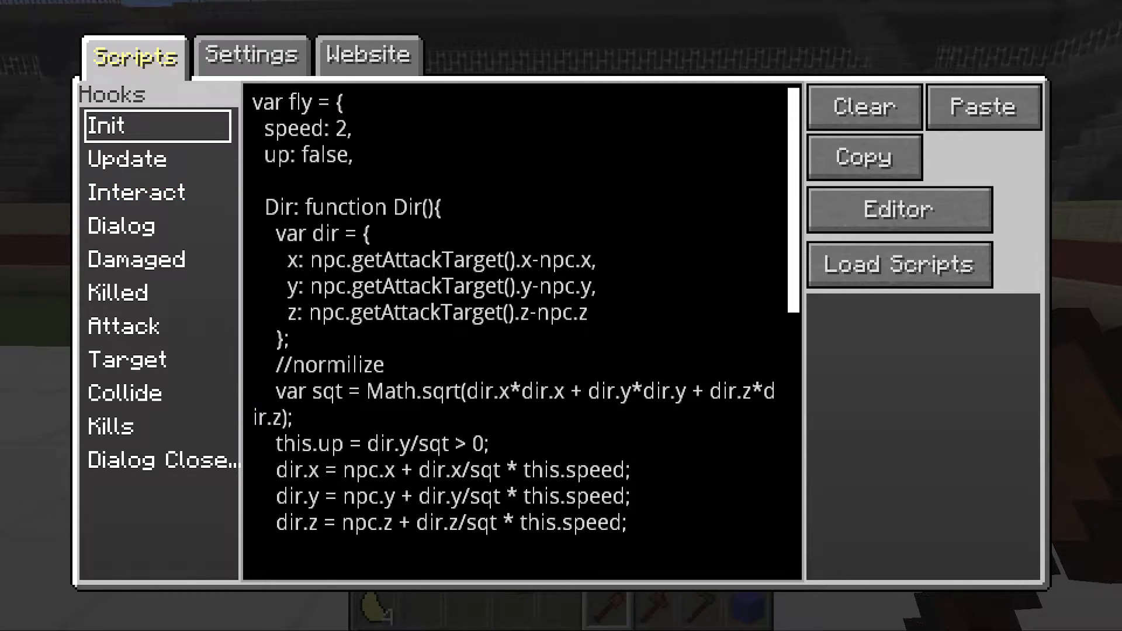
pyautogui.scroll(-3)
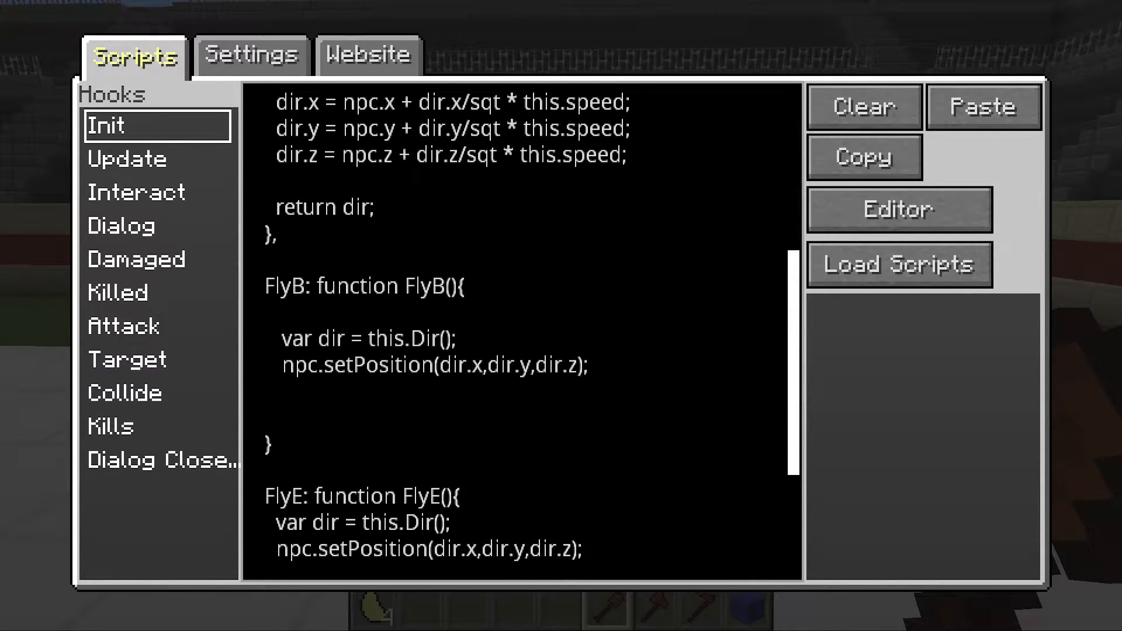
pyautogui.write('//')
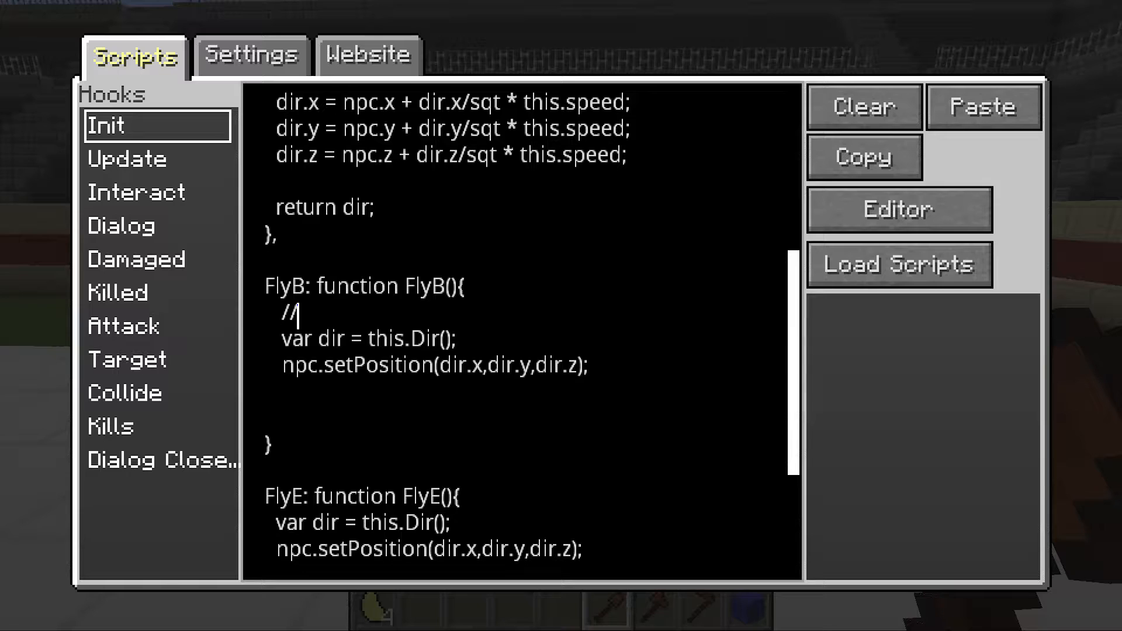
pyautogui.write('clean')
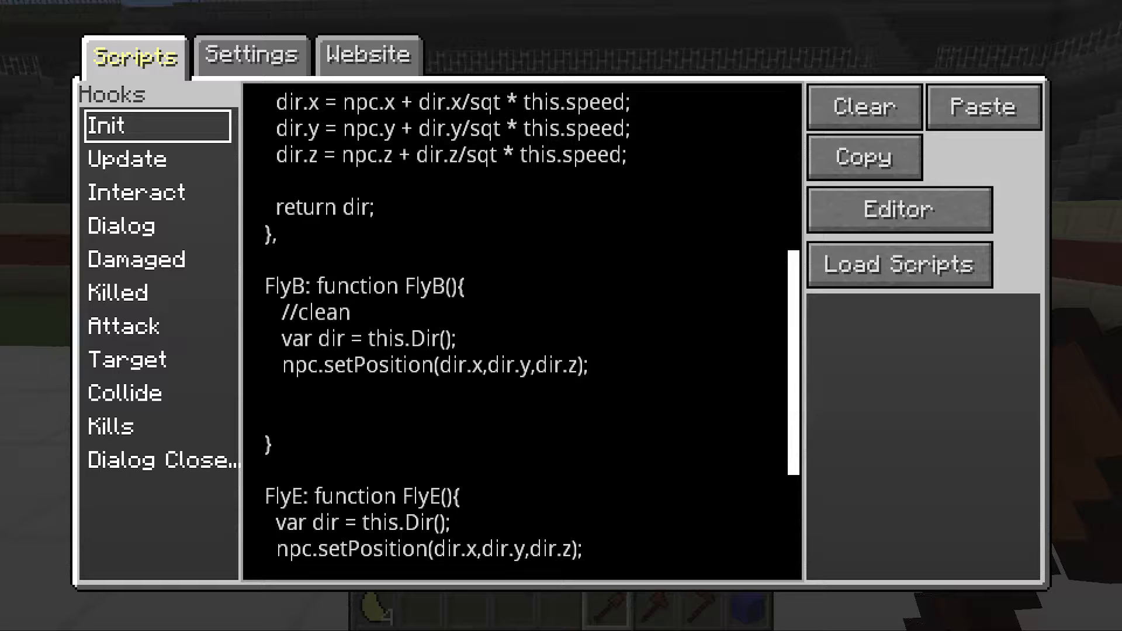
pyautogui.write('//add')
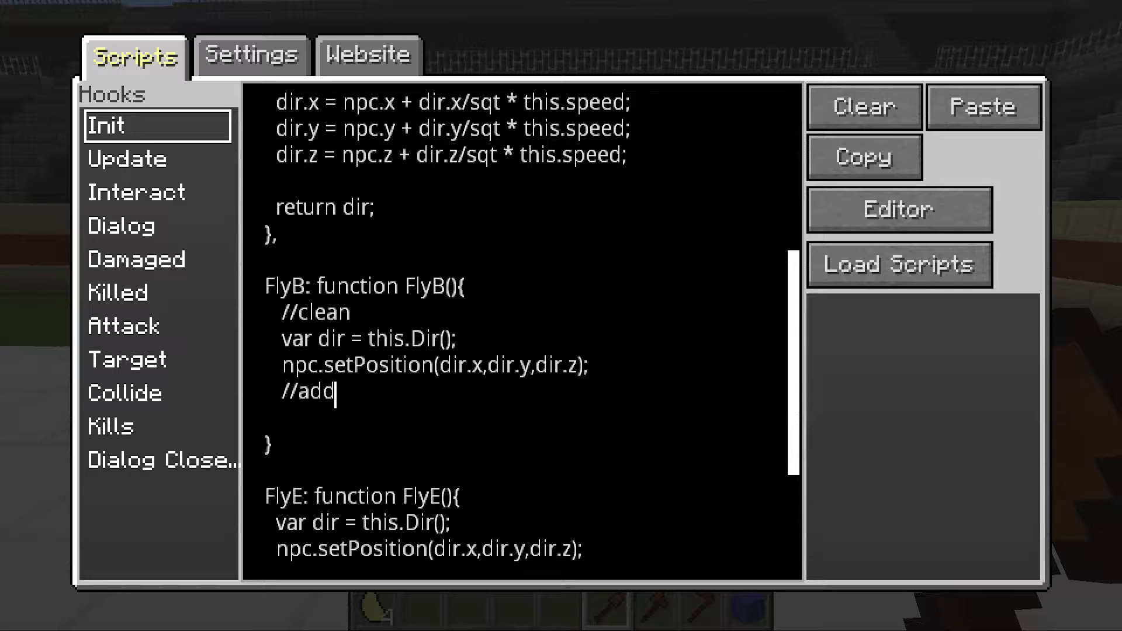
pyautogui.press('enter')
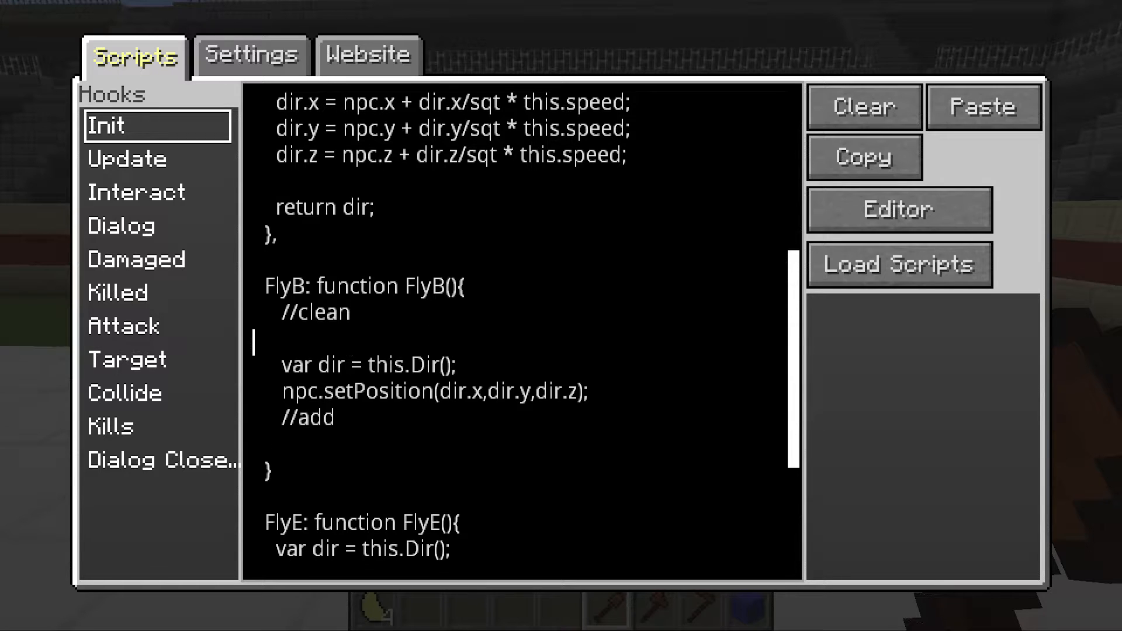
pyautogui.write('this')
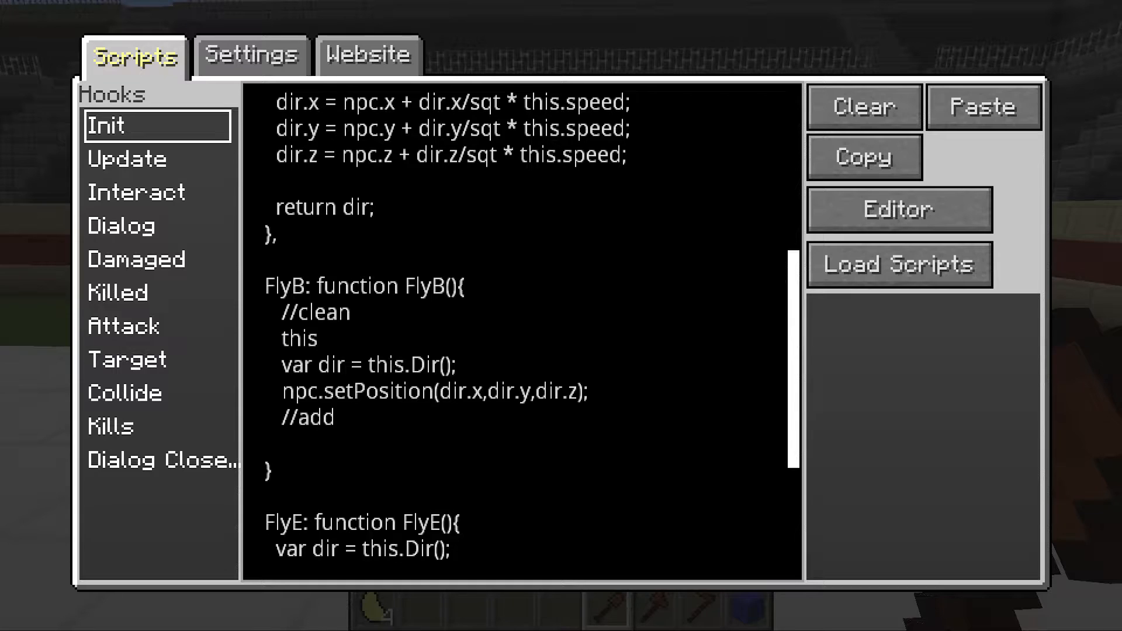
pyautogui.write('.Clean')
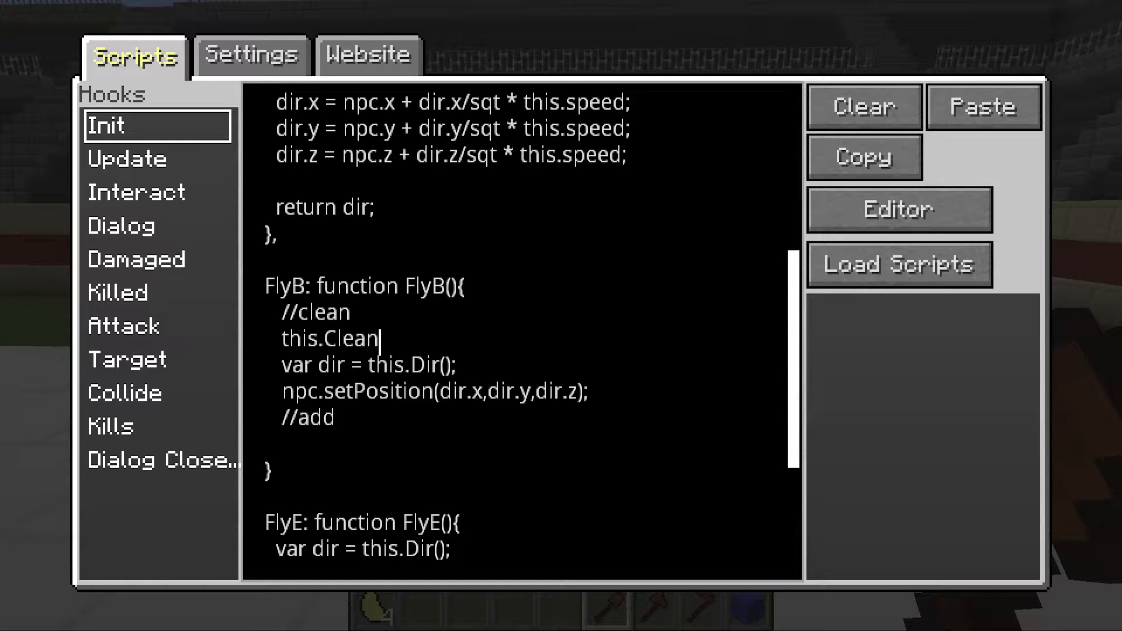
pyautogui.write('G();')
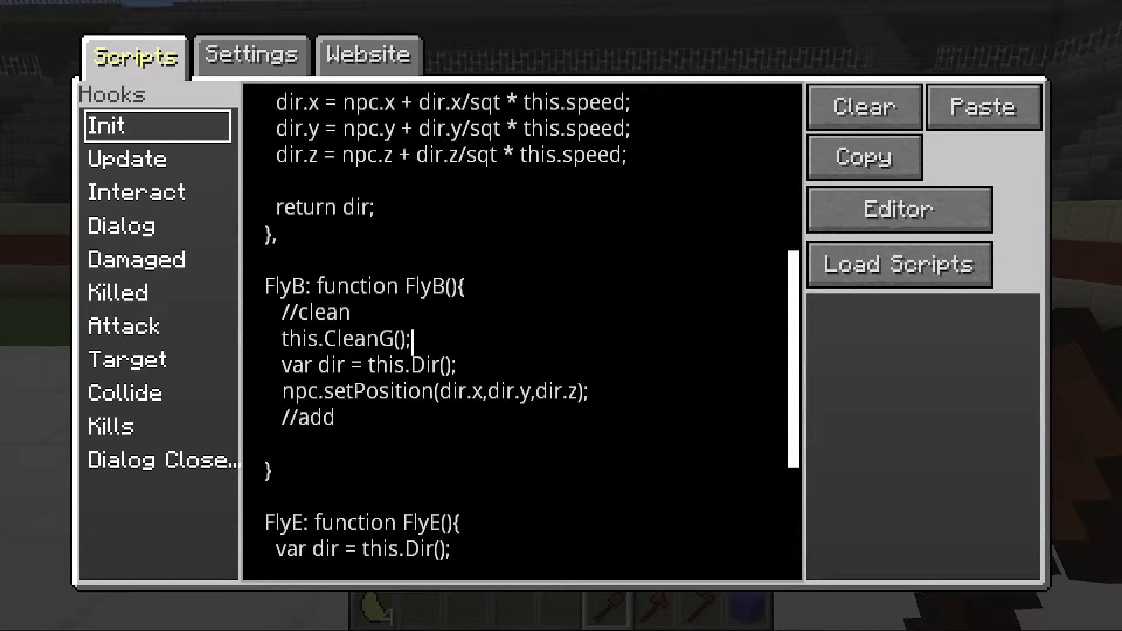
# Step: Declare an empty CleanG function above FlyB
pyautogui.scroll(-3)
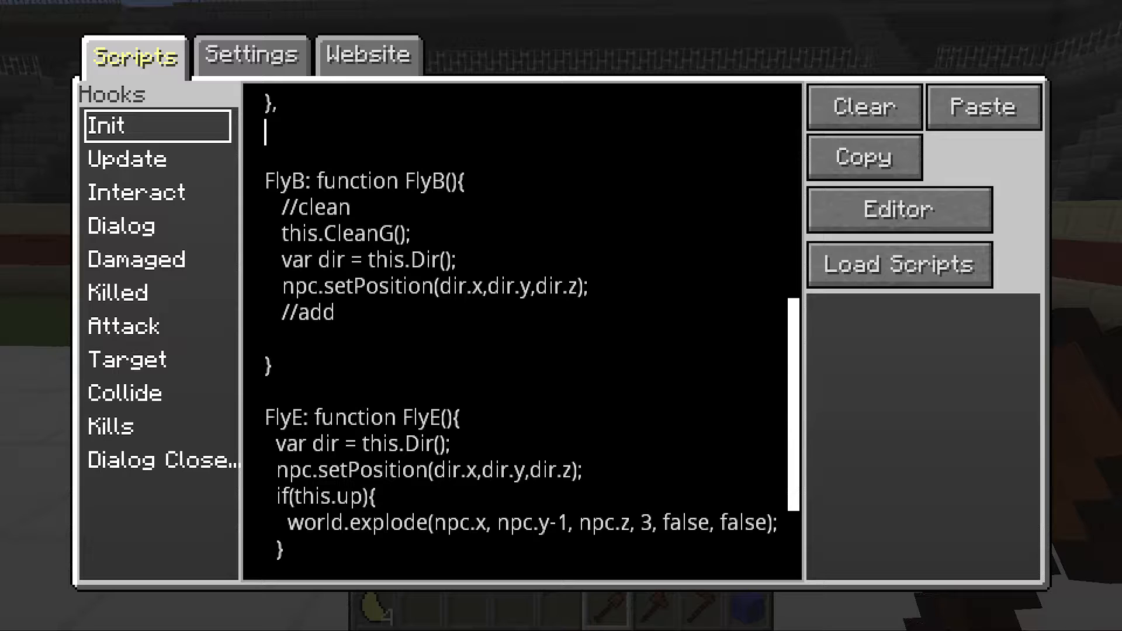
pyautogui.write('CleanG:')
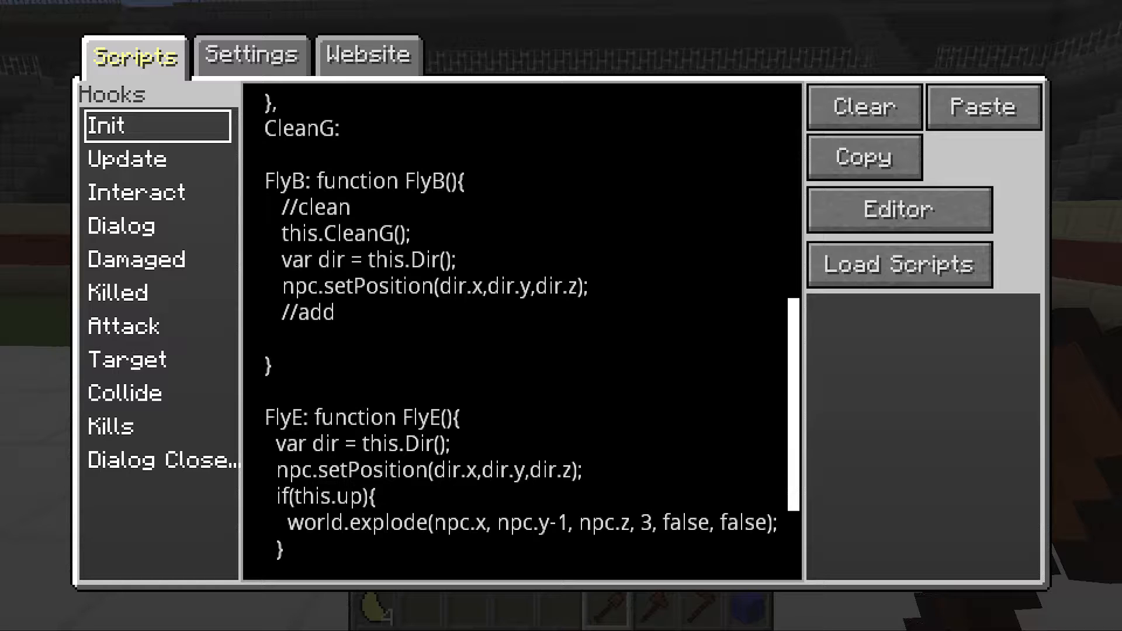
pyautogui.write('Cl')
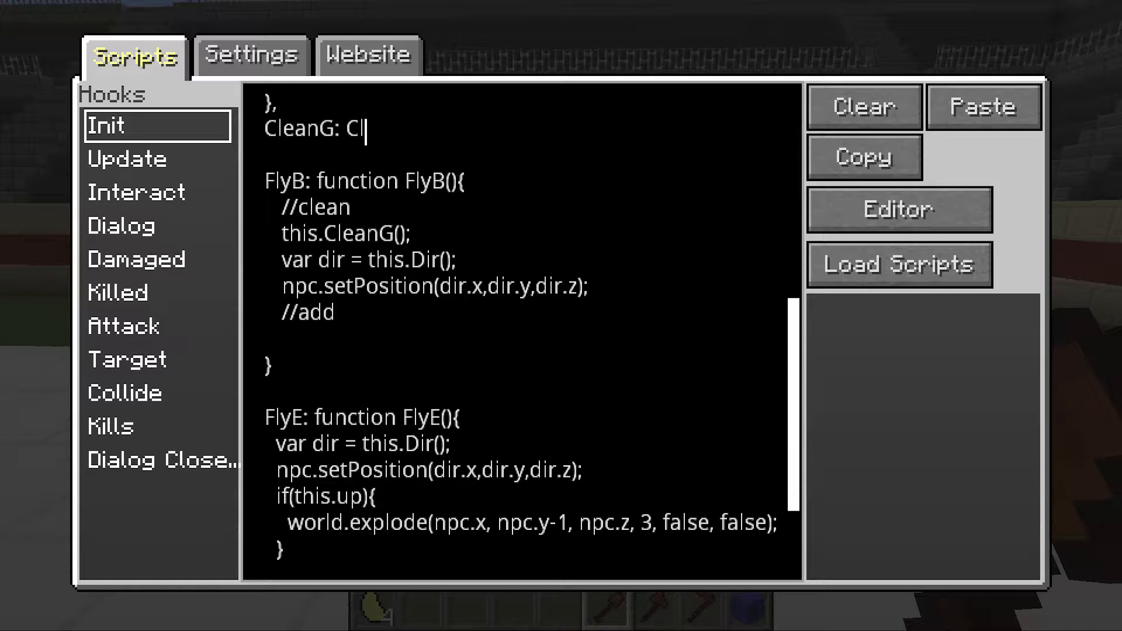
pyautogui.write('fu')
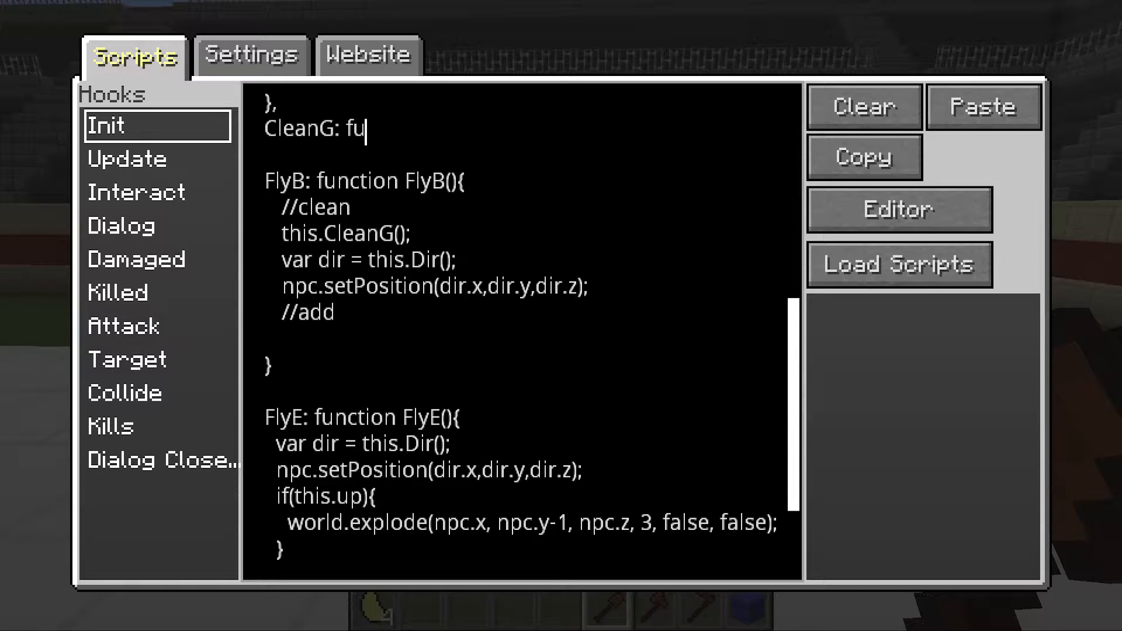
pyautogui.write('nction CleanG(){')
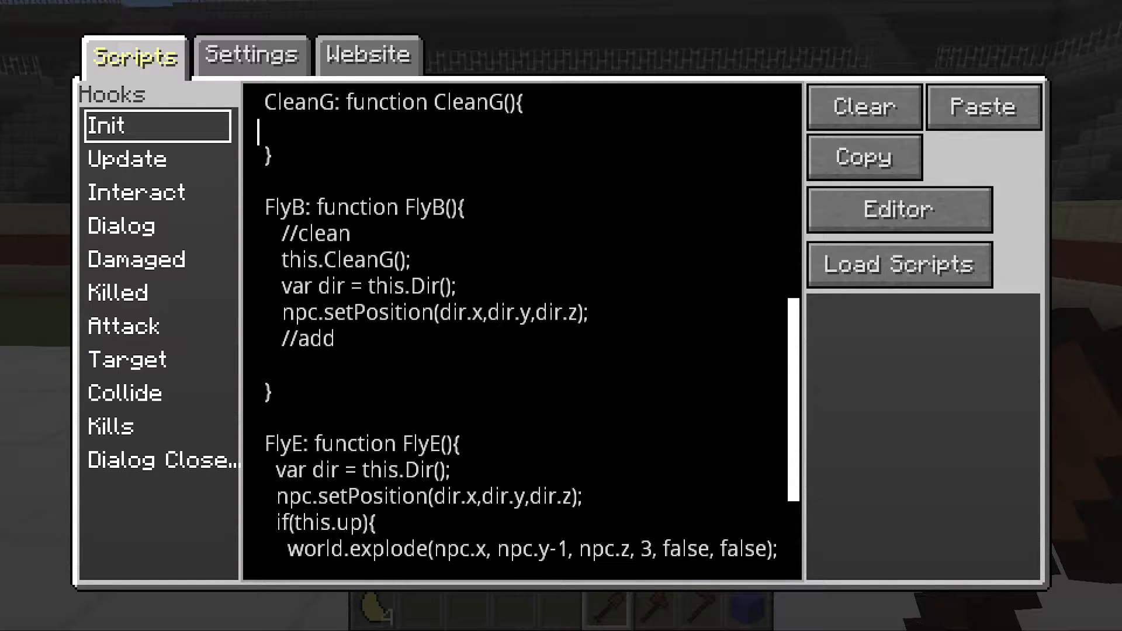
pyautogui.scroll(3)
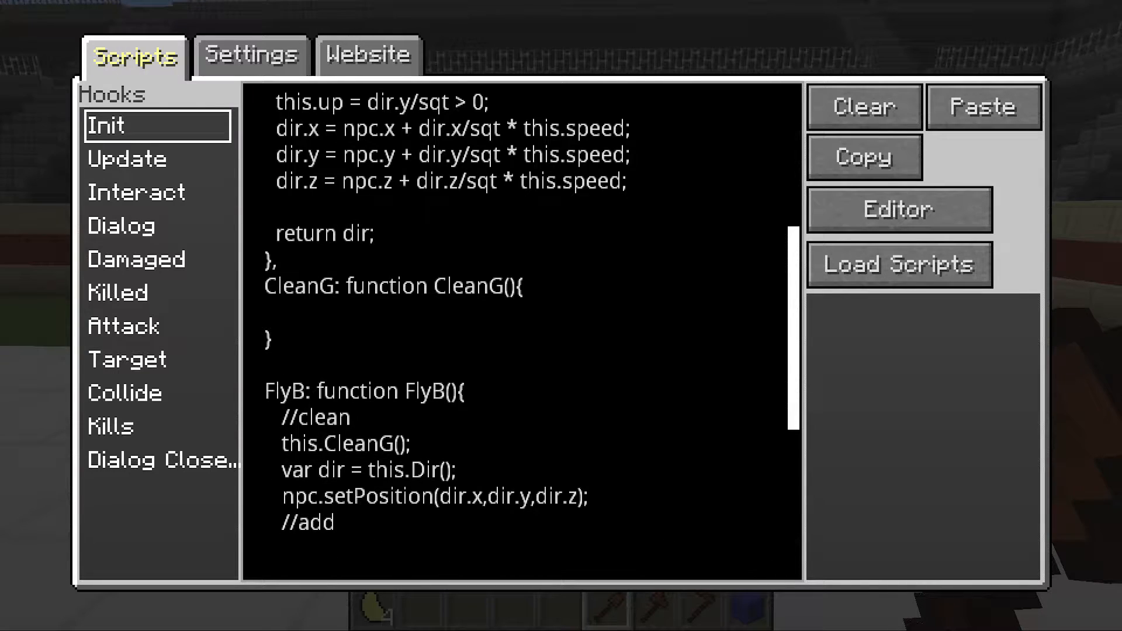
pyautogui.scroll(-3)
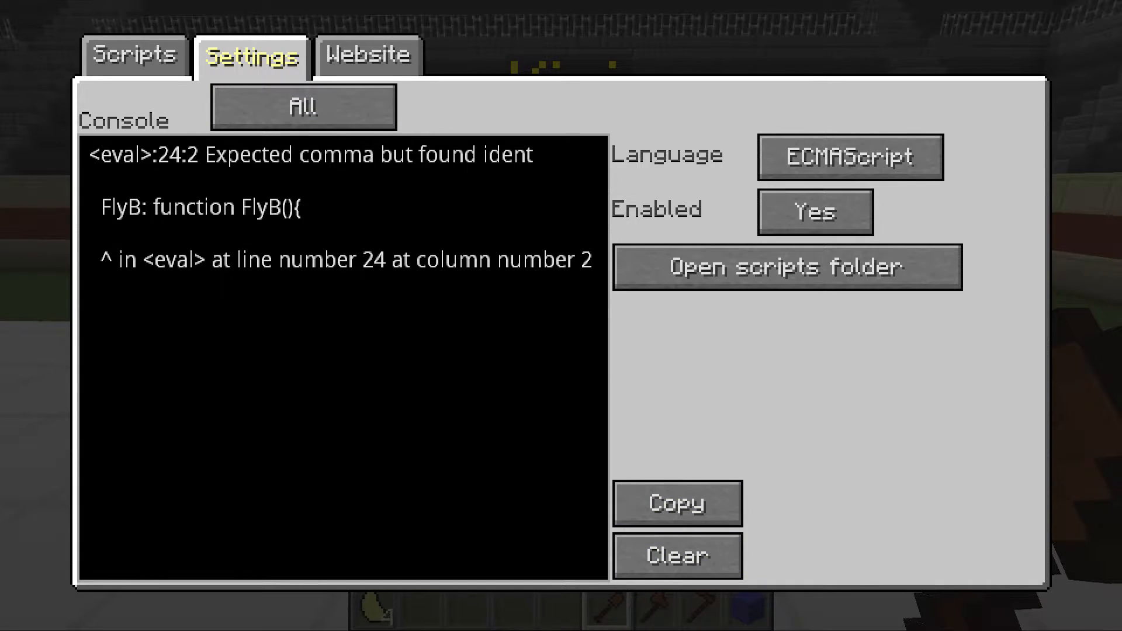
pyautogui.click(134, 55)
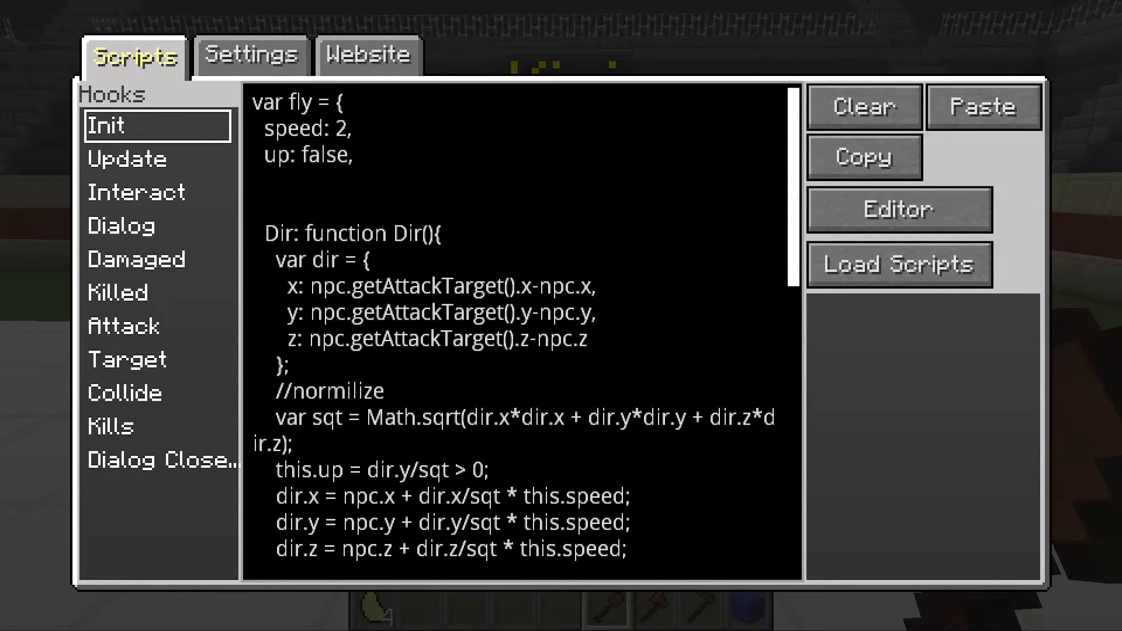
# Step: Fill in the fly object's gPOS with x: 0 and y: 0
pyautogui.click(334, 154)
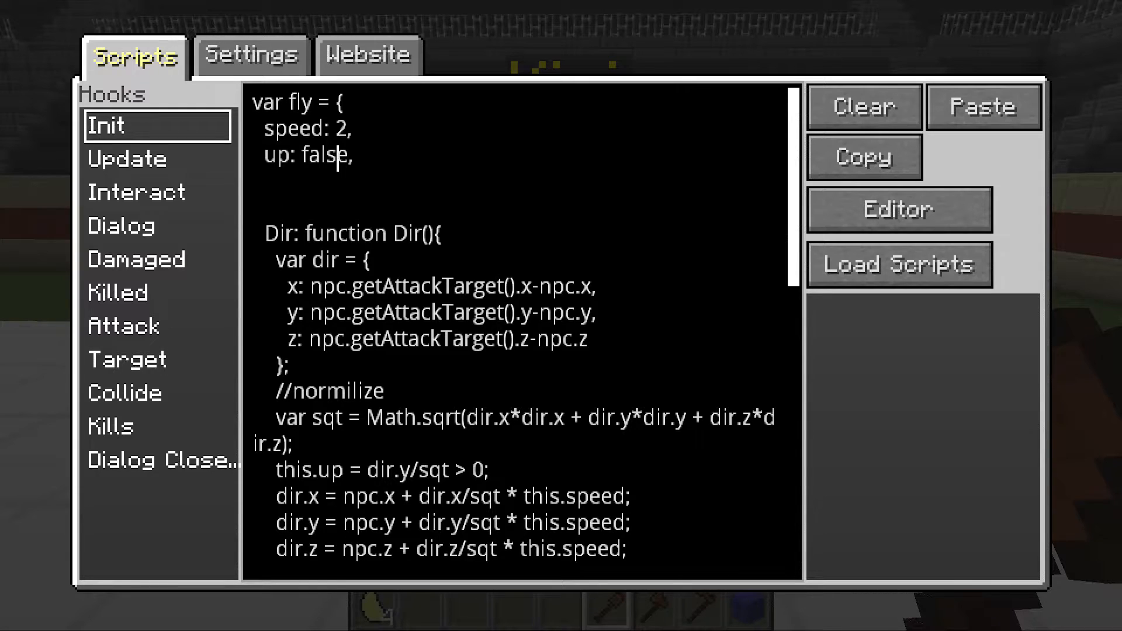
pyautogui.write('glass')
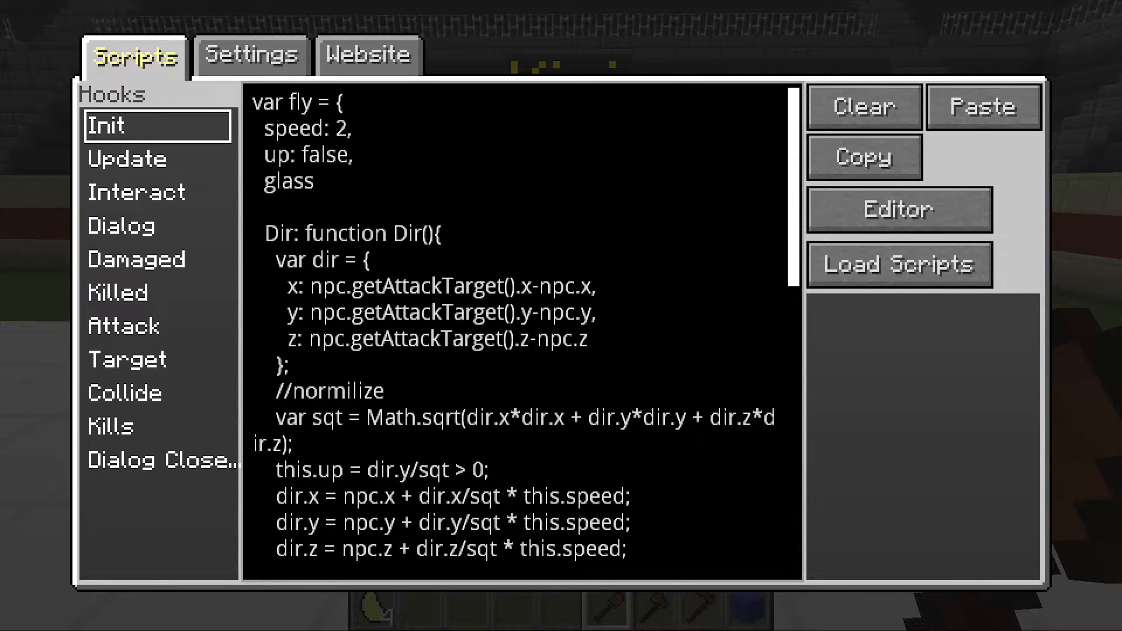
pyautogui.write('{P')
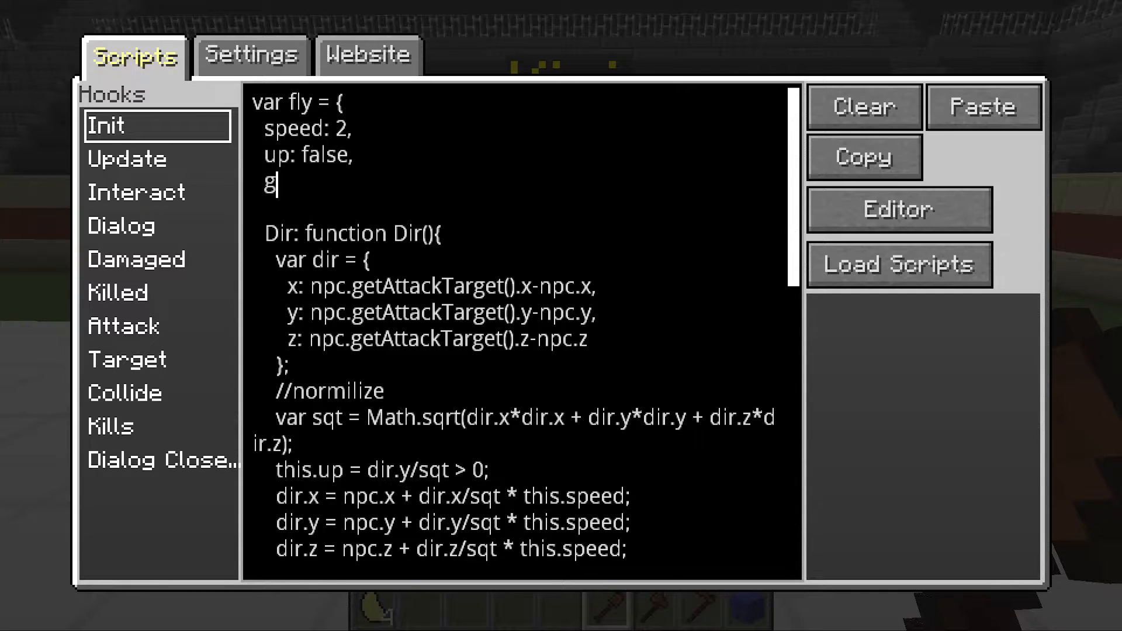
pyautogui.write('POS:')
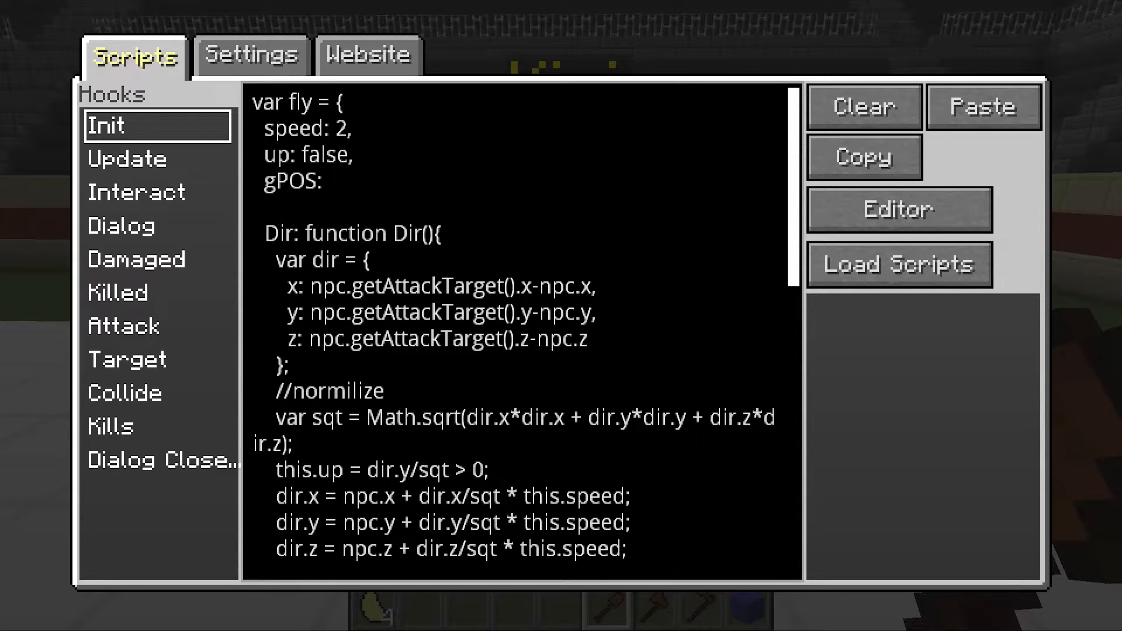
pyautogui.write('{x:, y:, z:},')
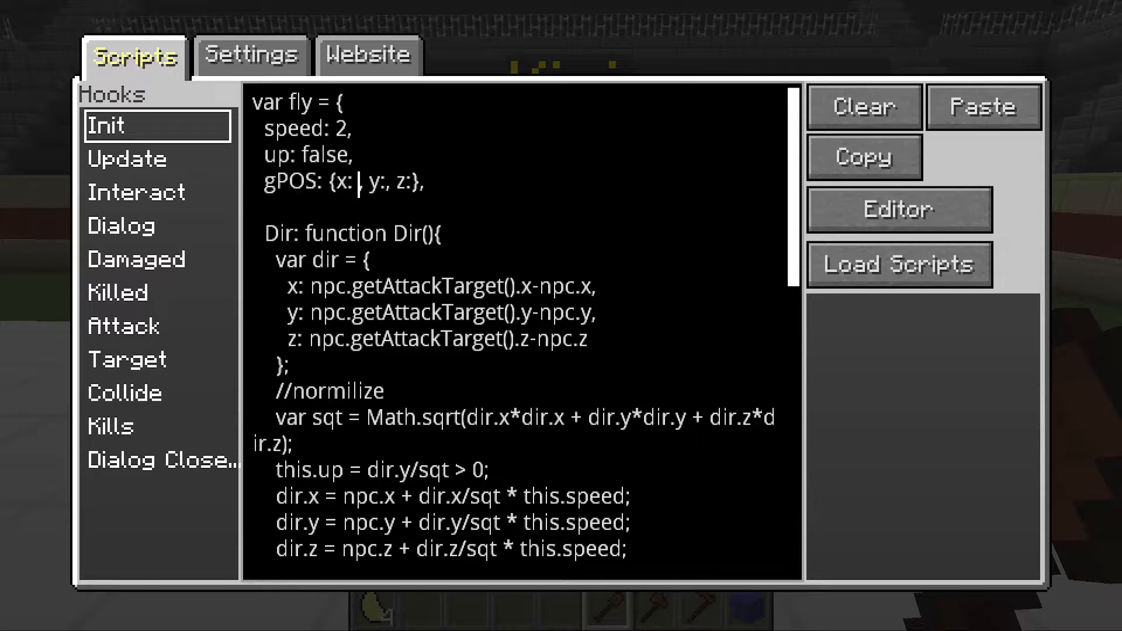
pyautogui.write('0')
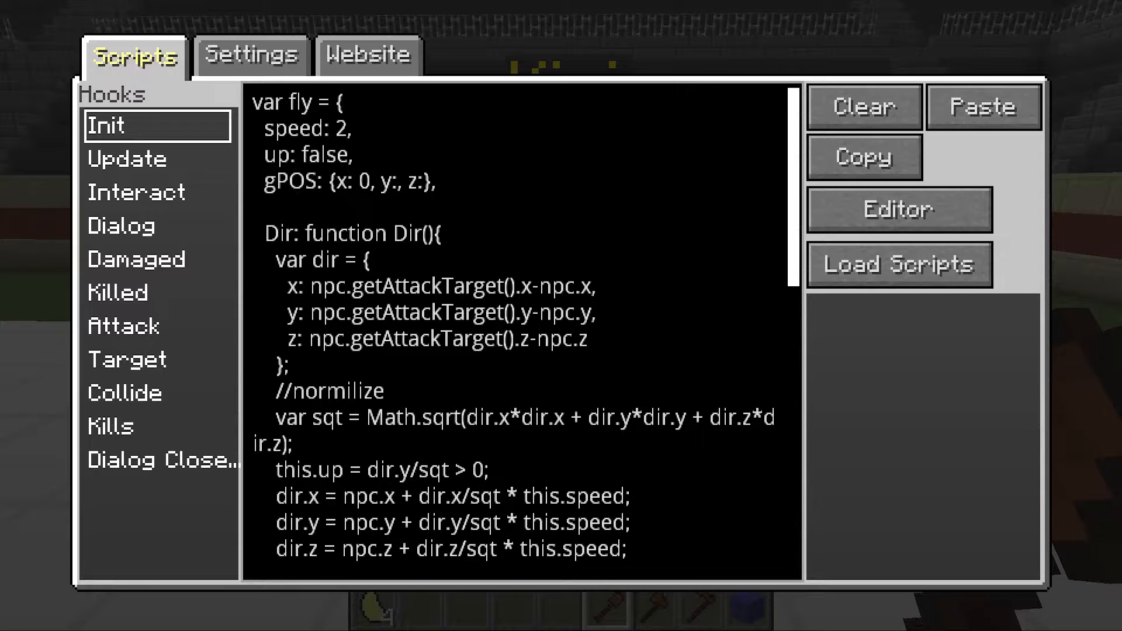
pyautogui.click(398, 181)
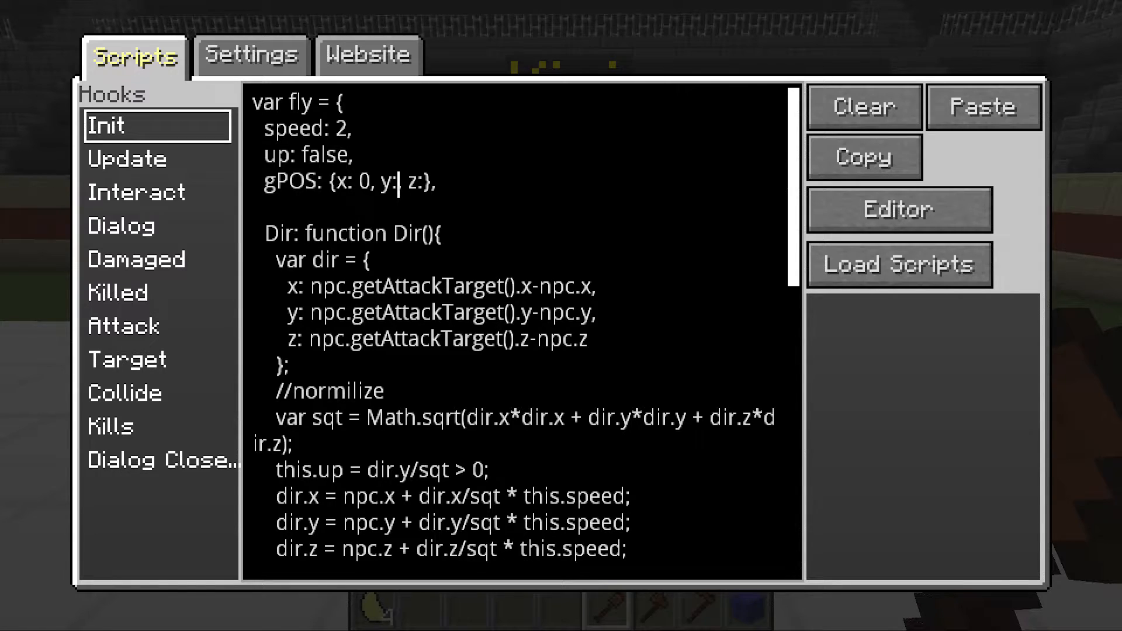
pyautogui.write('0,')
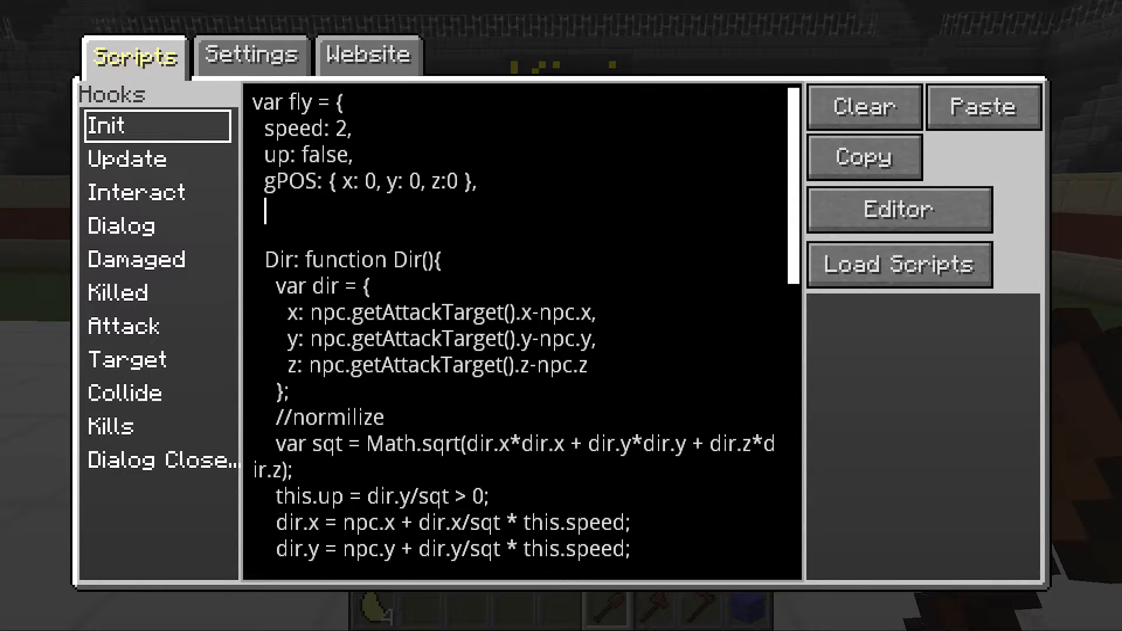
# Step: Add a cGlass: false property below gPOS and fix the z value spacing
pyautogui.write('clean')
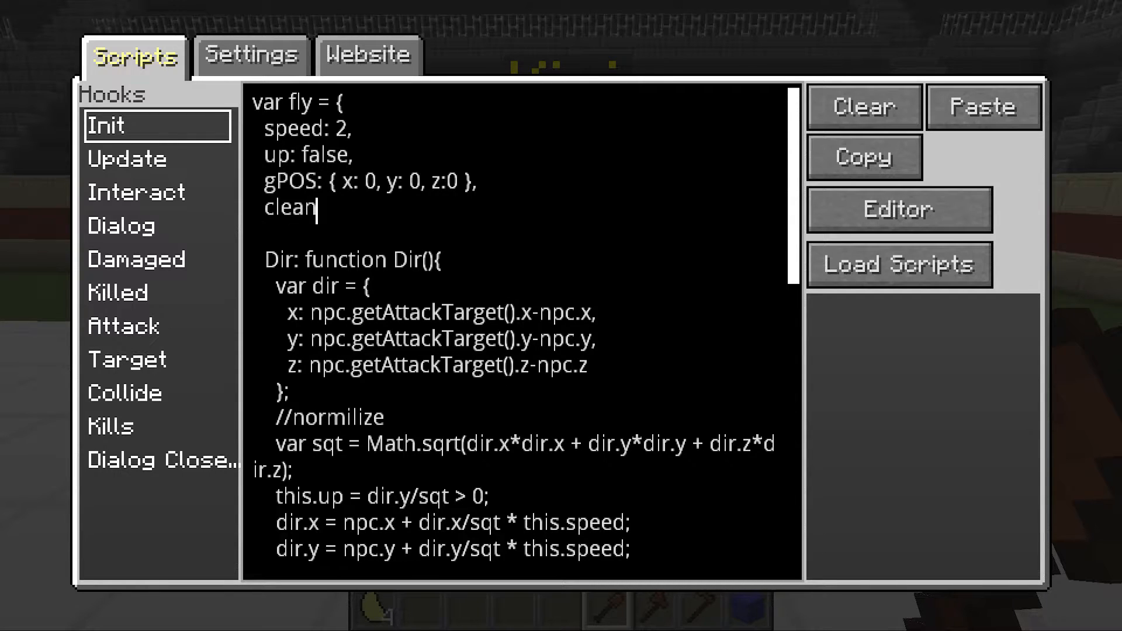
pyautogui.write("';")
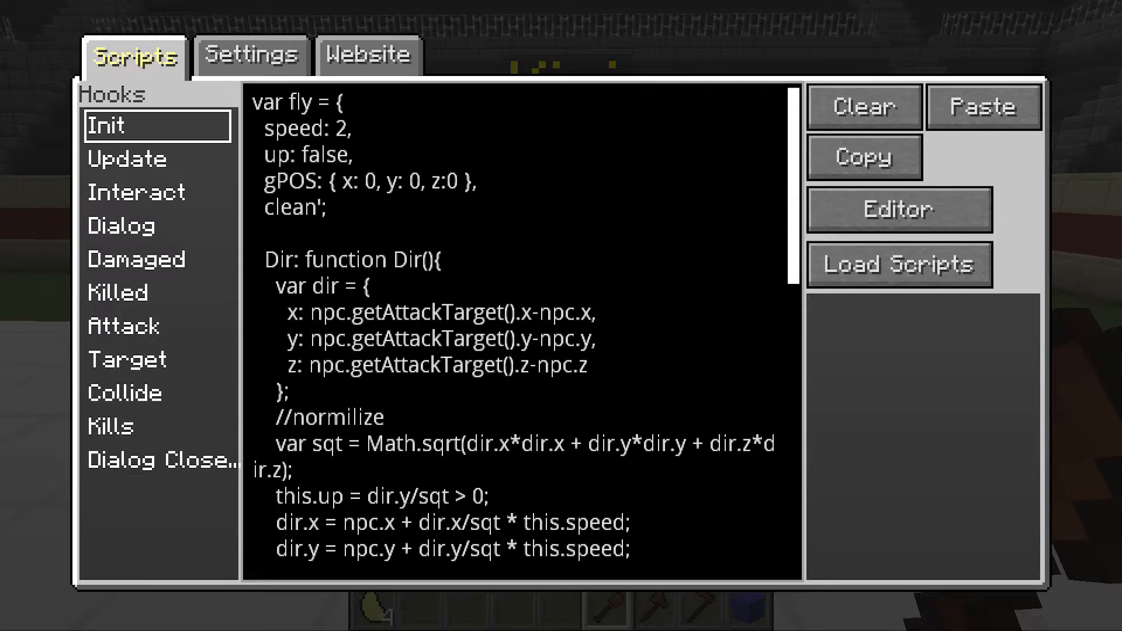
pyautogui.press('backspace')
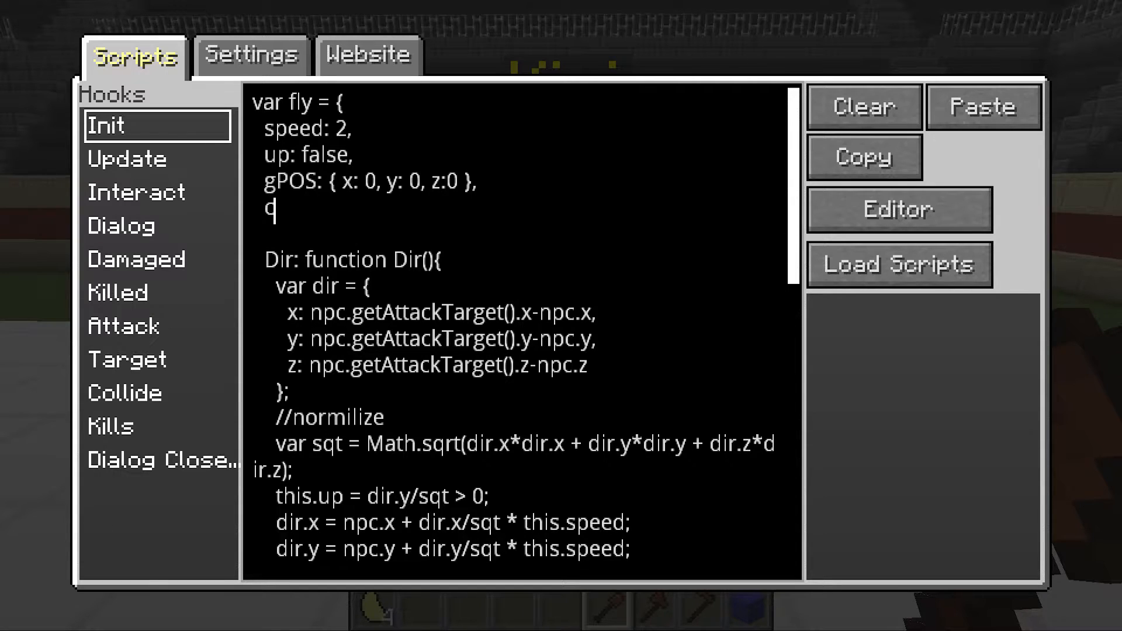
pyautogui.press('Backspace')
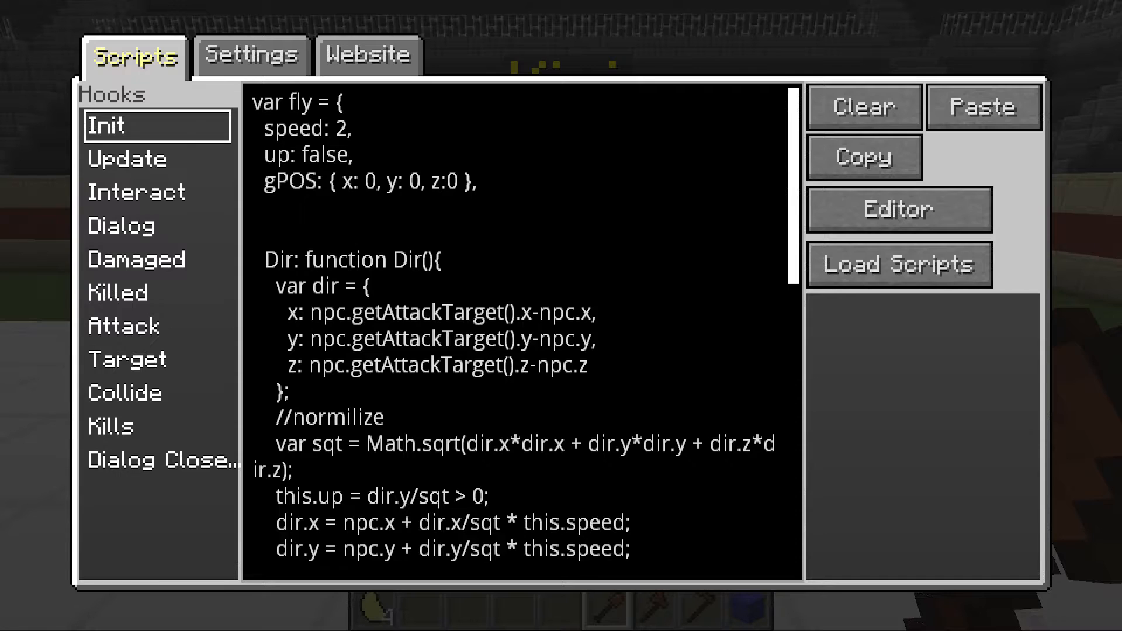
pyautogui.write('cGlass:')
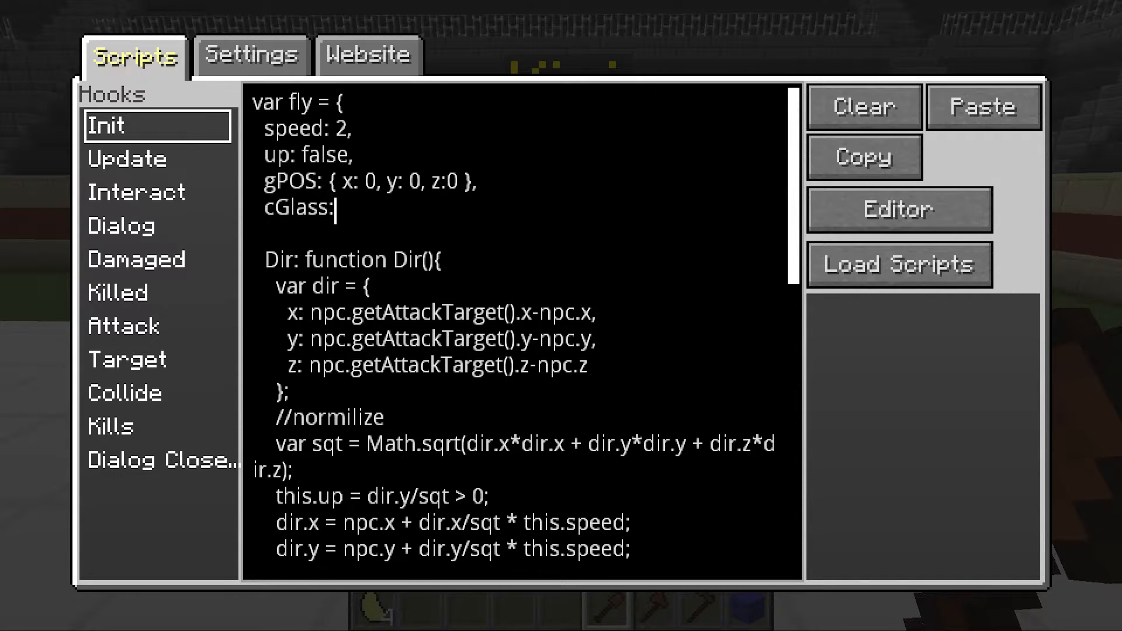
pyautogui.write('false')
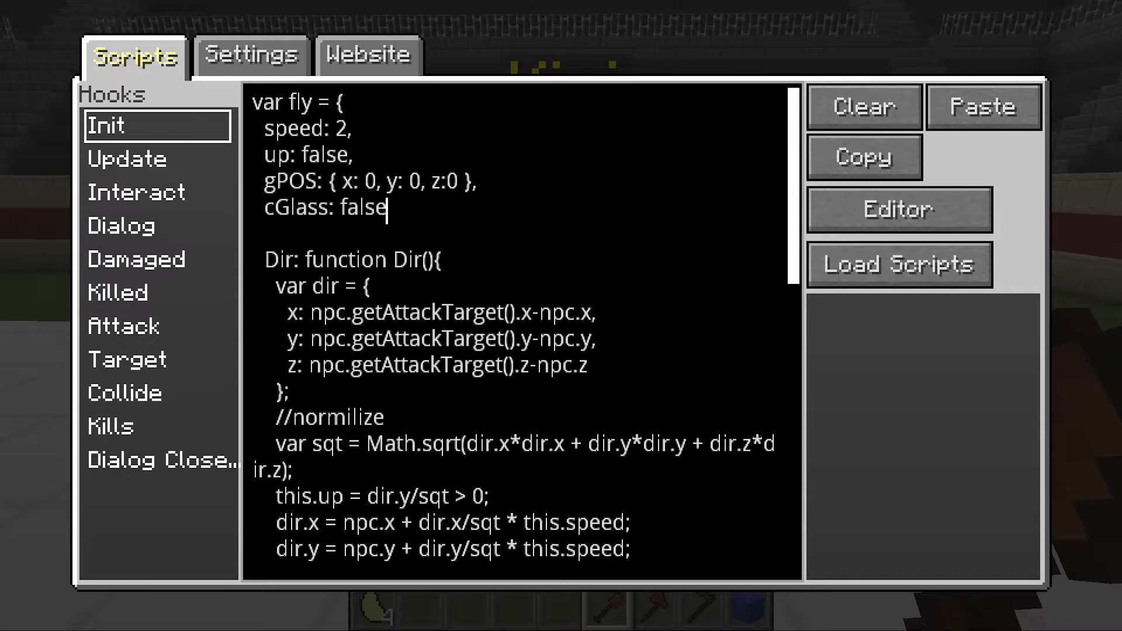
pyautogui.write(',')
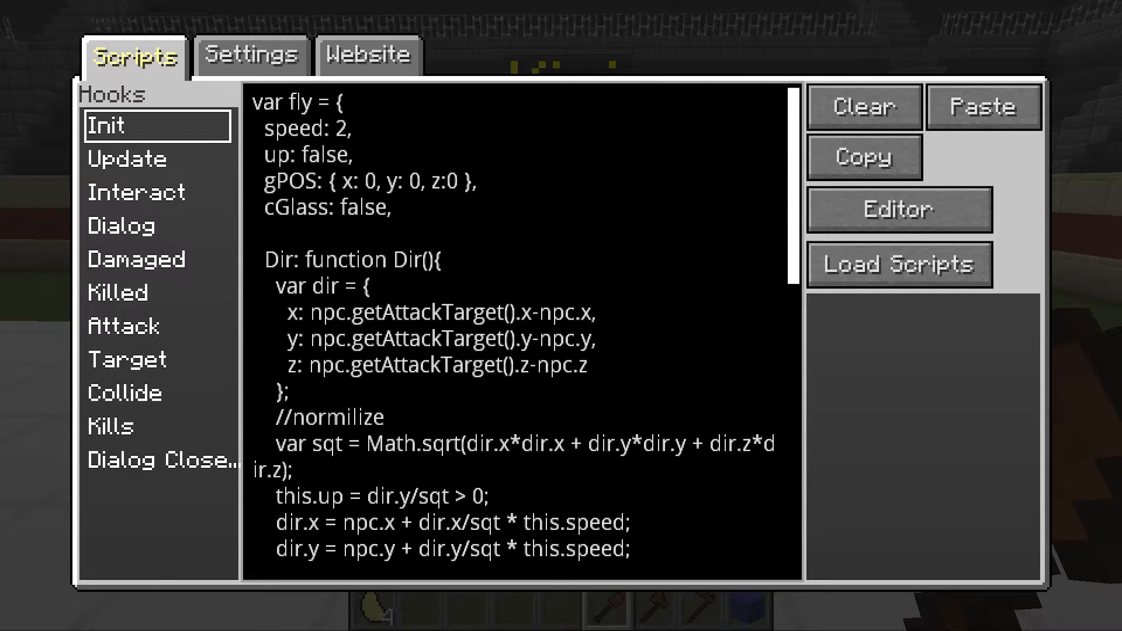
pyautogui.click(449, 180)
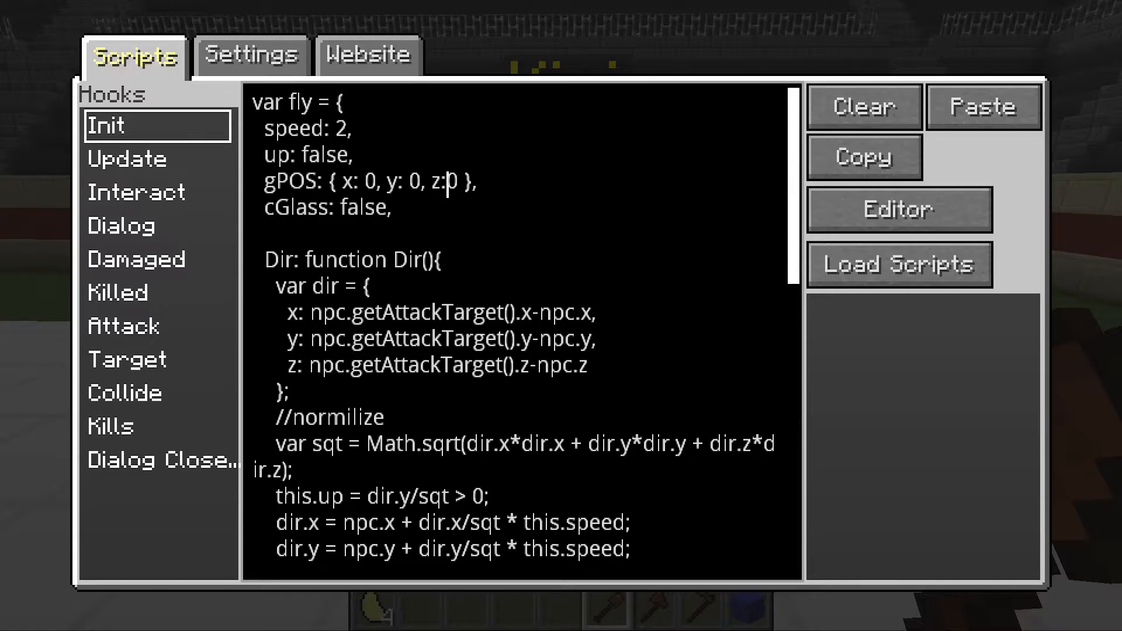
pyautogui.scroll(-3)
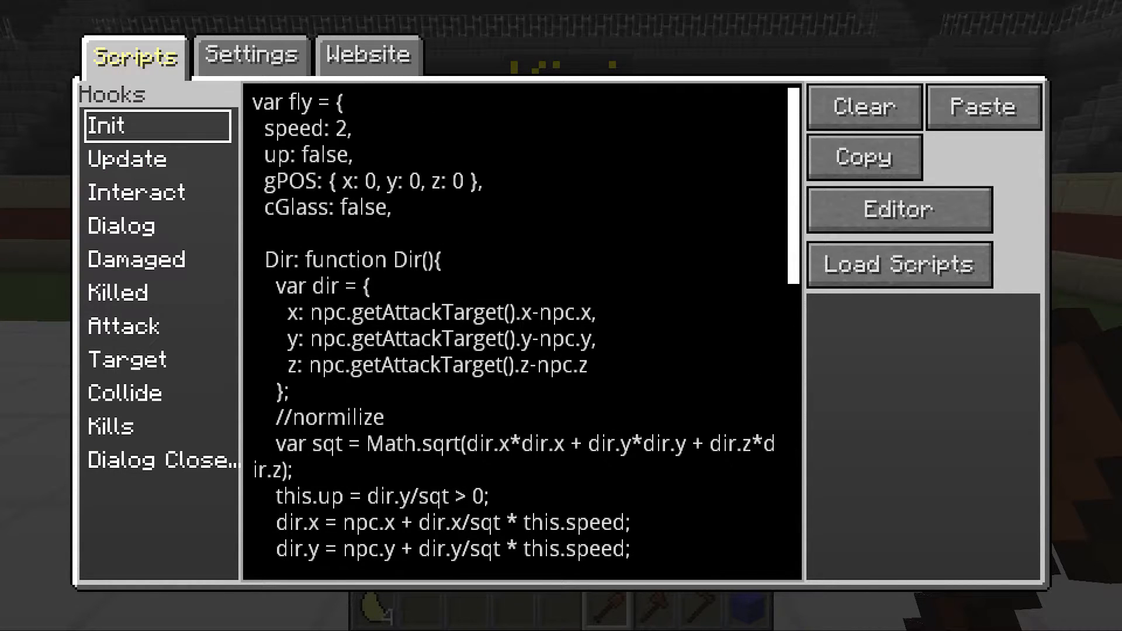
pyautogui.scroll(-3)
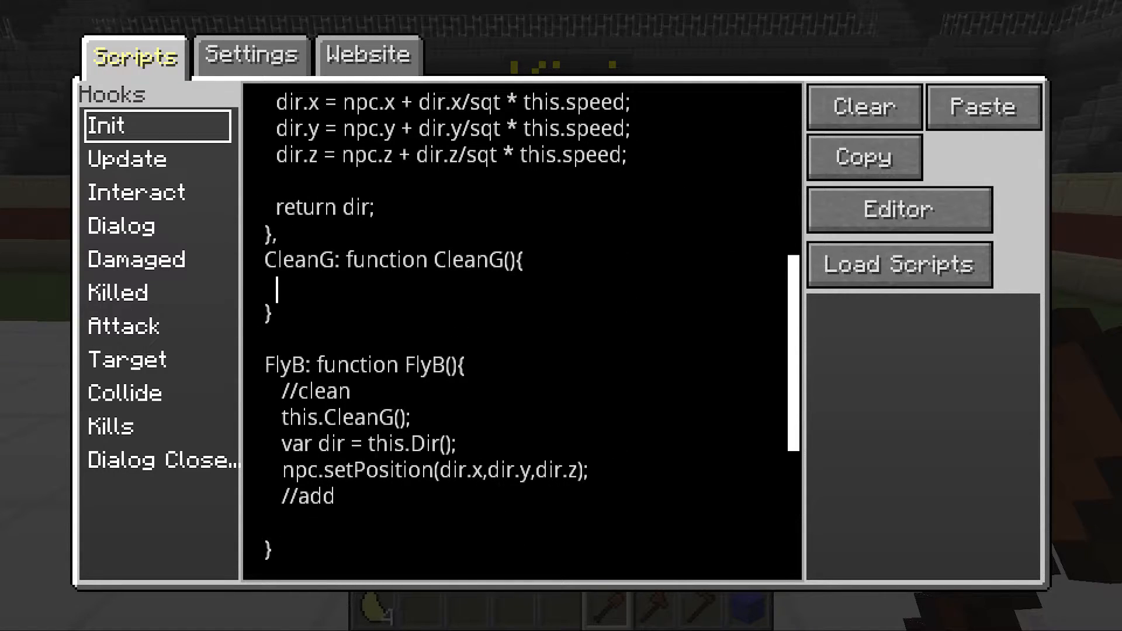
# Step: Write an if(this.cGlass) block in CleanG containing npc.removeBlock();
pyautogui.write('this.')
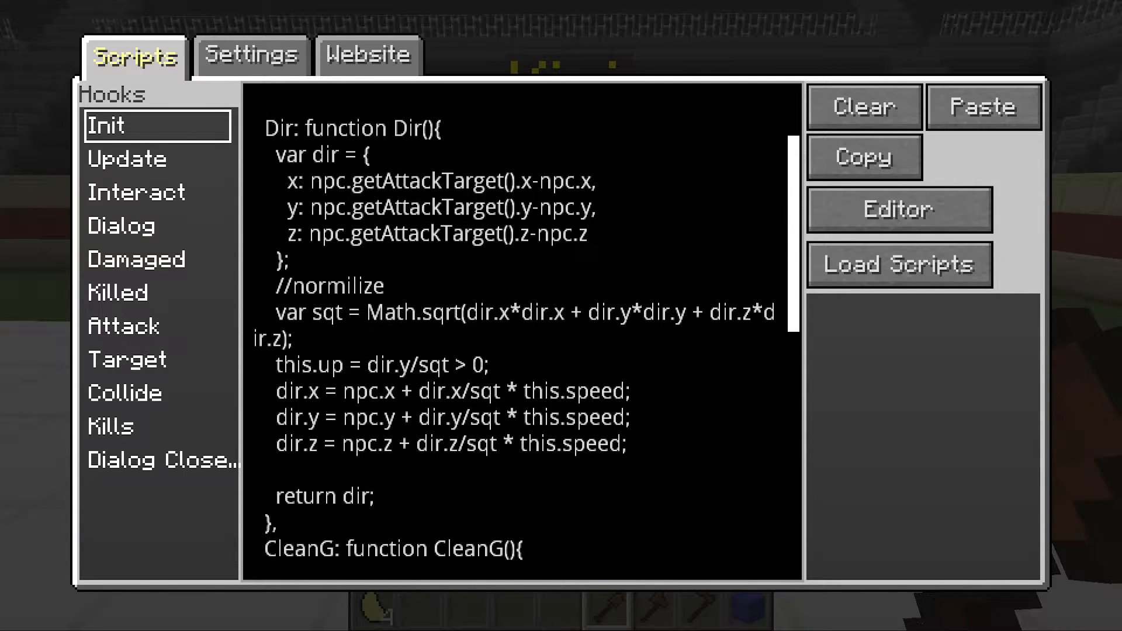
pyautogui.write('this.cGlass')
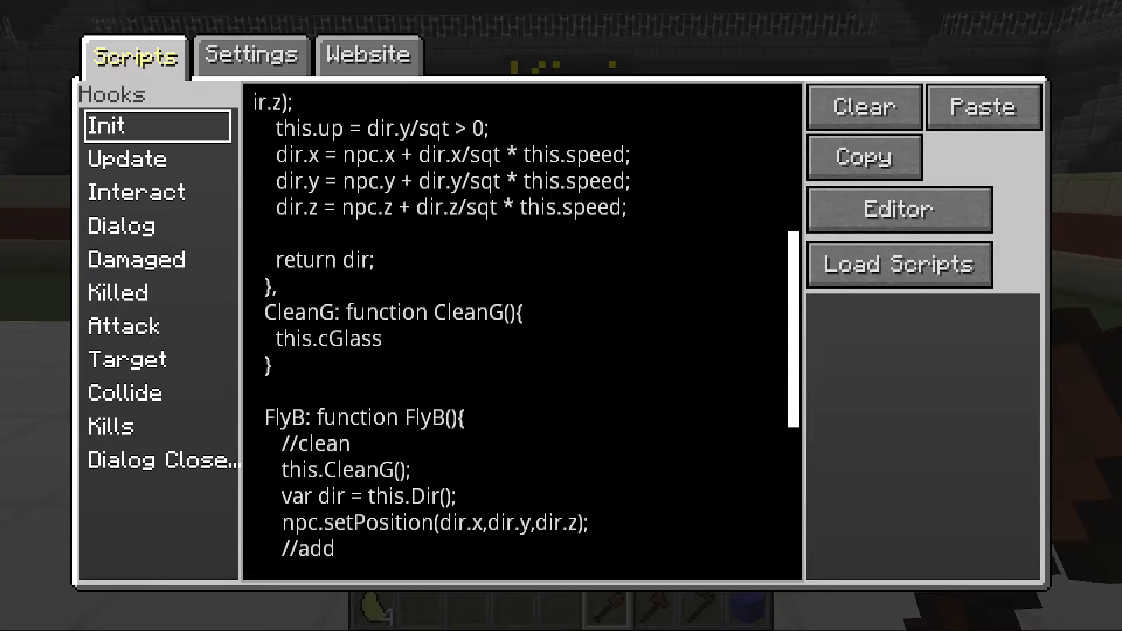
pyautogui.write('if(')
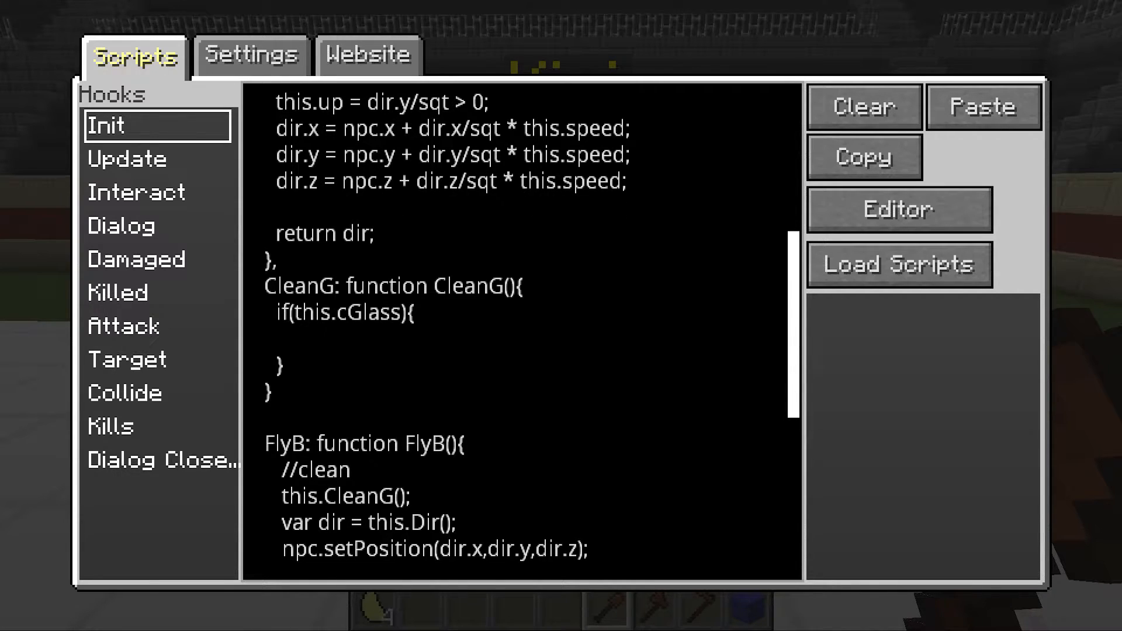
pyautogui.click(287, 342)
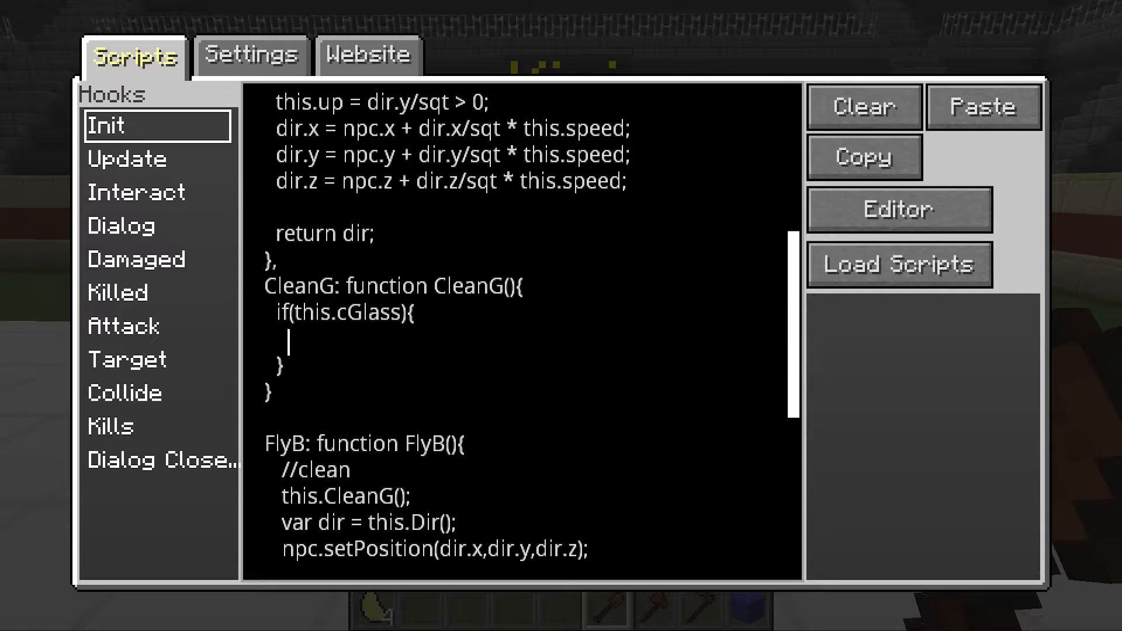
pyautogui.write('npc')
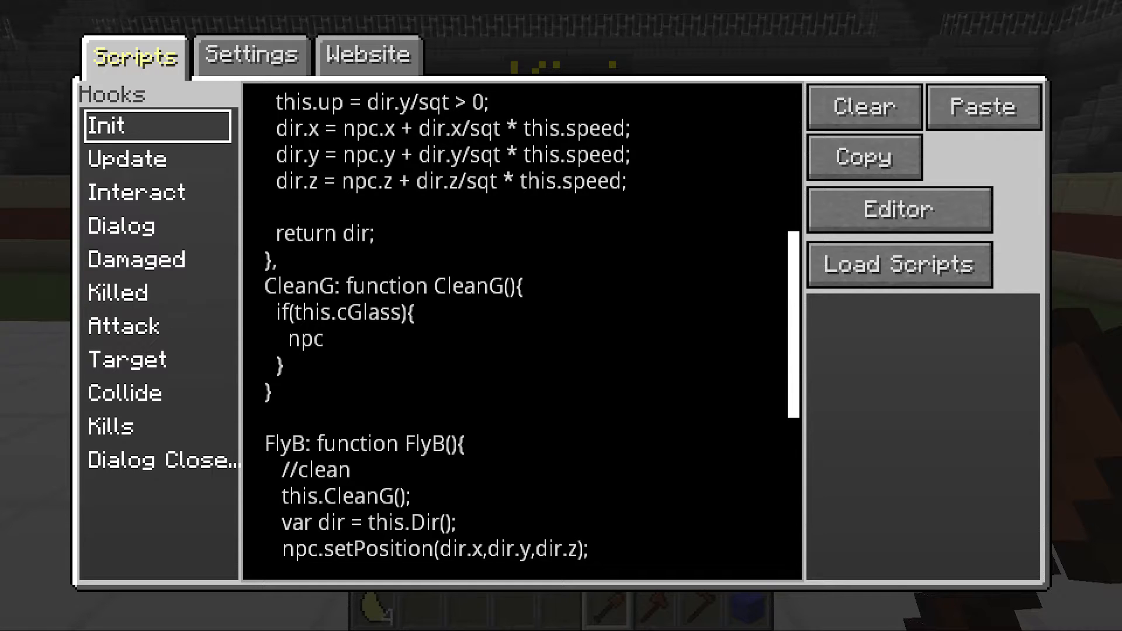
pyautogui.write('.R')
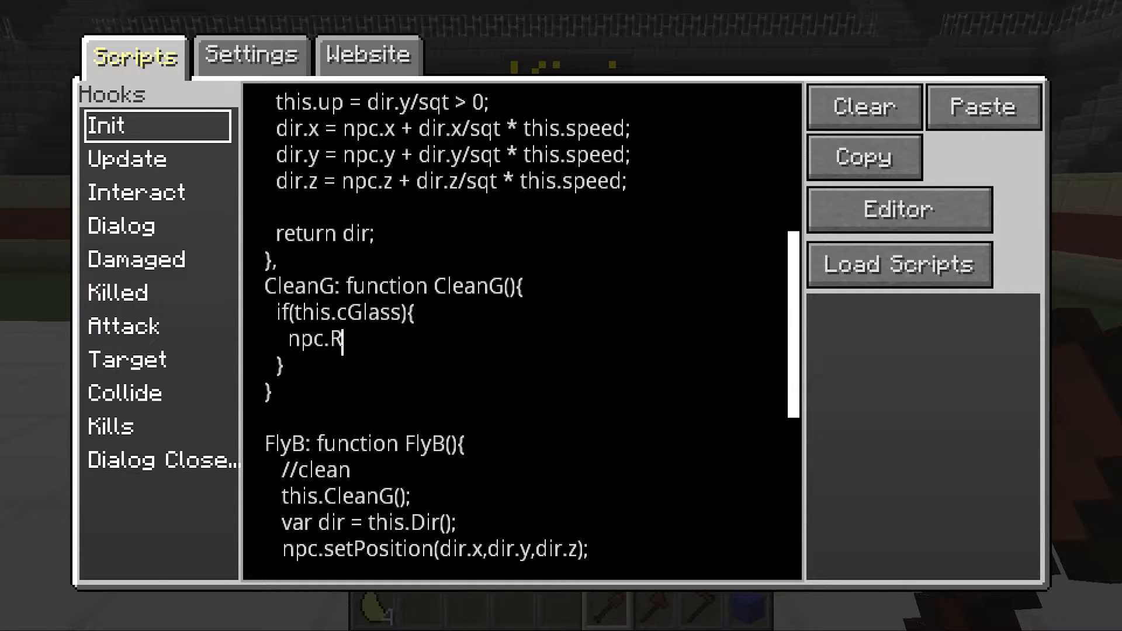
pyautogui.write('emoveBlock(')
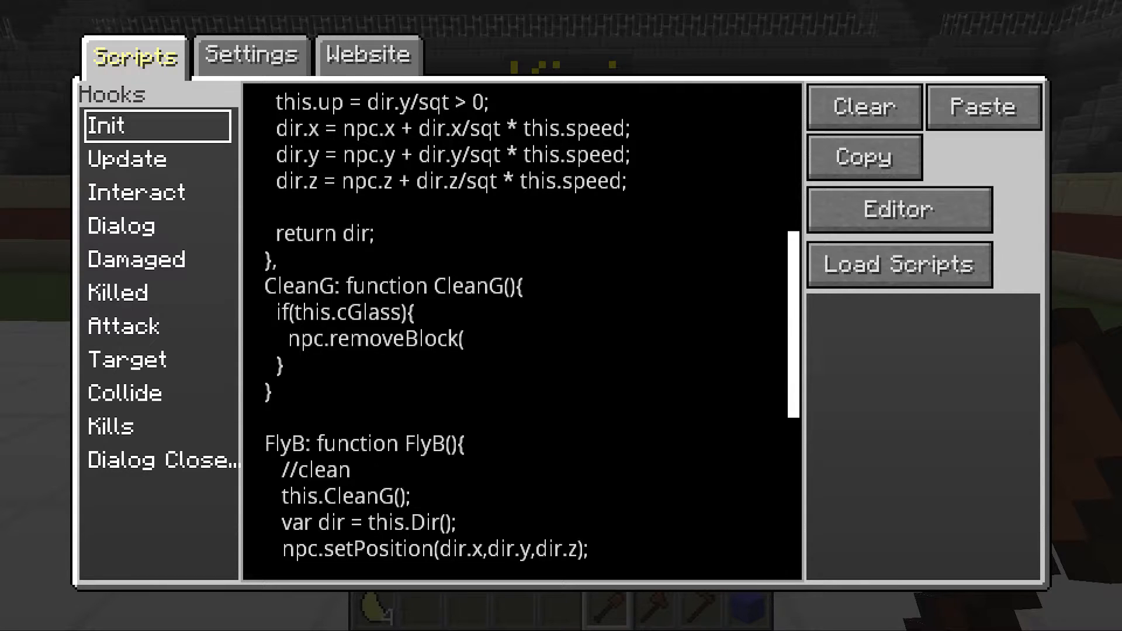
pyautogui.click(323, 338)
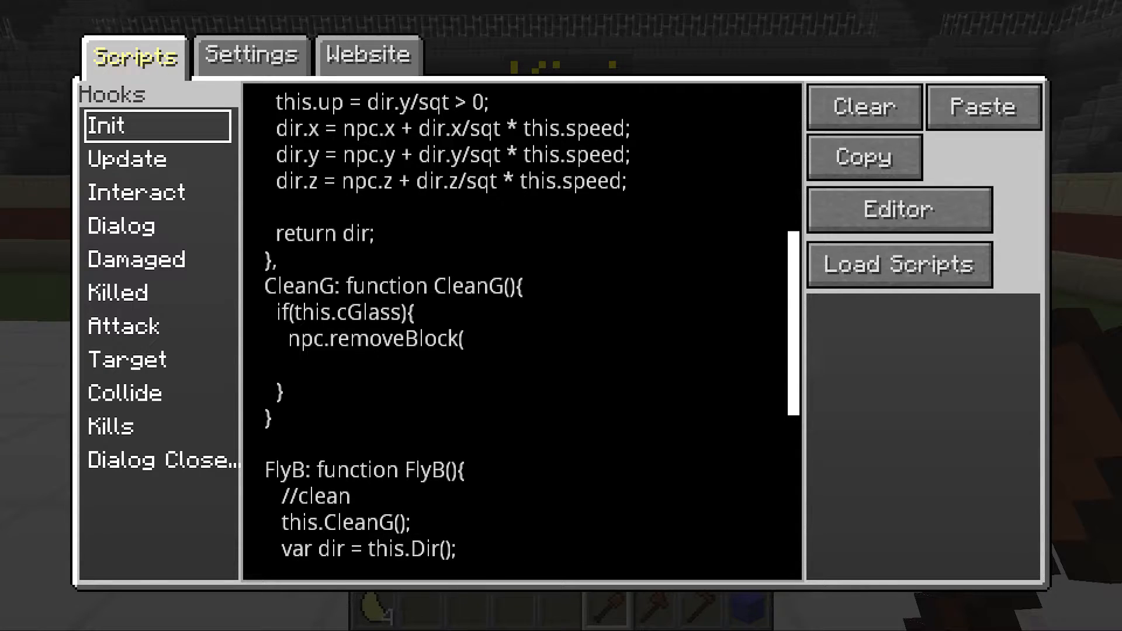
pyautogui.write(')')
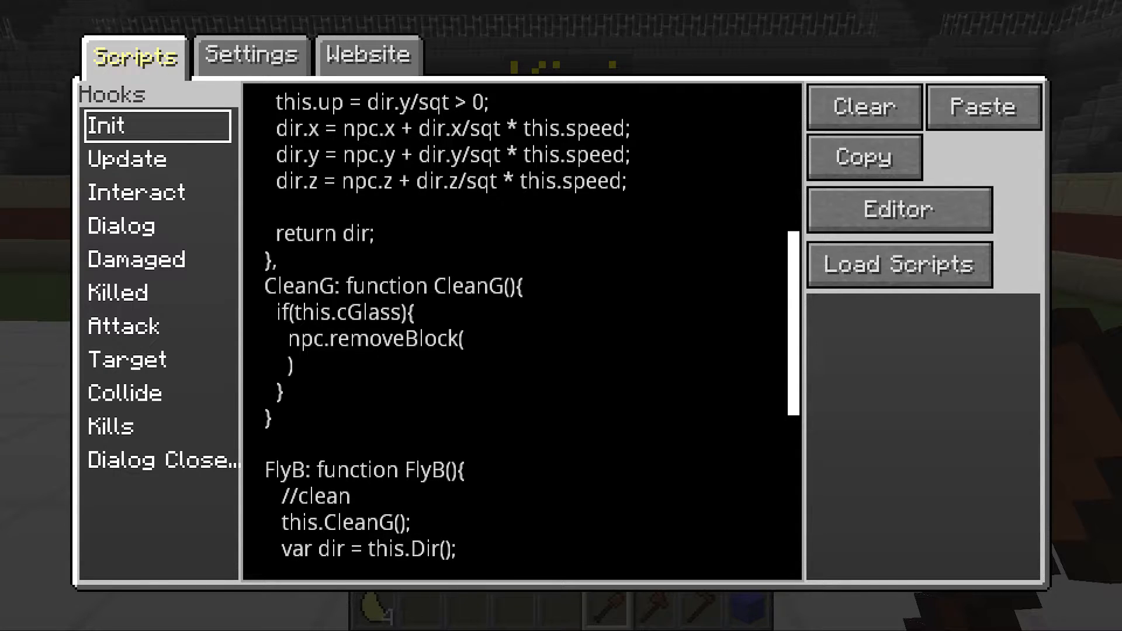
pyautogui.write(';')
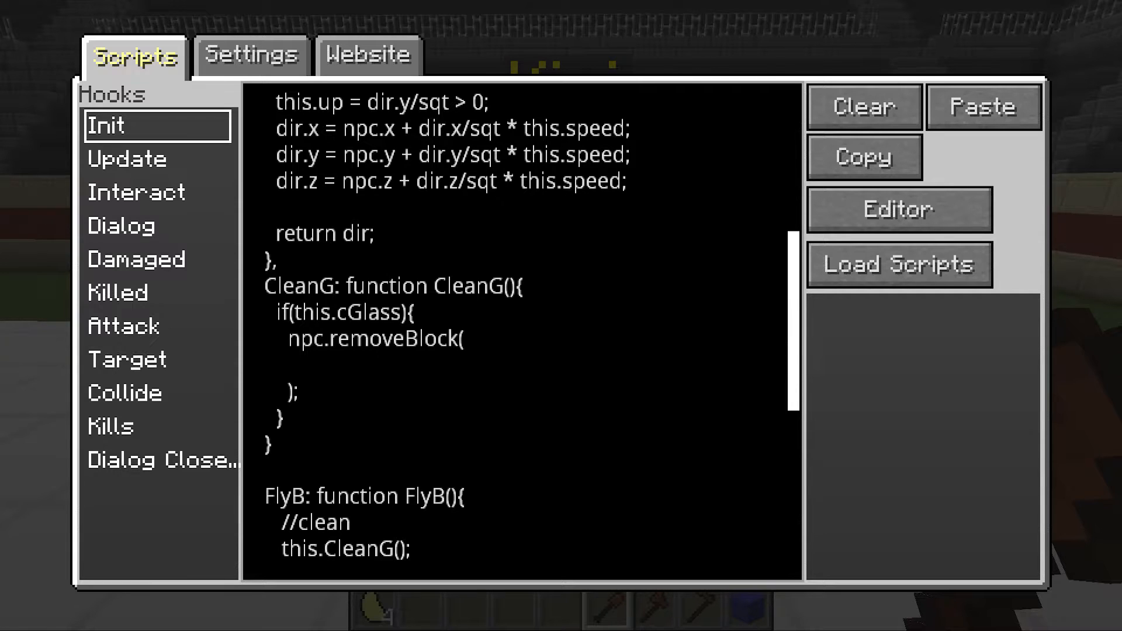
# Step: Pass this.gPOS.x, y and z as the removeBlock arguments
pyautogui.write('t')
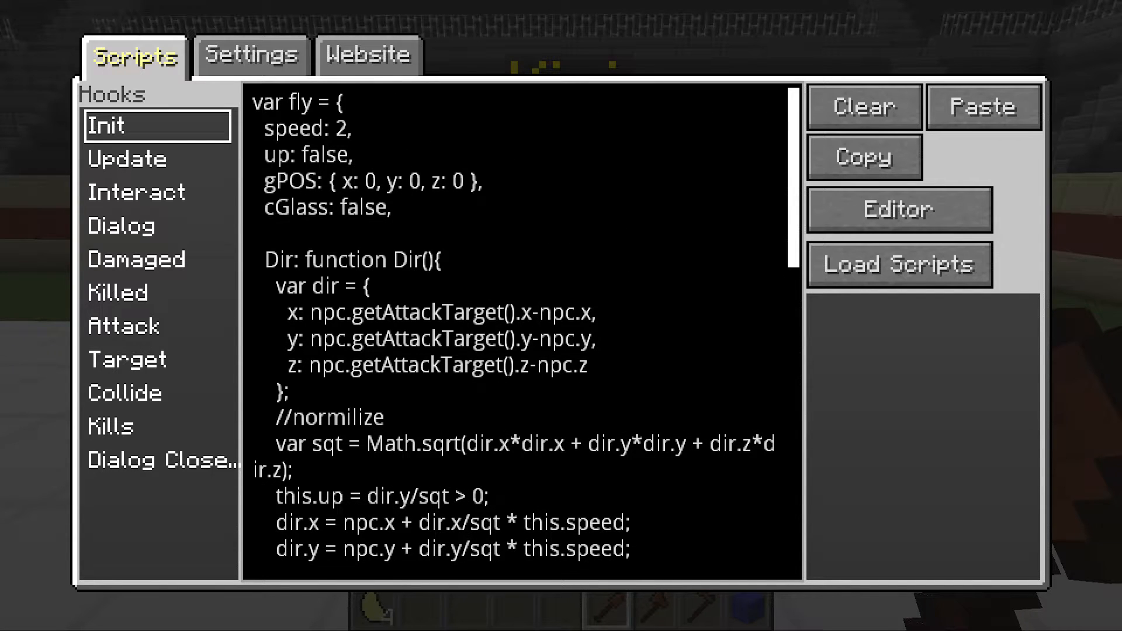
pyautogui.scroll(-3)
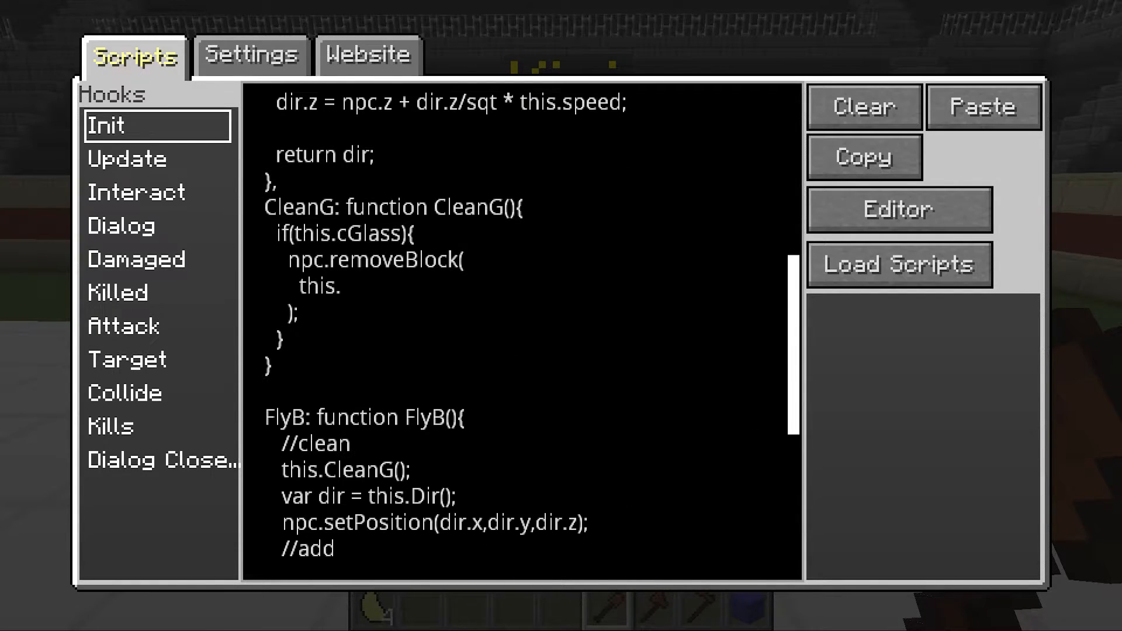
pyautogui.write('g')
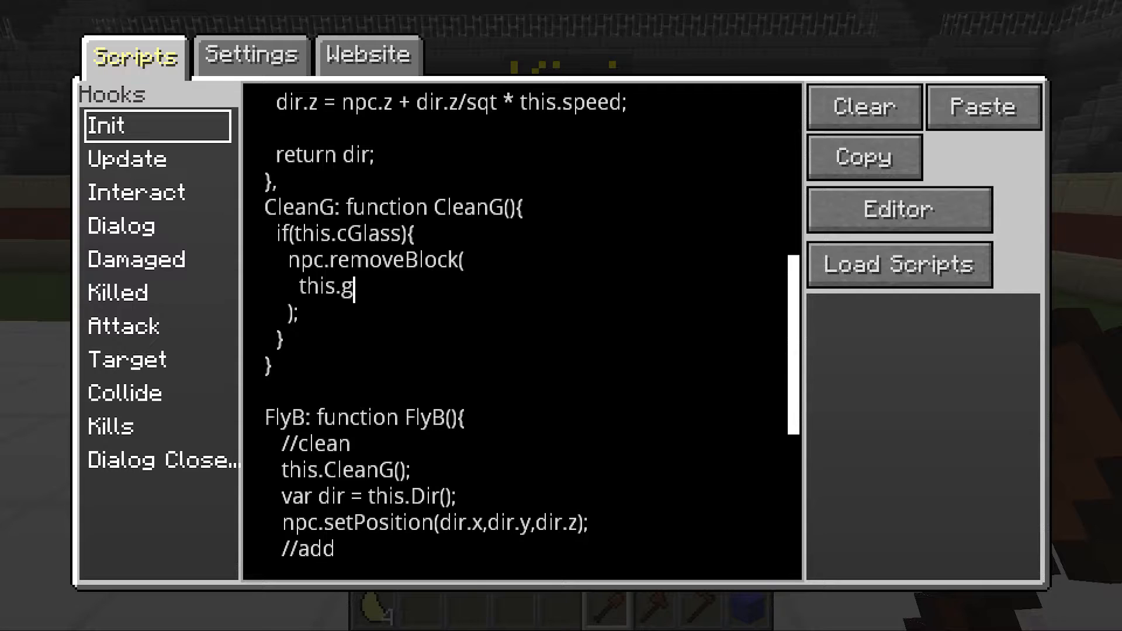
pyautogui.write('POS.x,')
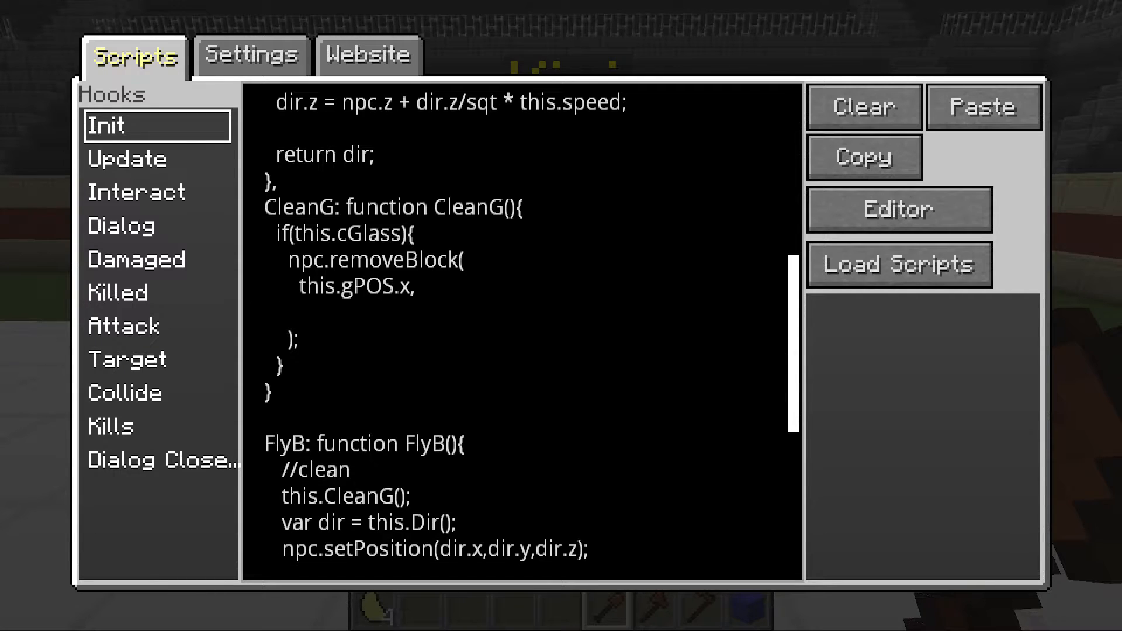
pyautogui.write('this.')
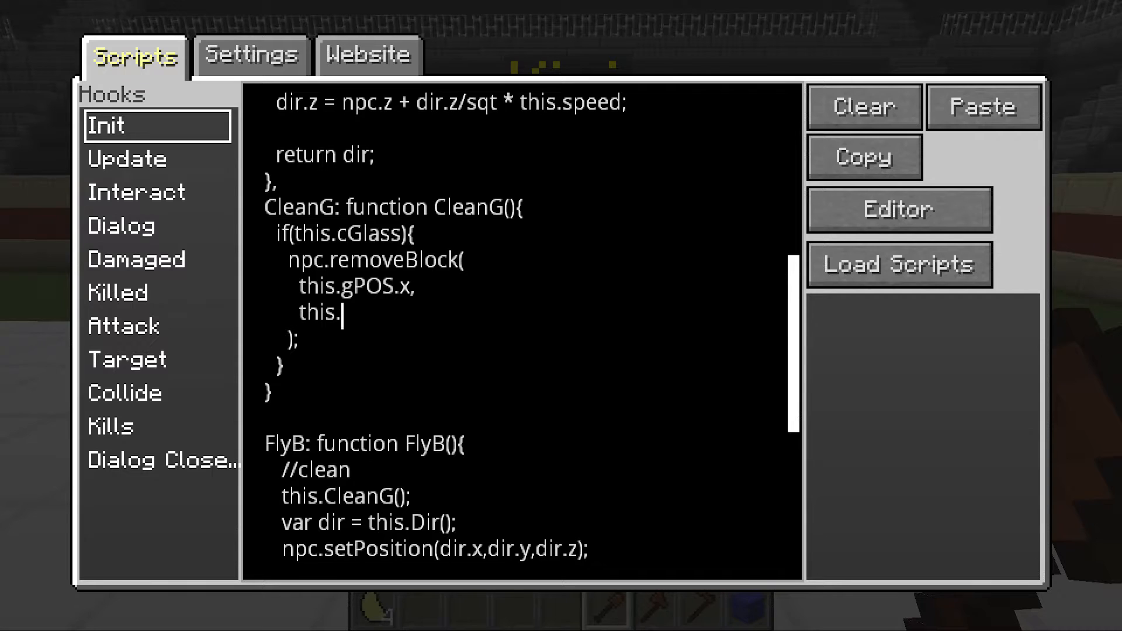
pyautogui.write('gPOS.y,')
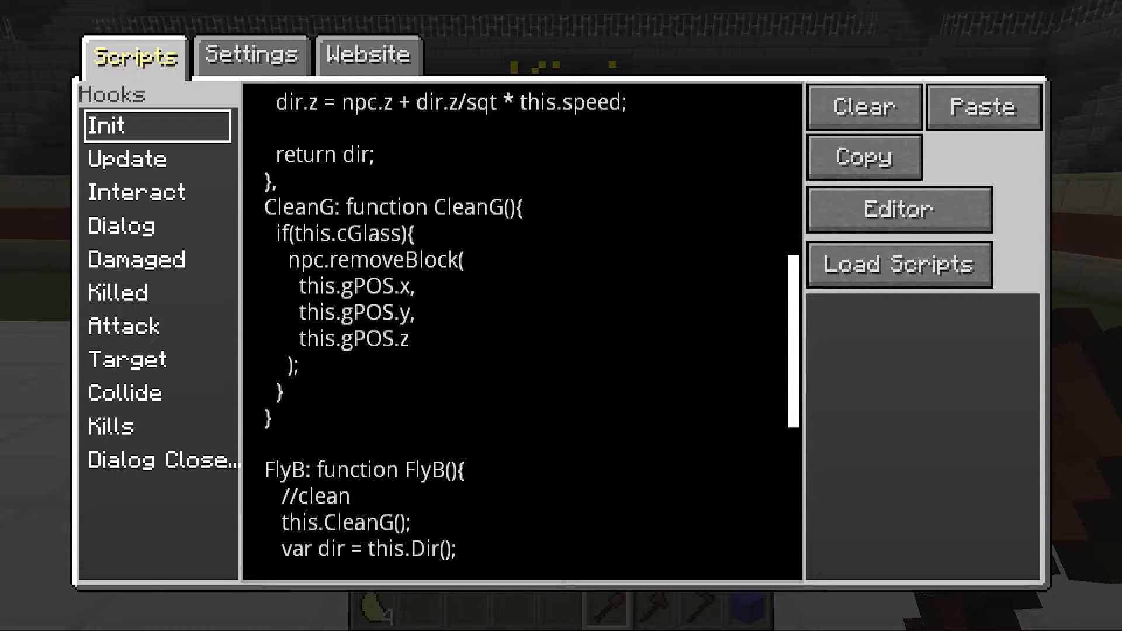
# Step: Add this.cGlass = false; after the block-removal call
pyautogui.click(301, 366)
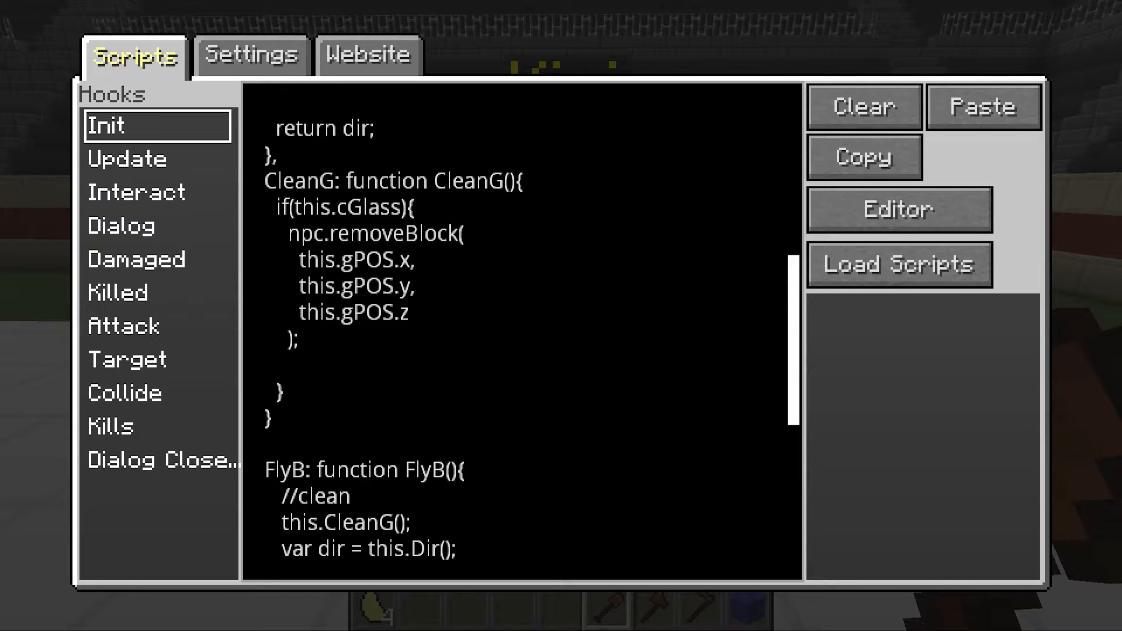
pyautogui.write('this.cGlass = fa')
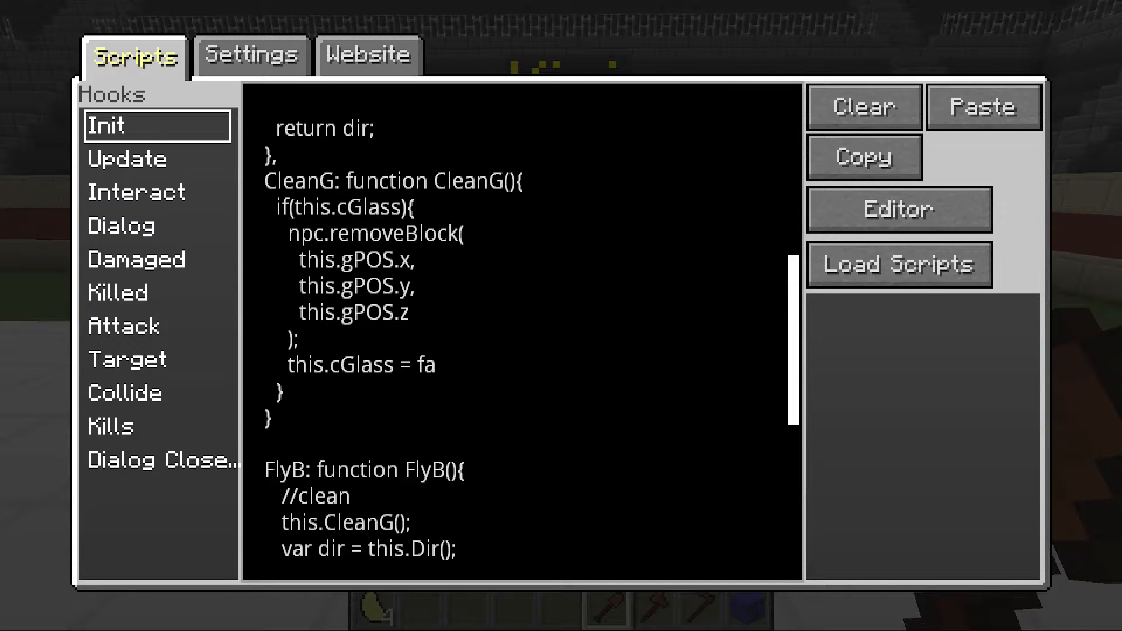
pyautogui.write('lse;')
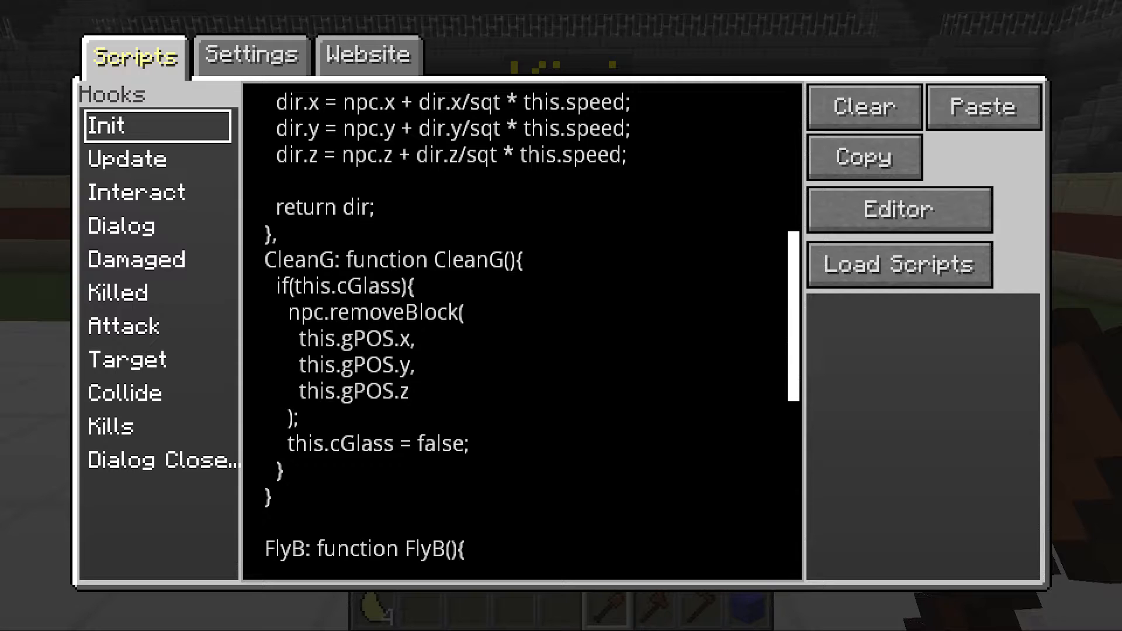
pyautogui.click(392, 287)
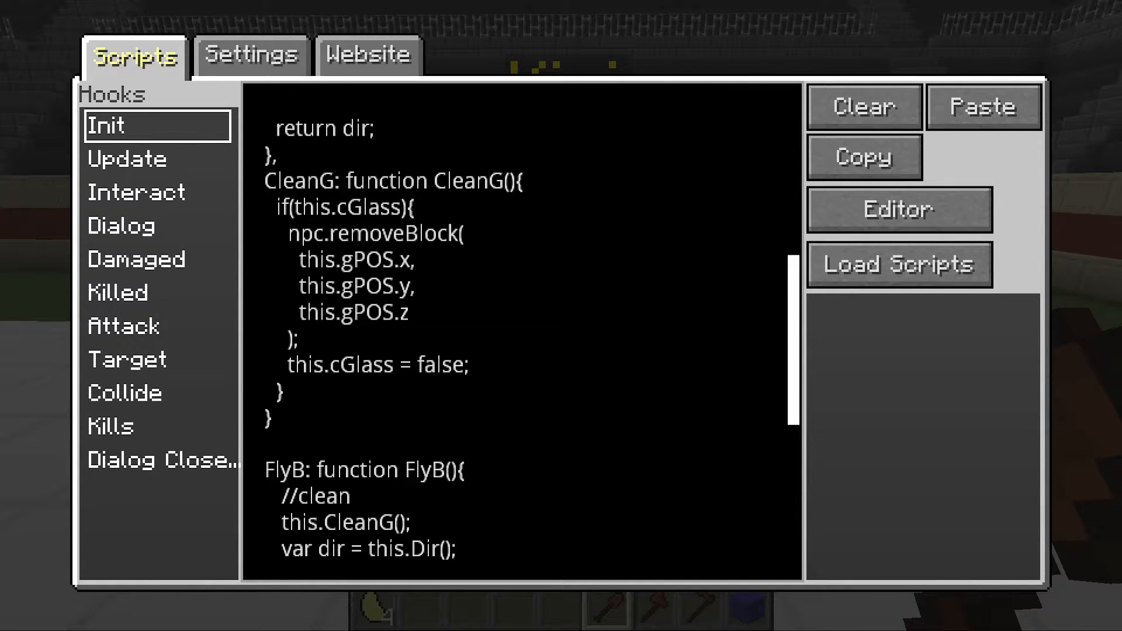
pyautogui.click(390, 207)
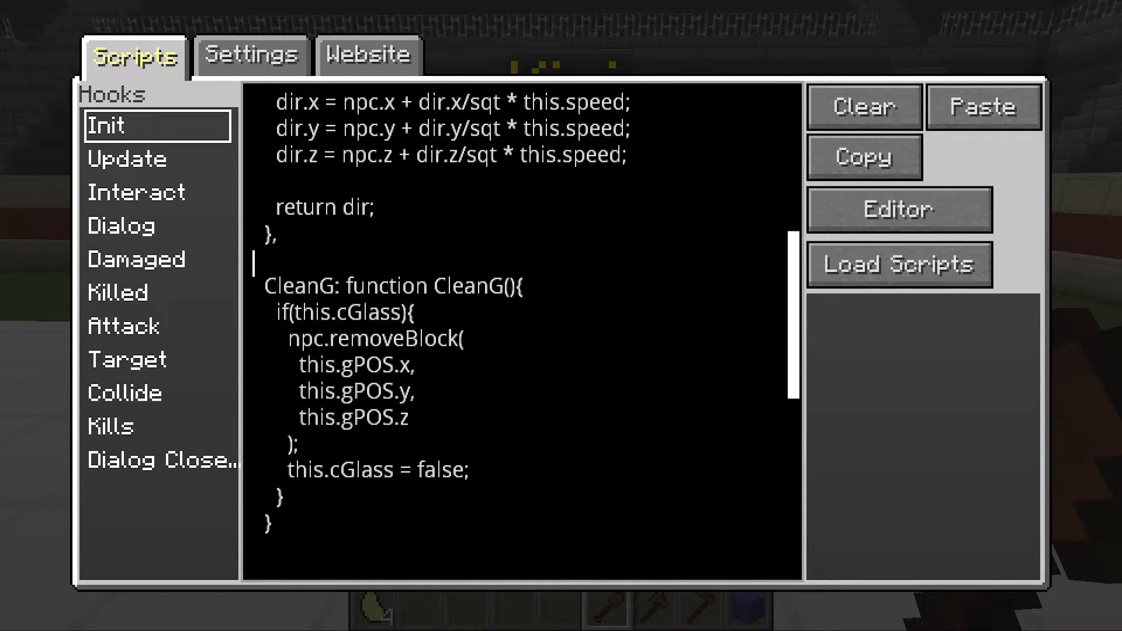
# Step: Insert an empty if(){} block on the line after //add in FlyB
pyautogui.scroll(-3)
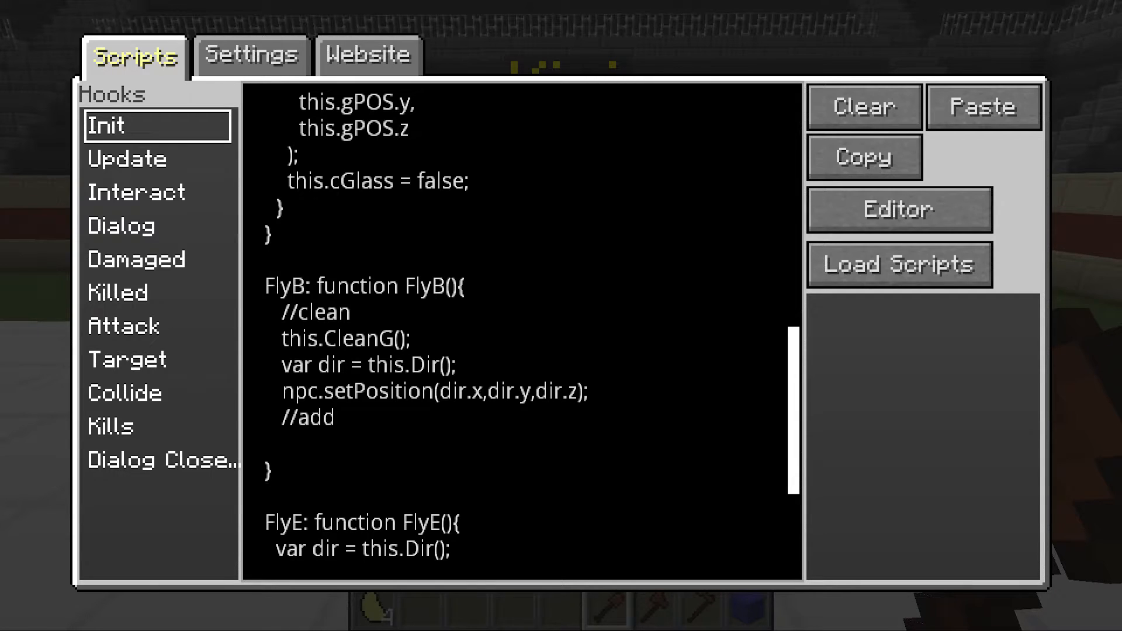
pyautogui.click(351, 312)
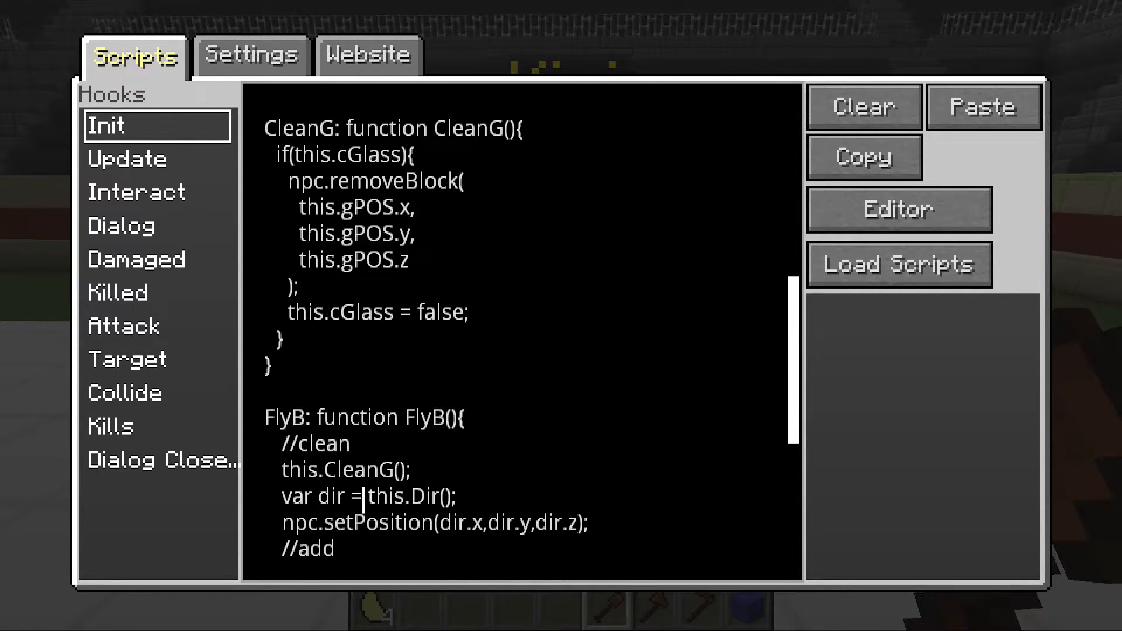
pyautogui.scroll(-3)
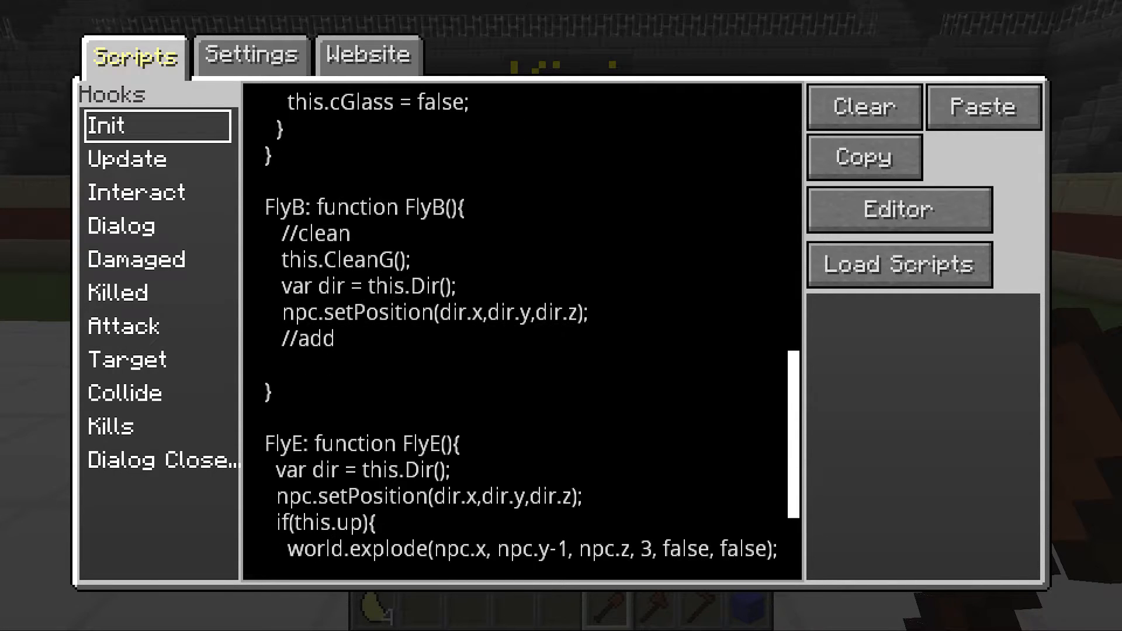
pyautogui.click(363, 285)
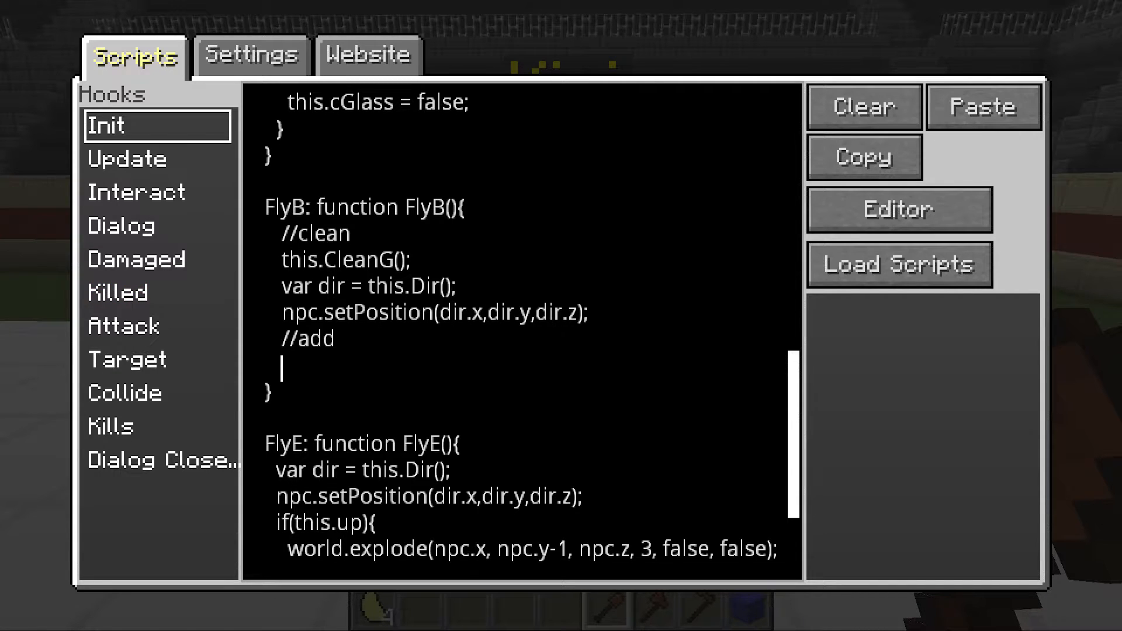
pyautogui.write('if(){')
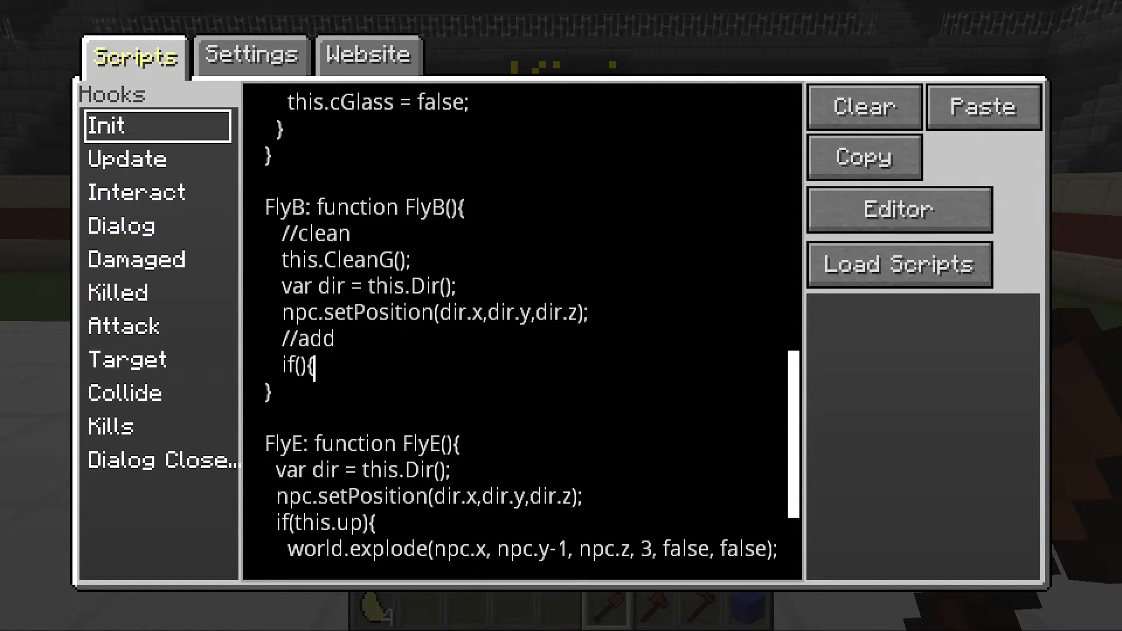
pyautogui.write('}')
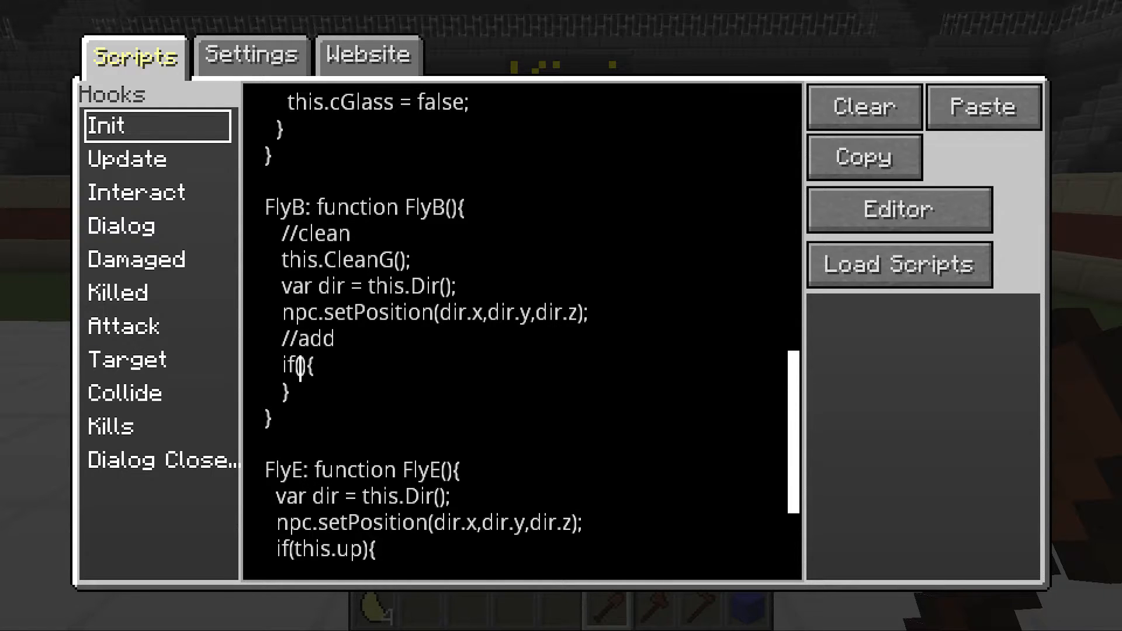
# Step: Set the if condition to world.getBlock(npc.x,npc.y-1,npc.z)==null
pyautogui.write('wo')
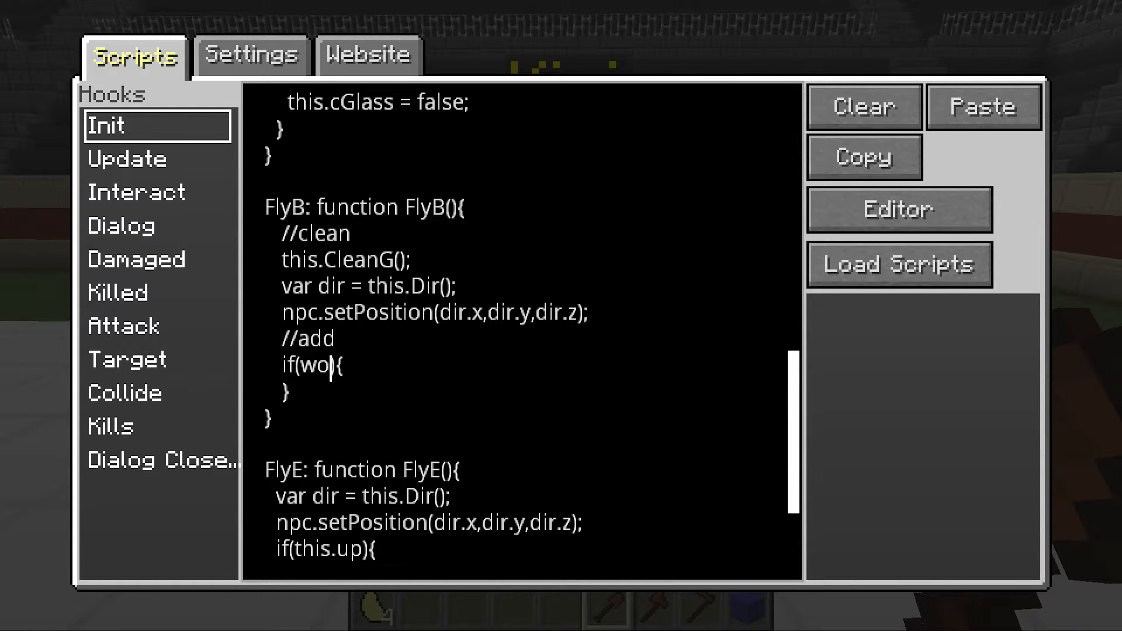
pyautogui.write('rld.getBlock(')
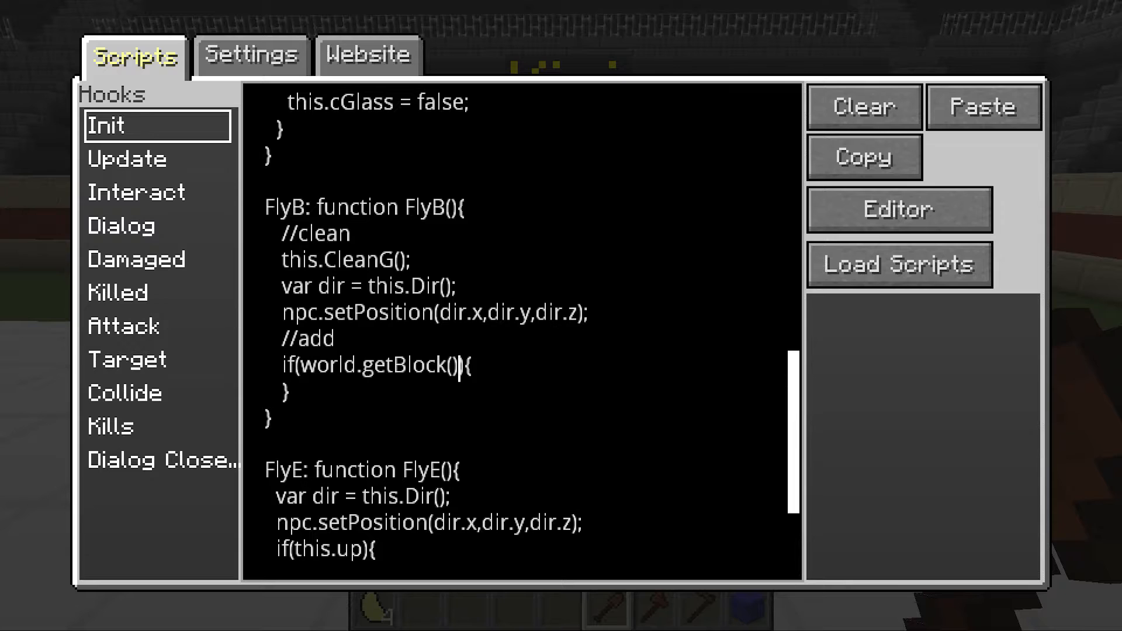
pyautogui.write('npc.x,npc.y-1,npc.z')
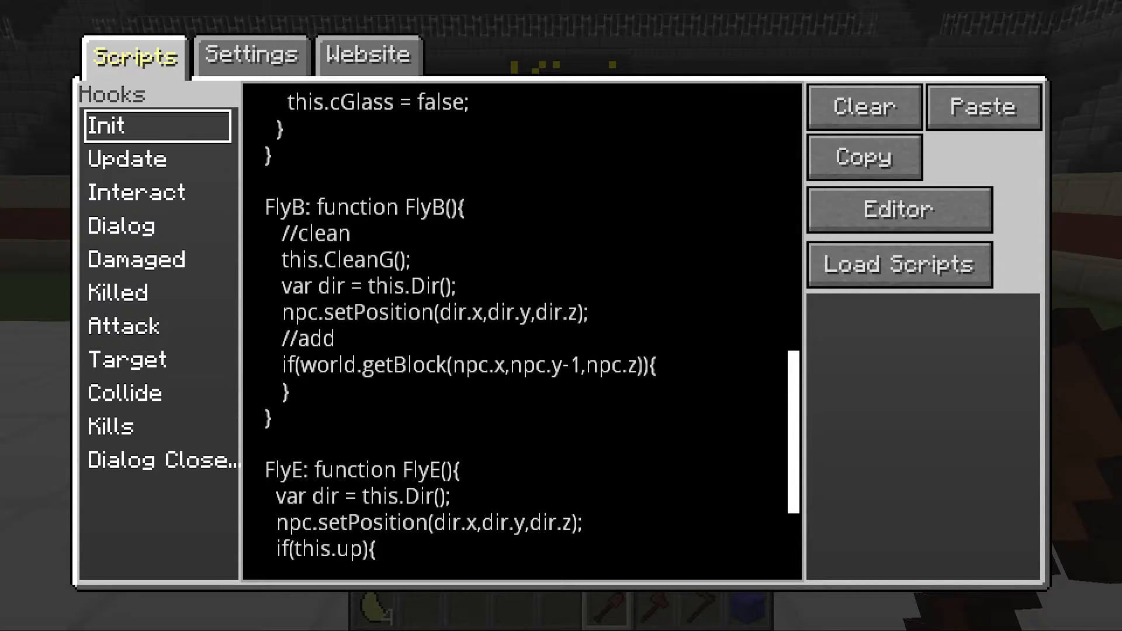
pyautogui.click(584, 365)
pyautogui.write(',')
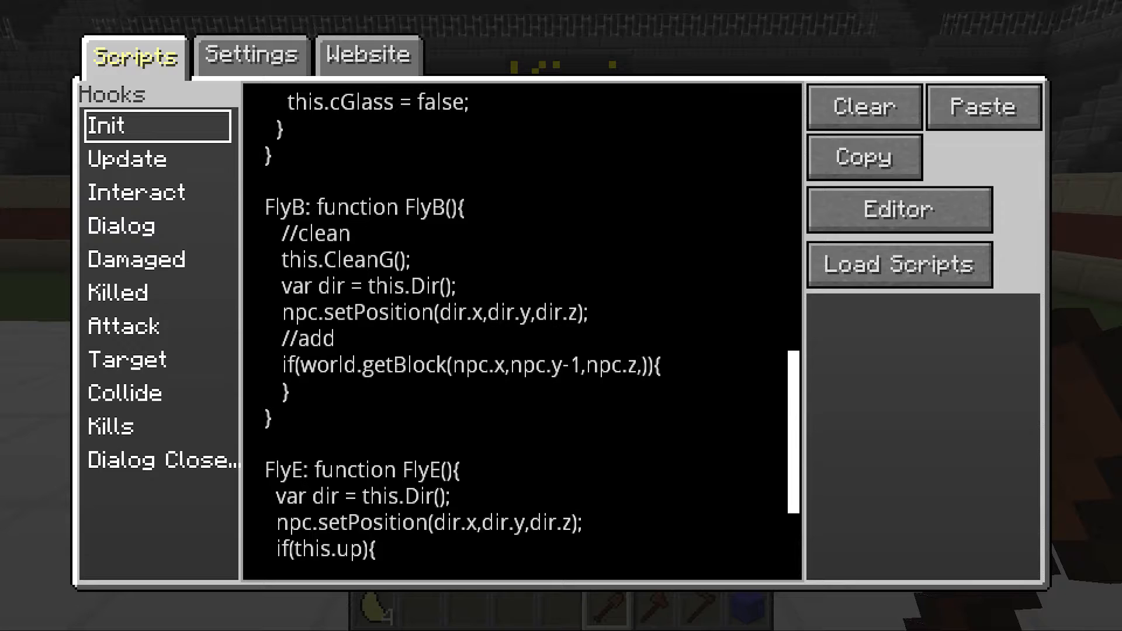
pyautogui.click(644, 365)
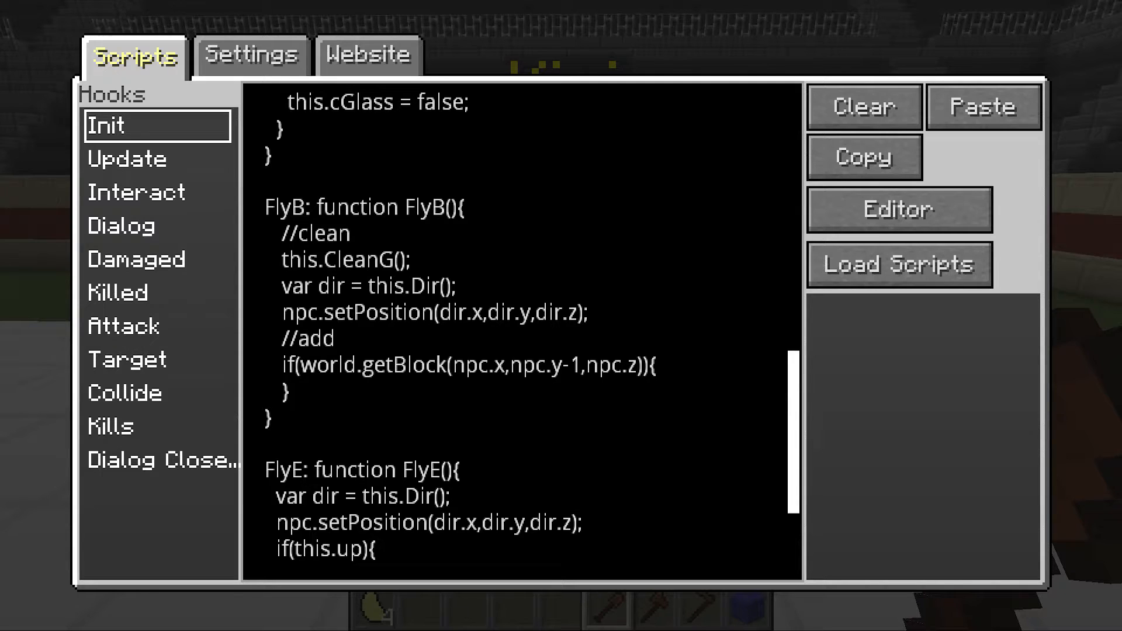
pyautogui.write('=')
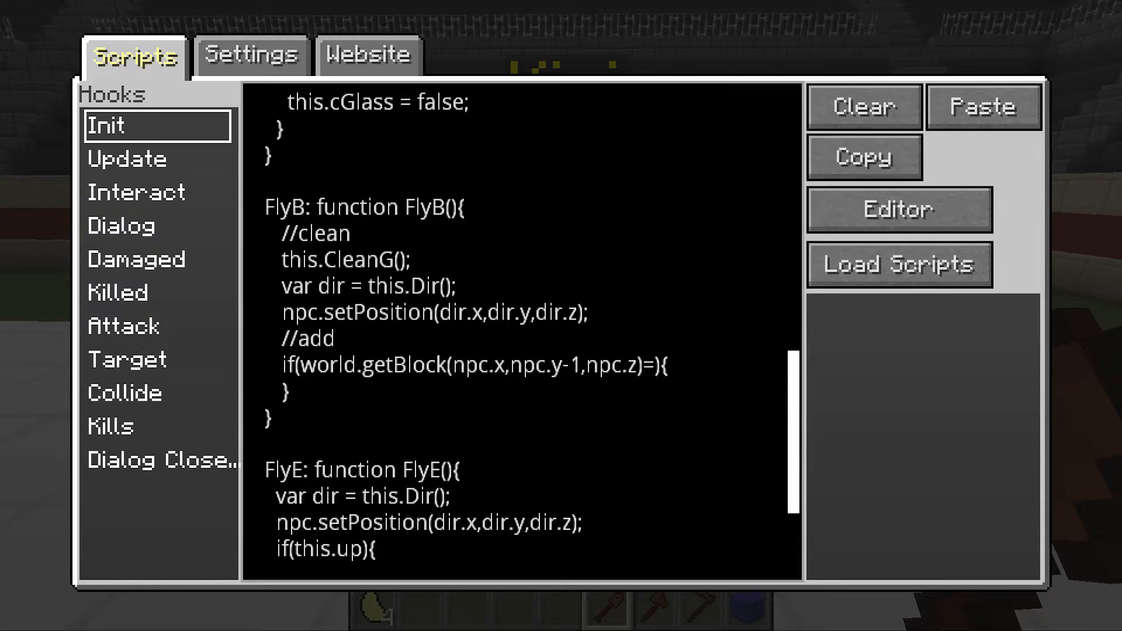
pyautogui.write('=null')
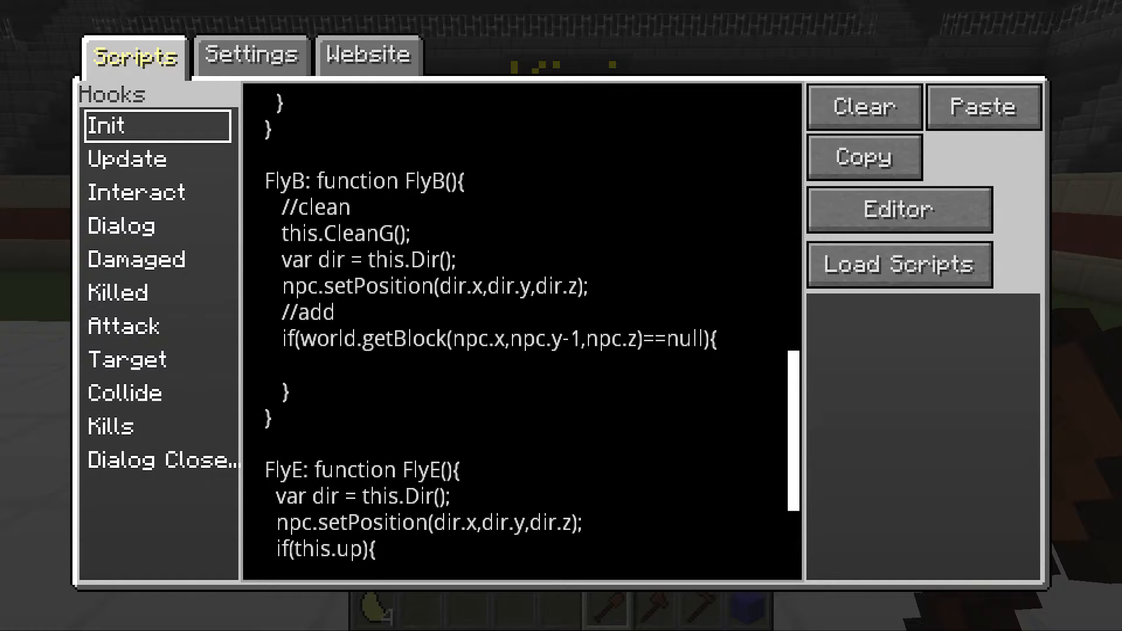
# Step: Declare var glassB = world.createItem() inside the null-block check
pyautogui.click(294, 371)
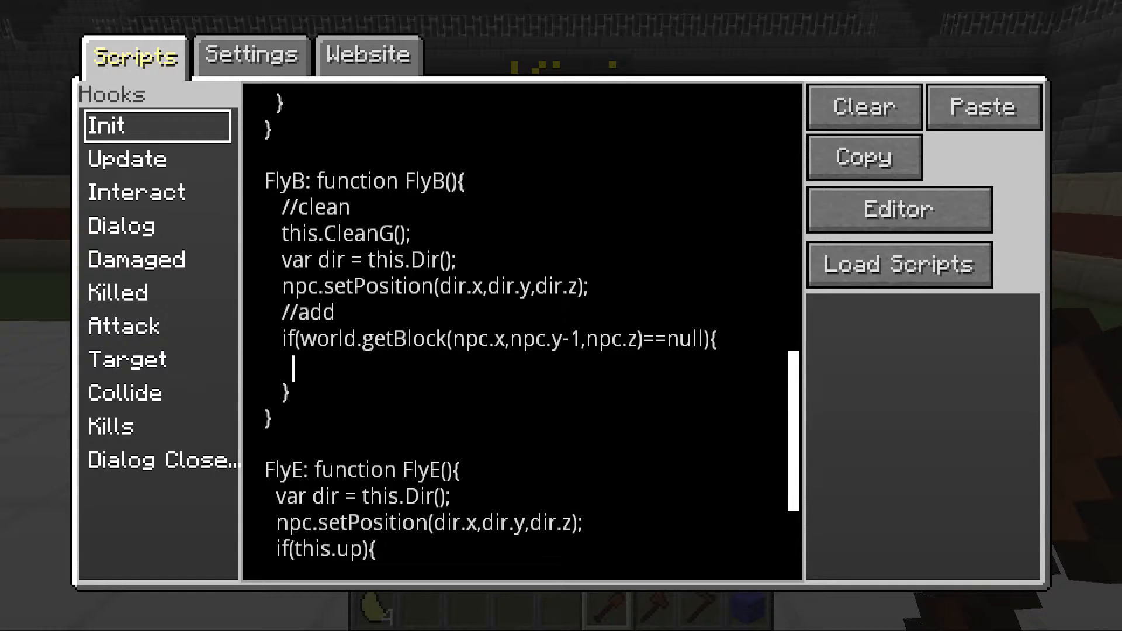
pyautogui.write('var')
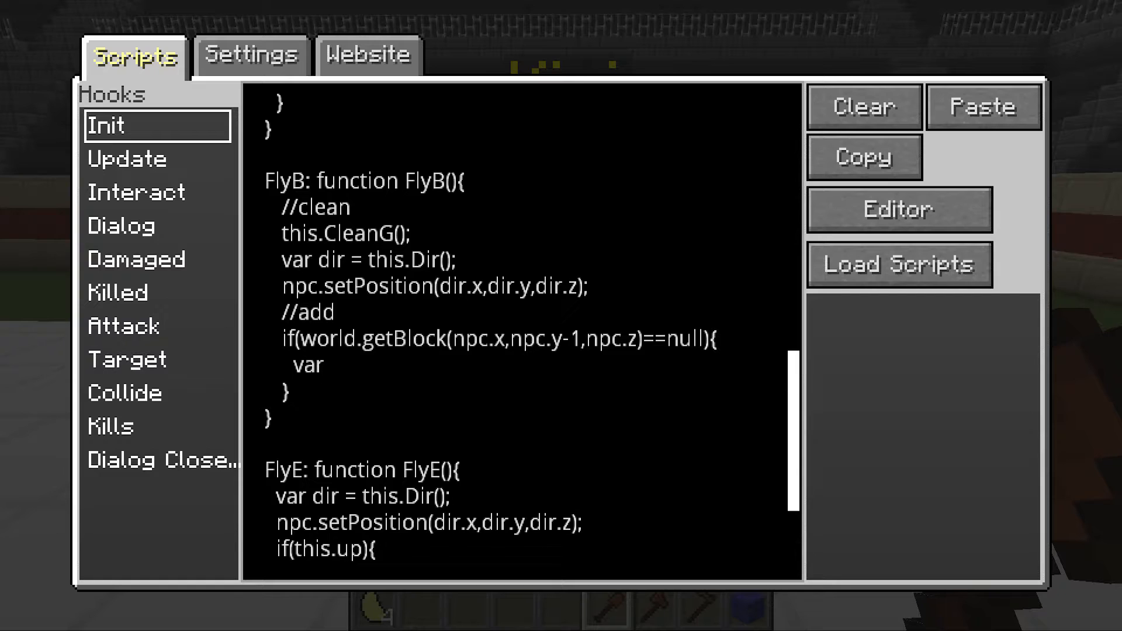
pyautogui.write('glassBN')
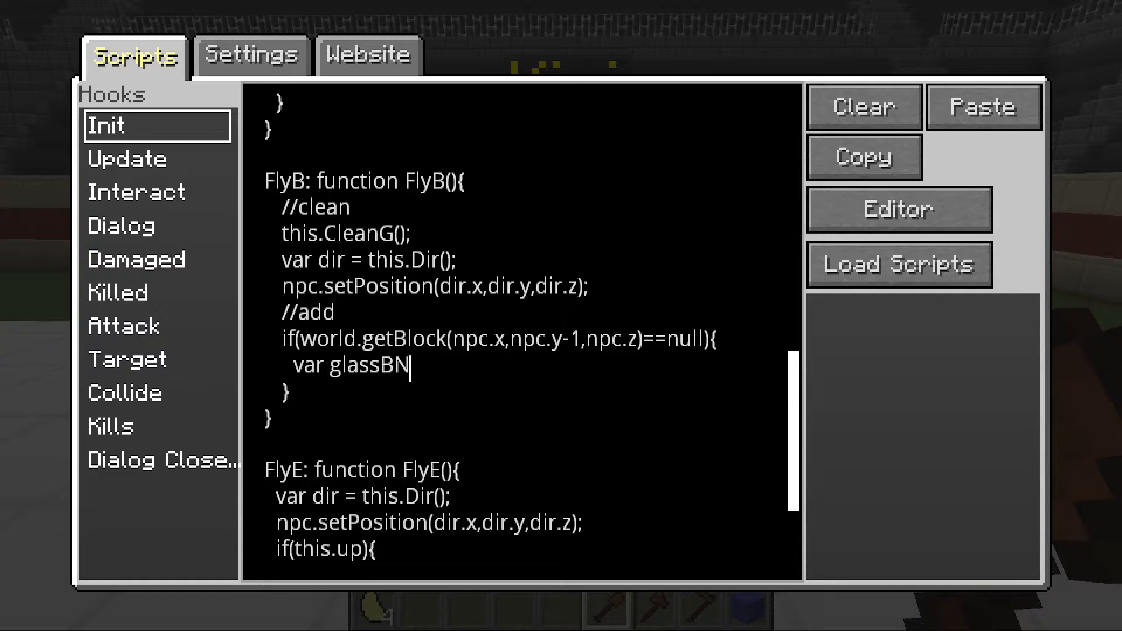
pyautogui.press('Backspace')
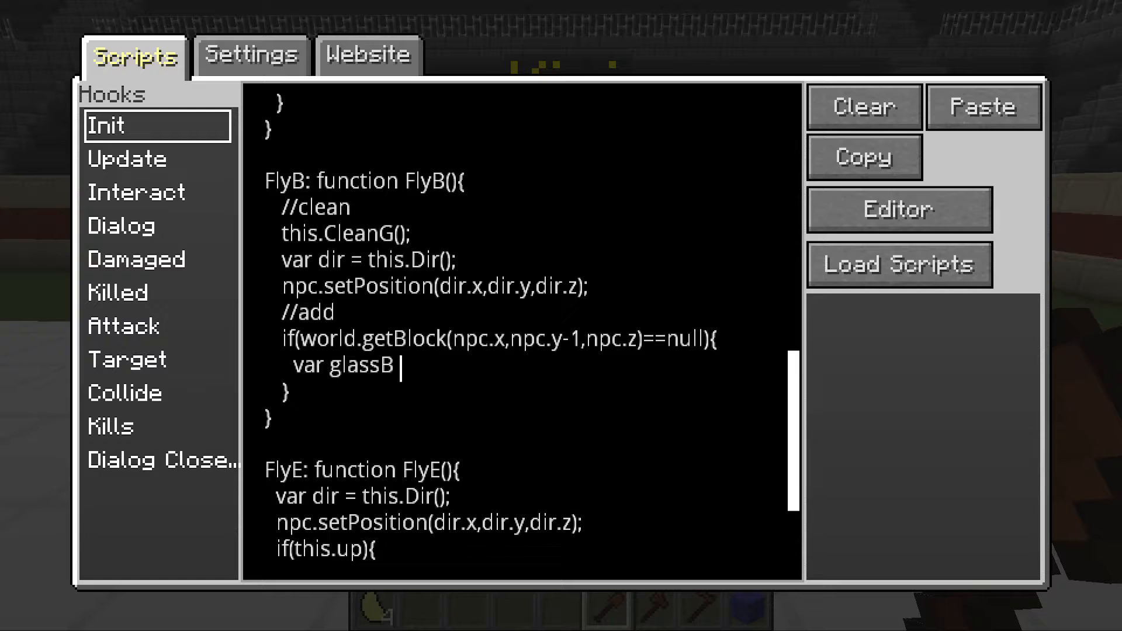
pyautogui.write('=')
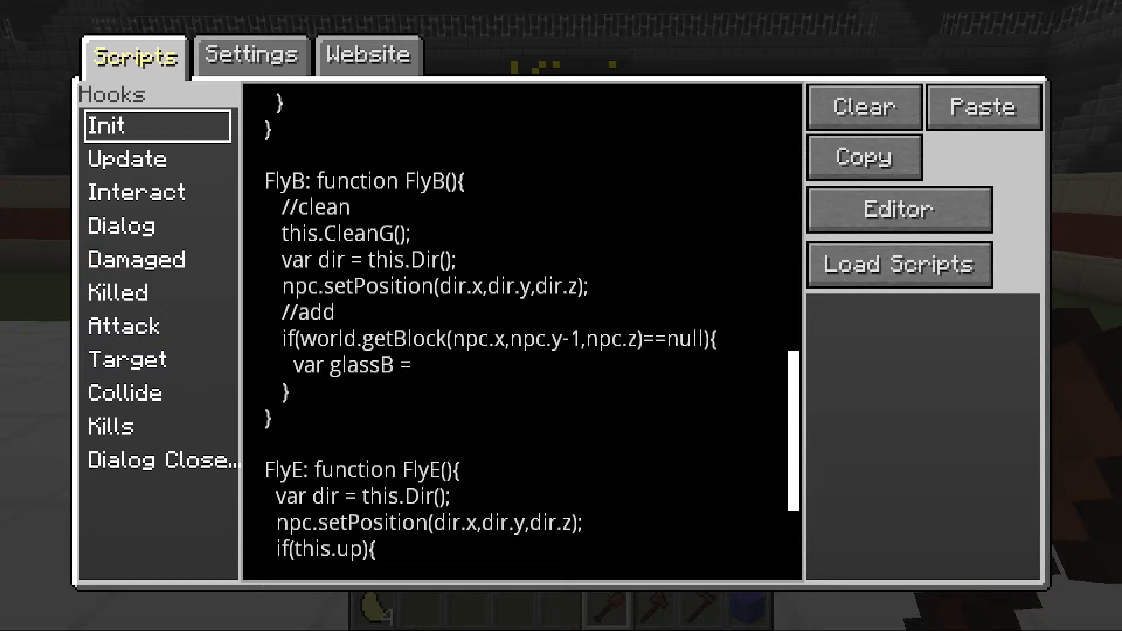
pyautogui.write('wo')
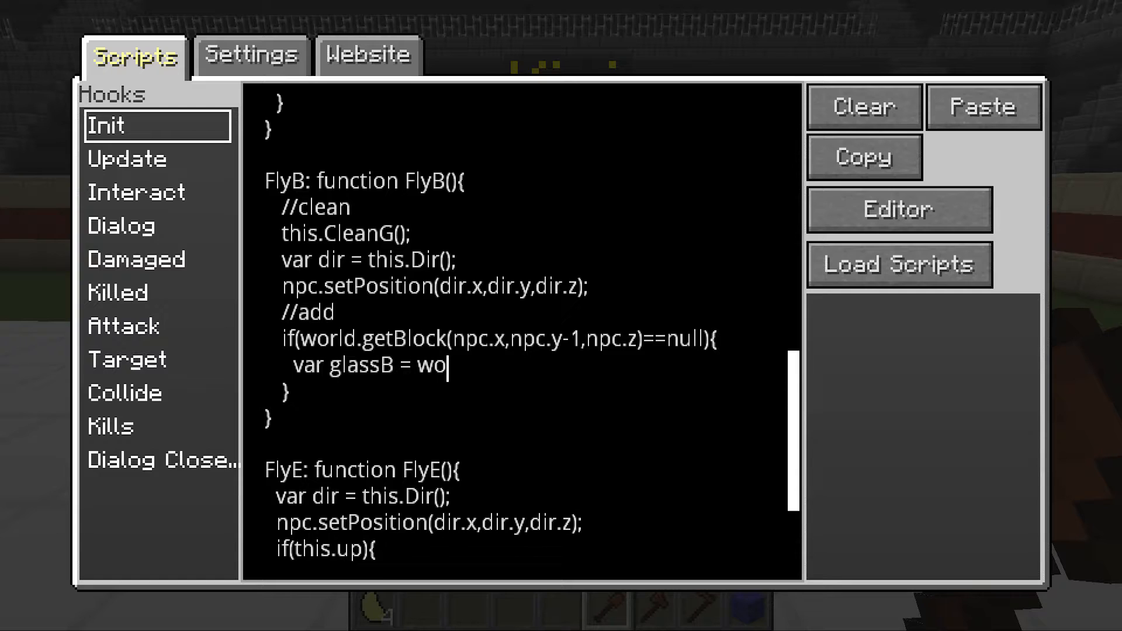
pyautogui.write('rld.creat')
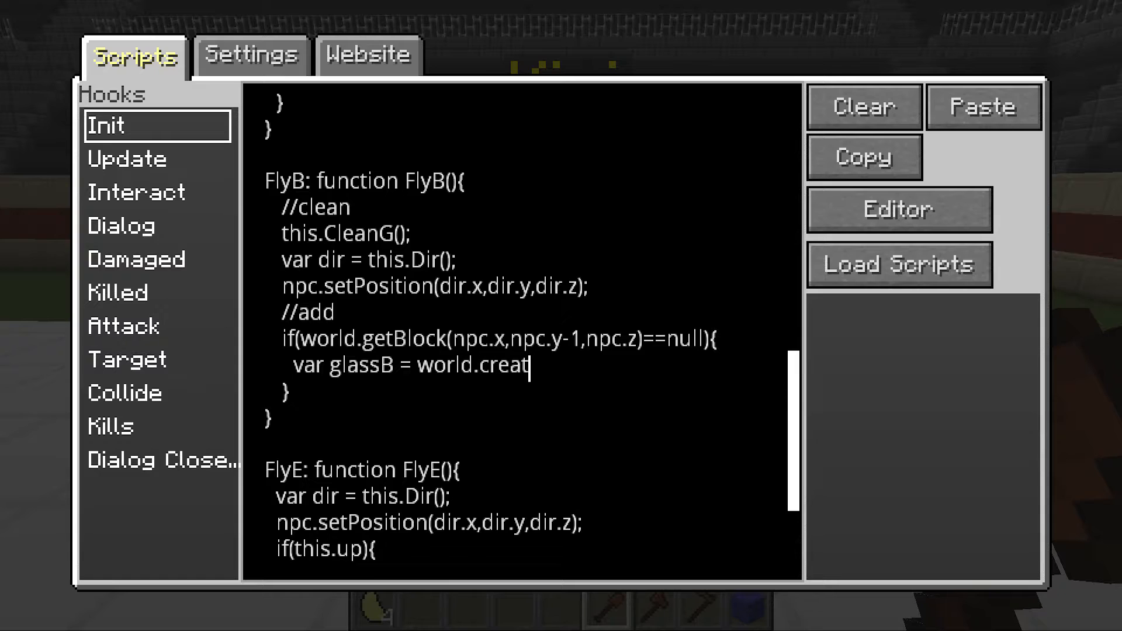
pyautogui.write('eItem()')
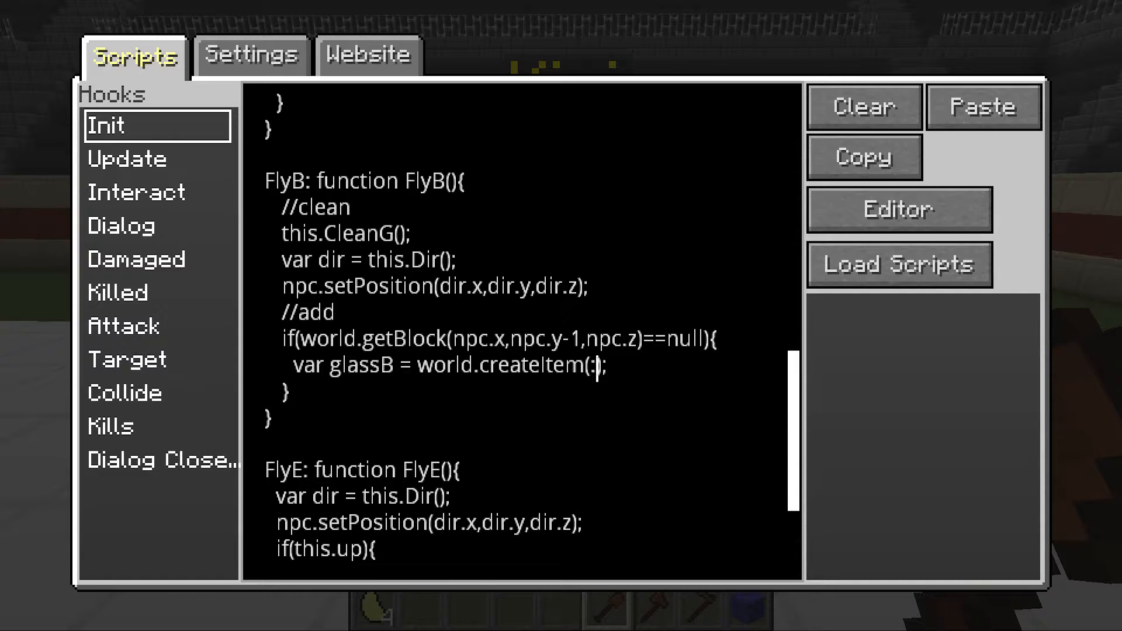
# Step: Fill in createItem's arguments as "glass",0,1
pyautogui.write('"')
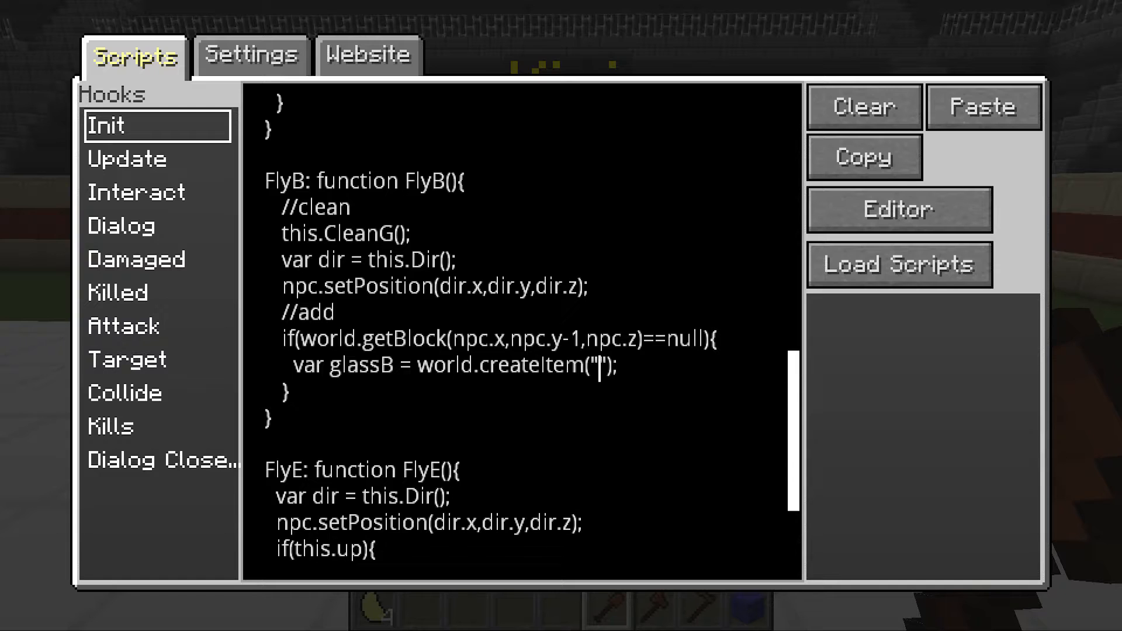
pyautogui.write('glass')
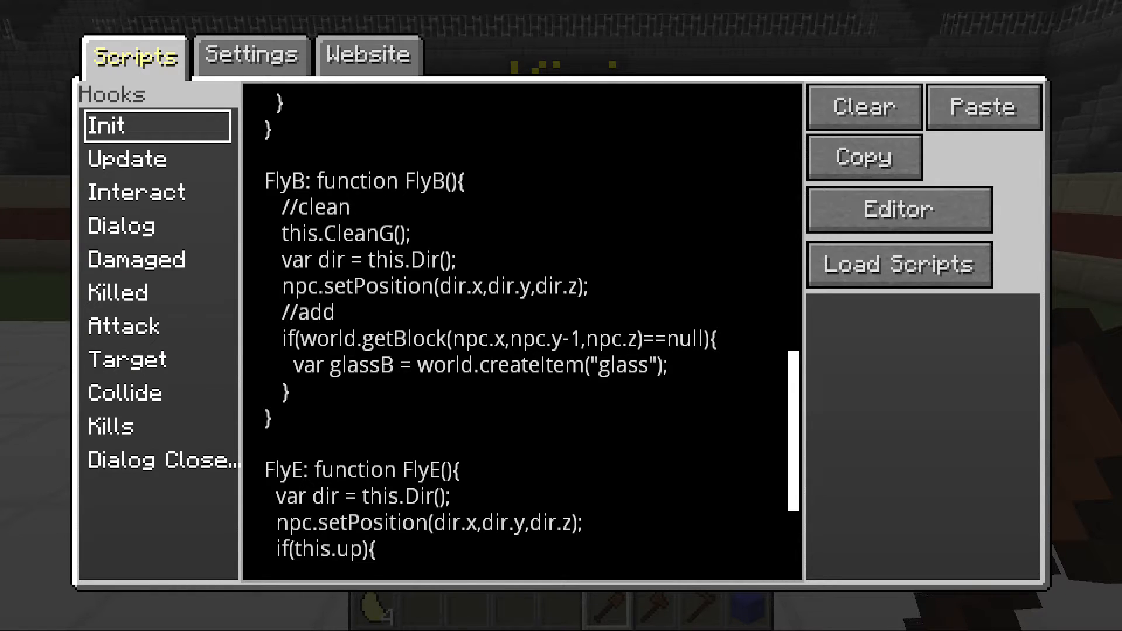
pyautogui.click(656, 366)
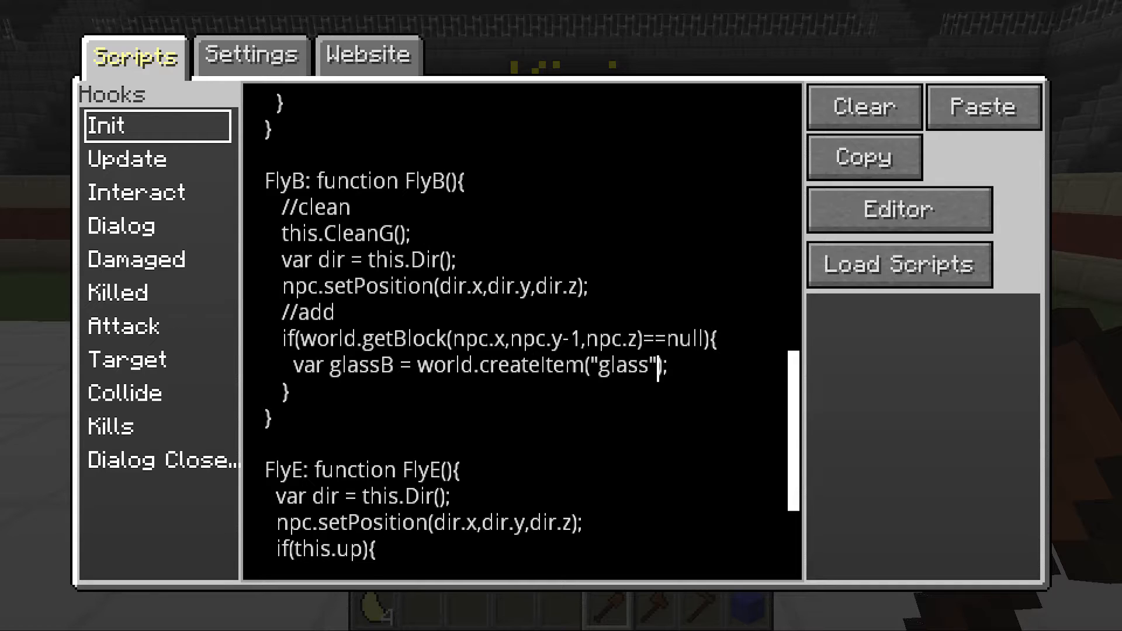
pyautogui.write(',')
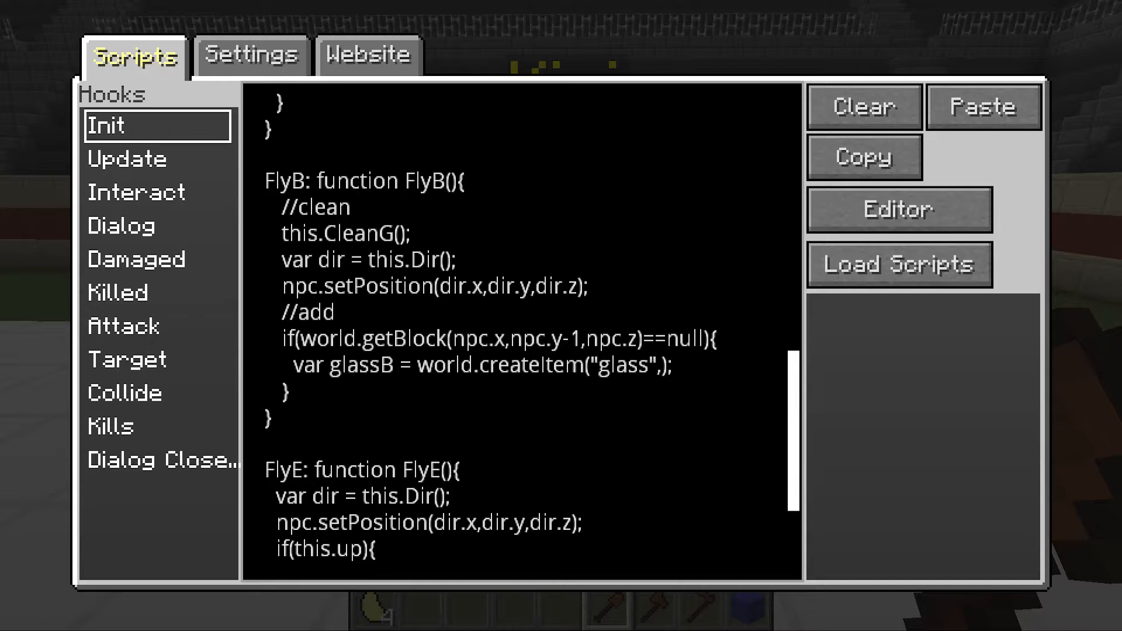
pyautogui.click(664, 365)
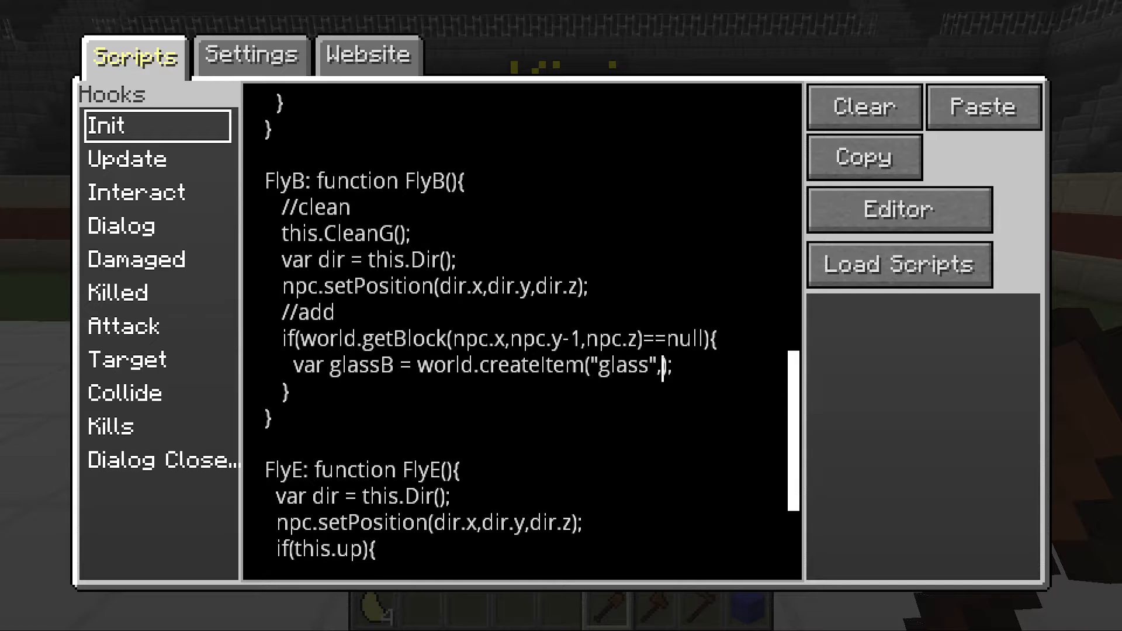
pyautogui.write('0')
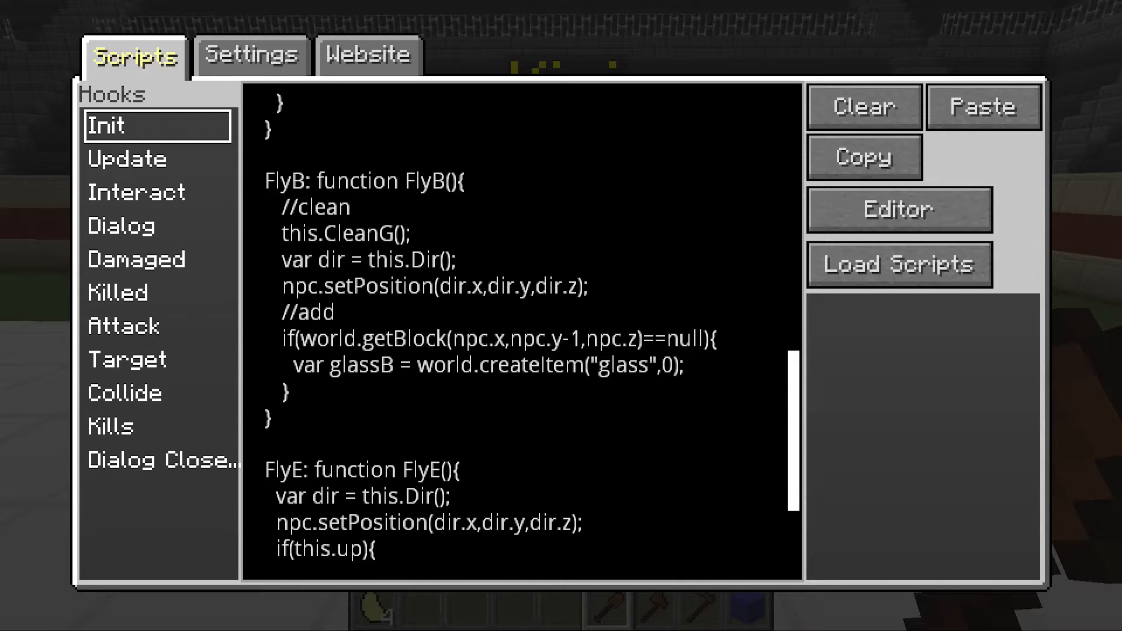
pyautogui.write(',1')
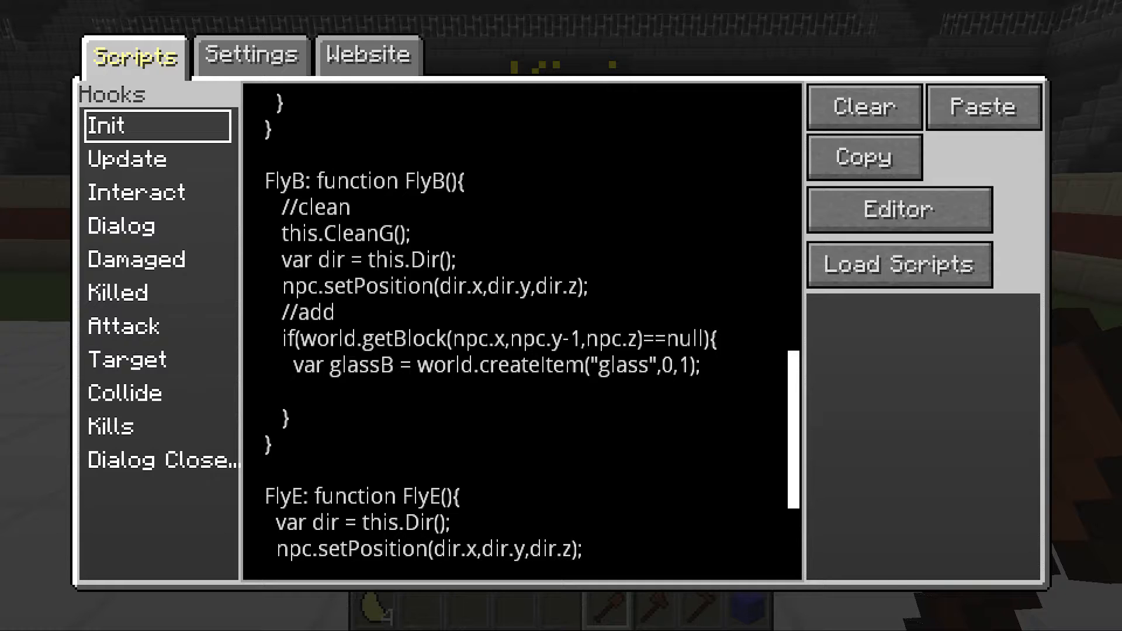
# Step: Assign npc.x, npc.y-1 and npc.z to this.gPOS below the createItem line
pyautogui.click(290, 393)
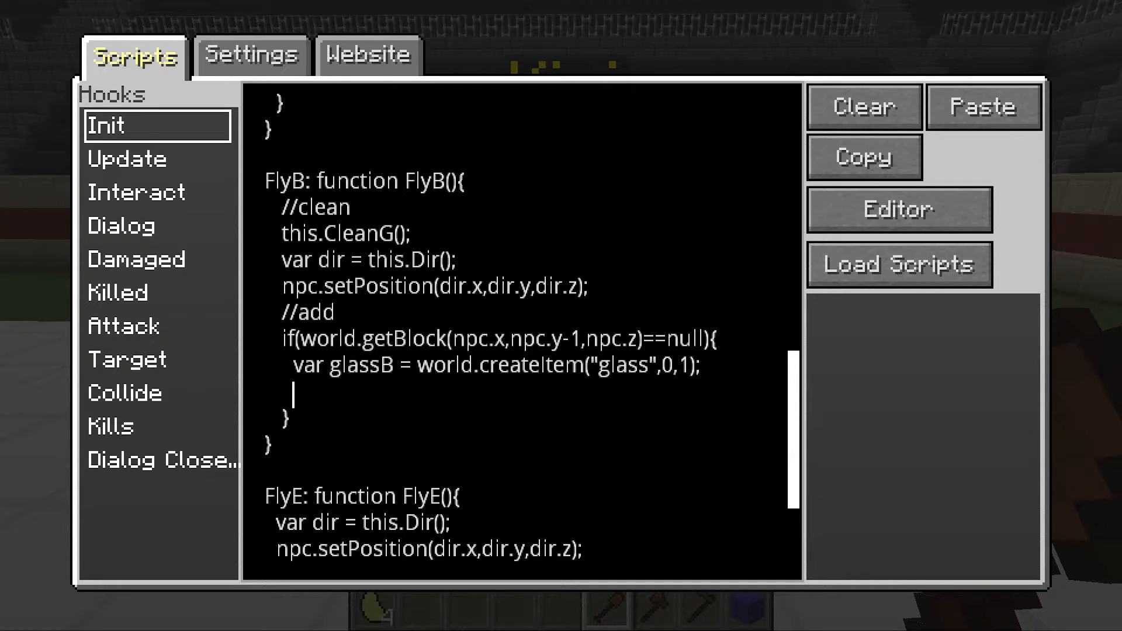
pyautogui.write('this.')
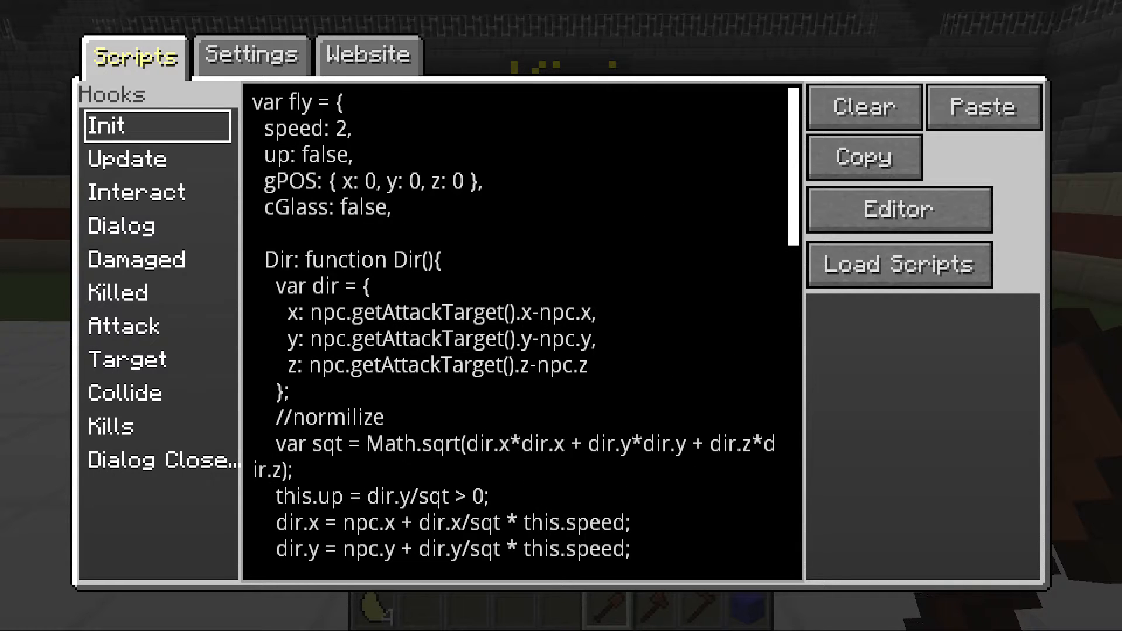
pyautogui.scroll(-3)
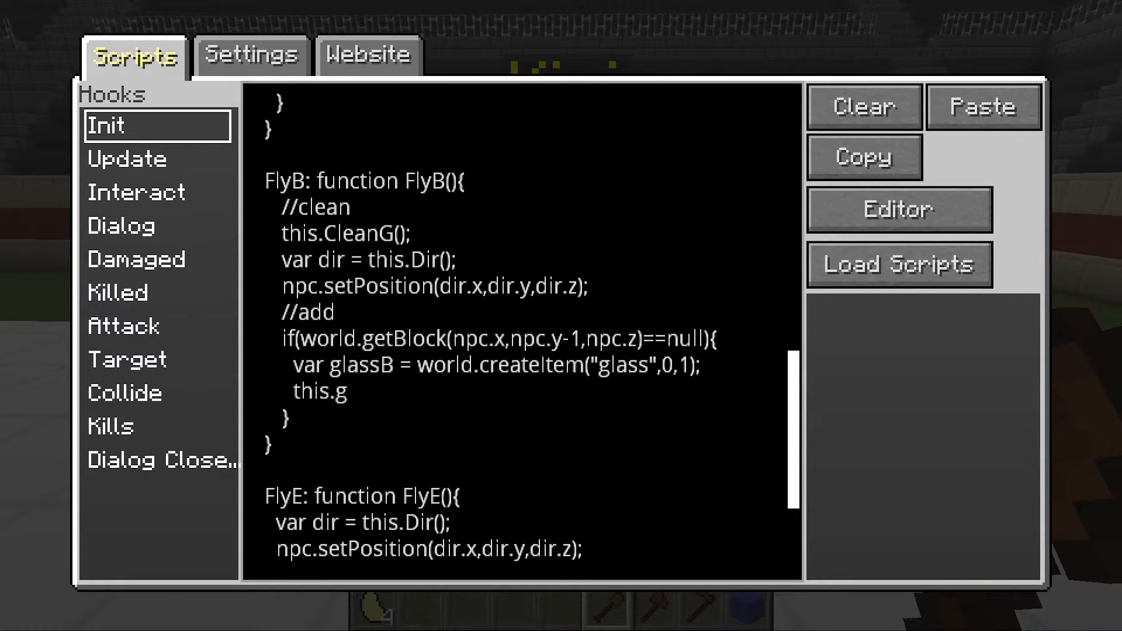
pyautogui.write('POS')
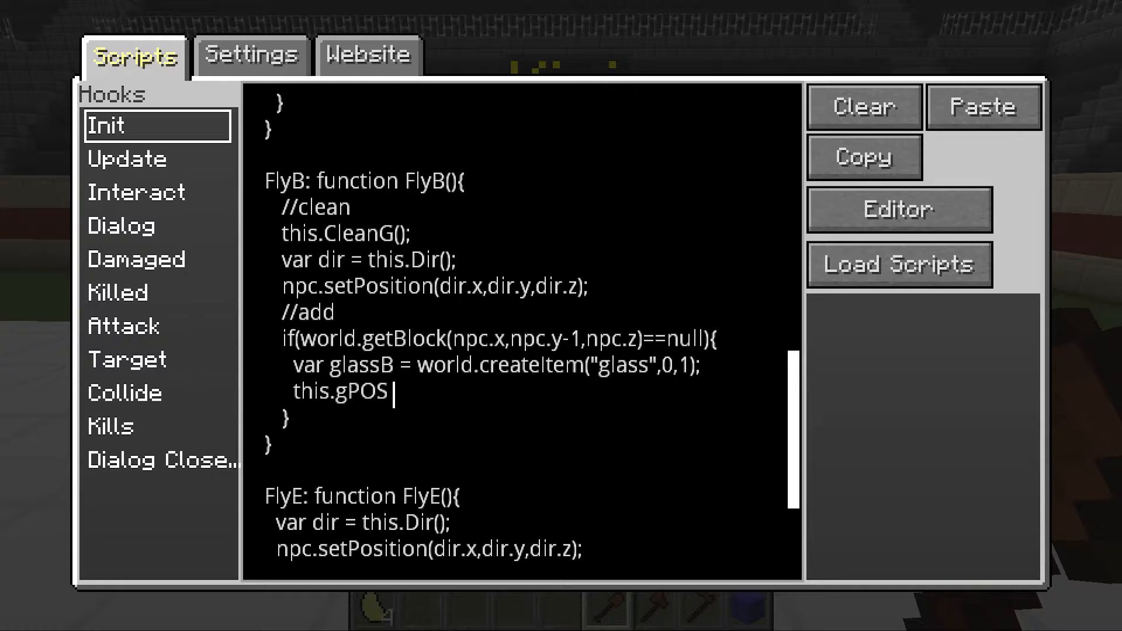
pyautogui.write('.x =')
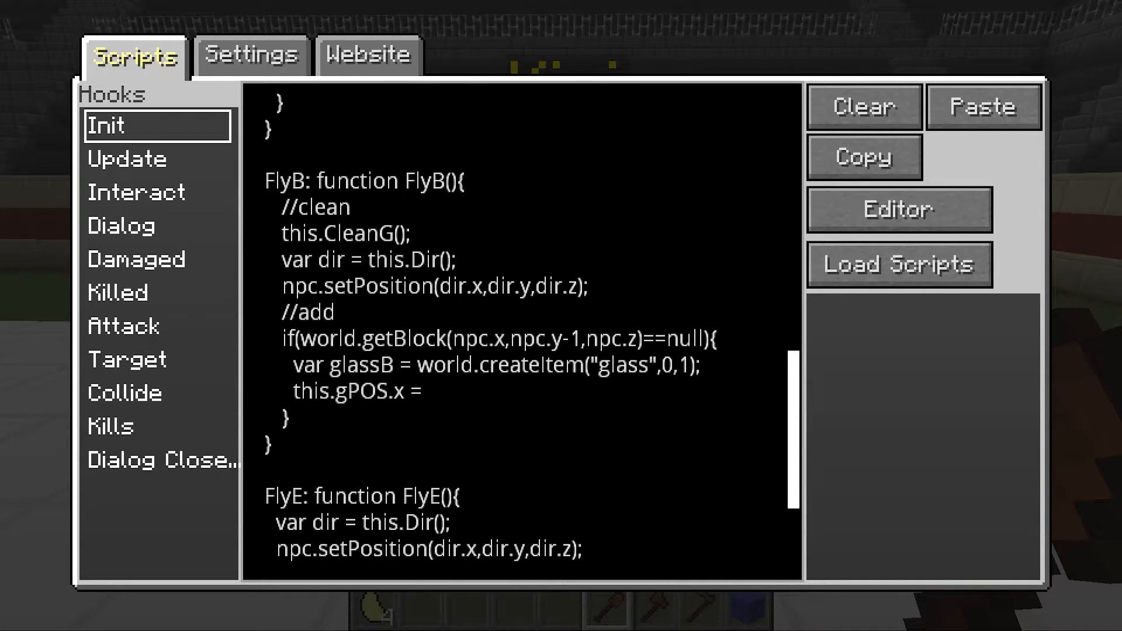
pyautogui.click(428, 392)
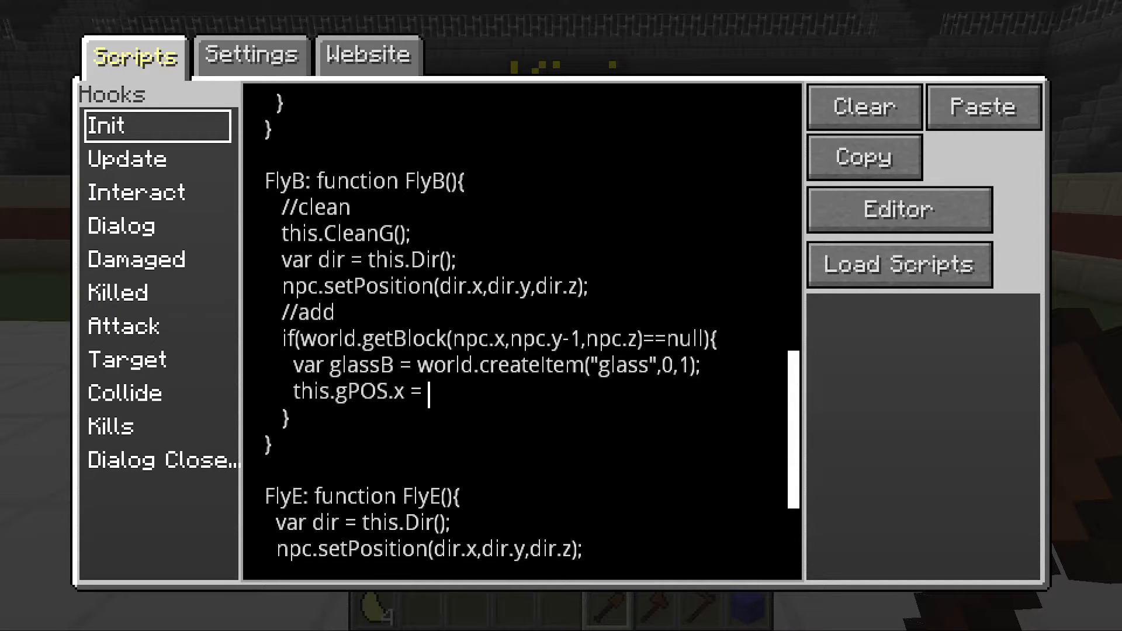
pyautogui.write('npc.x;')
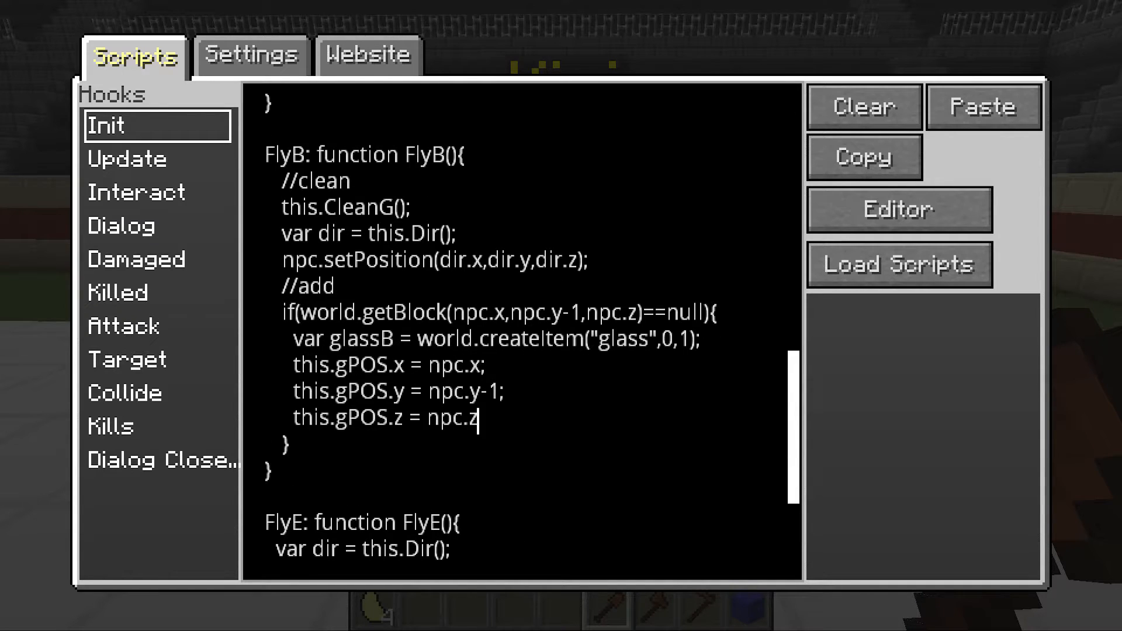
pyautogui.write(';')
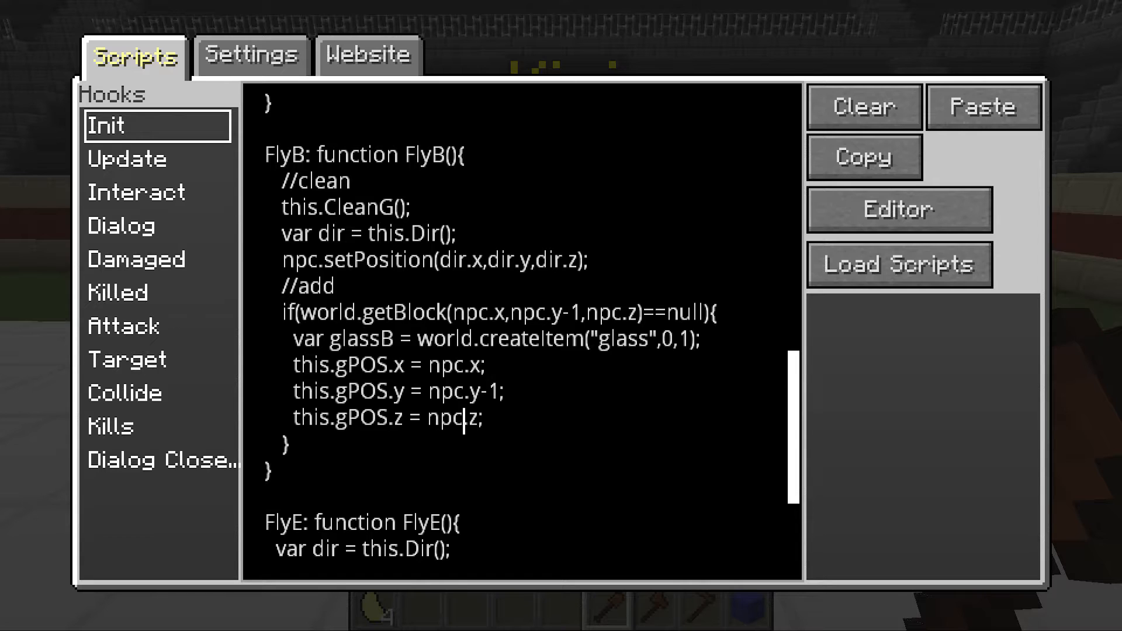
pyautogui.click(429, 365)
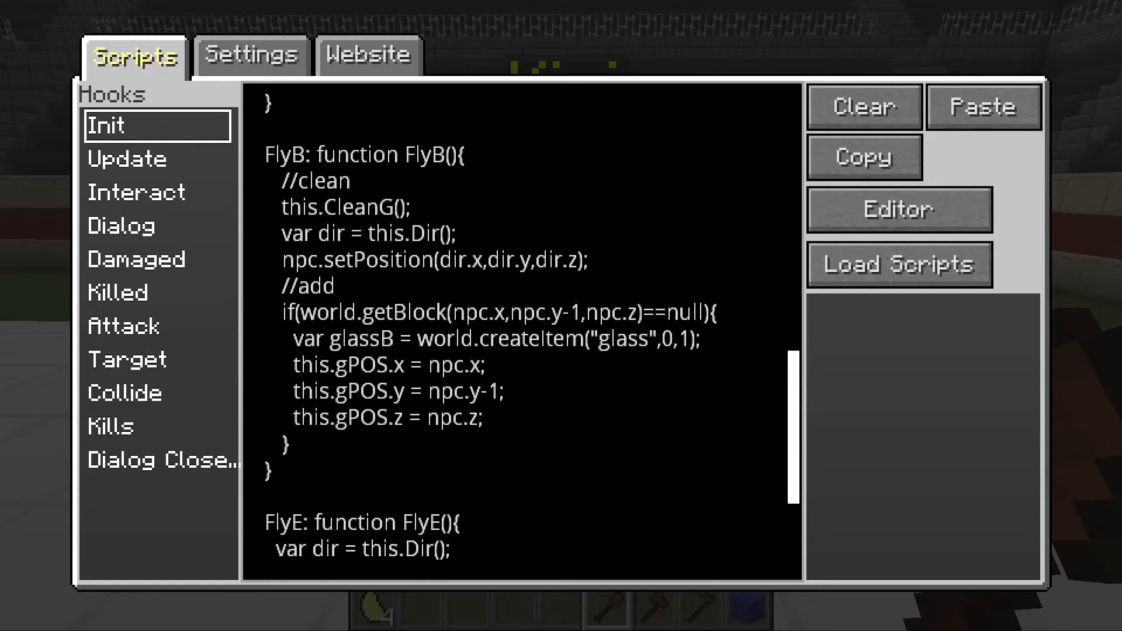
pyautogui.click(449, 417)
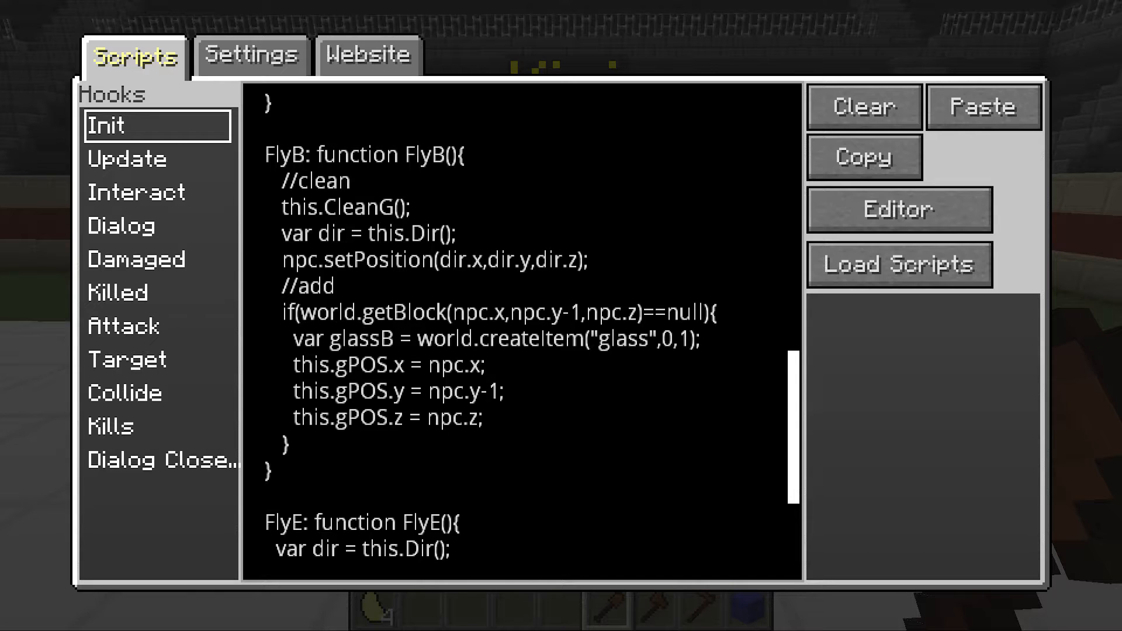
# Step: Wrap the gPOS x, y and z values in Math.floor()
pyautogui.click(450, 418)
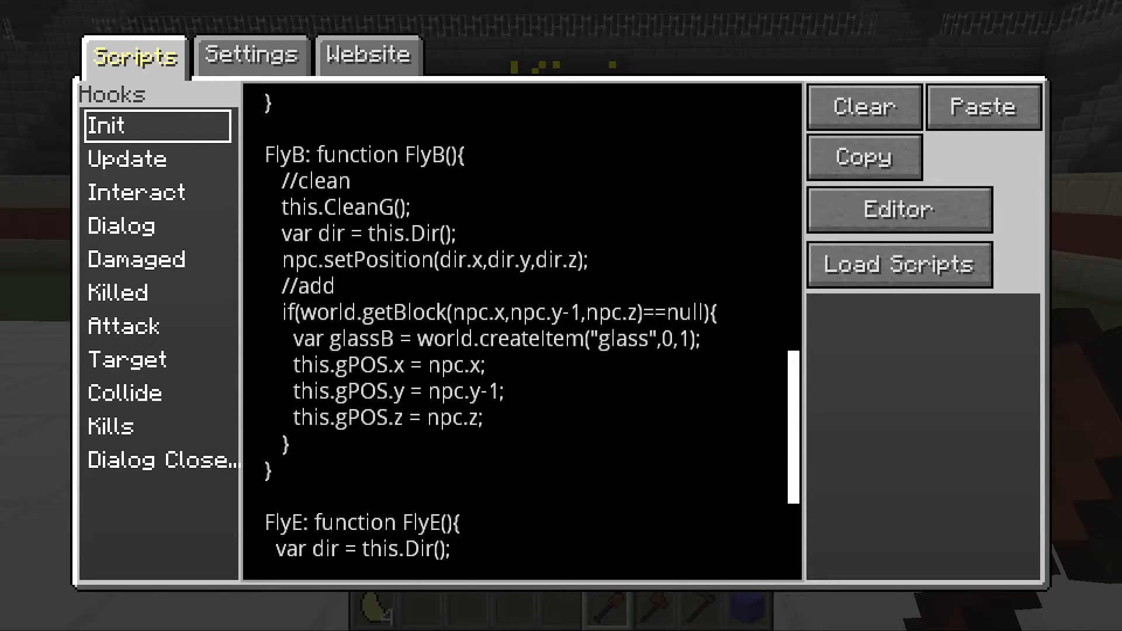
pyautogui.write('Math.')
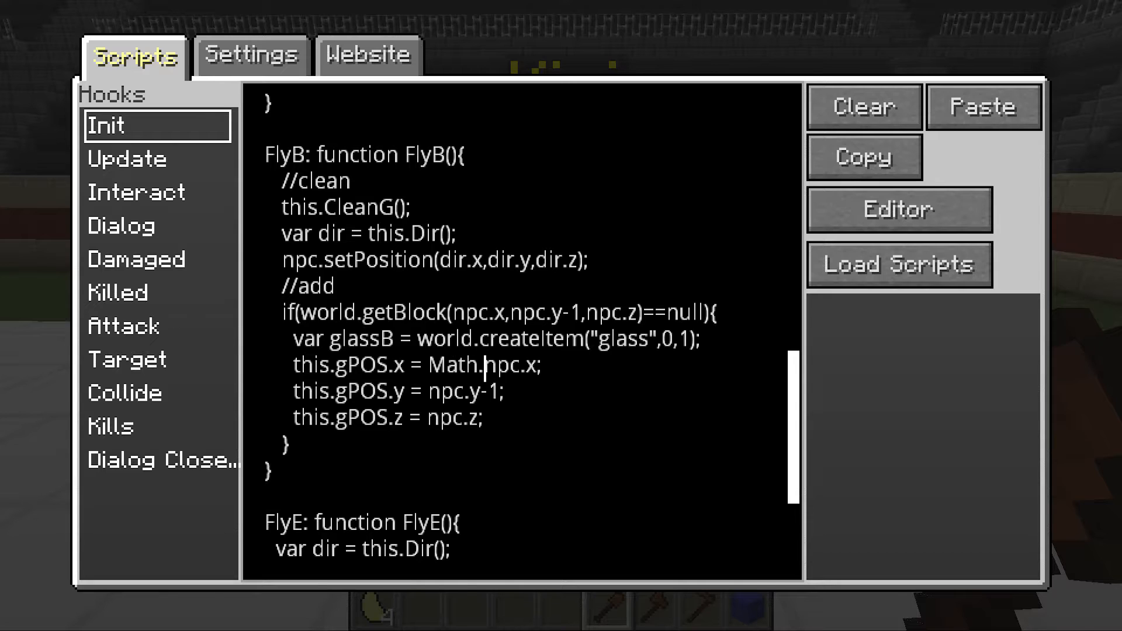
pyautogui.write('floor(')
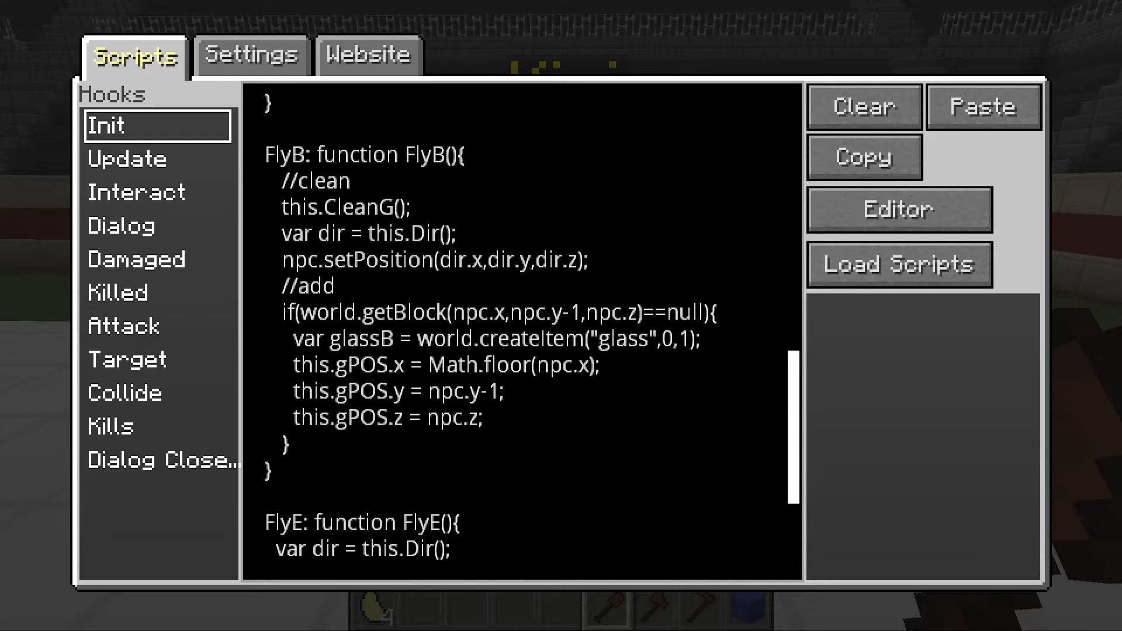
pyautogui.click(564, 364)
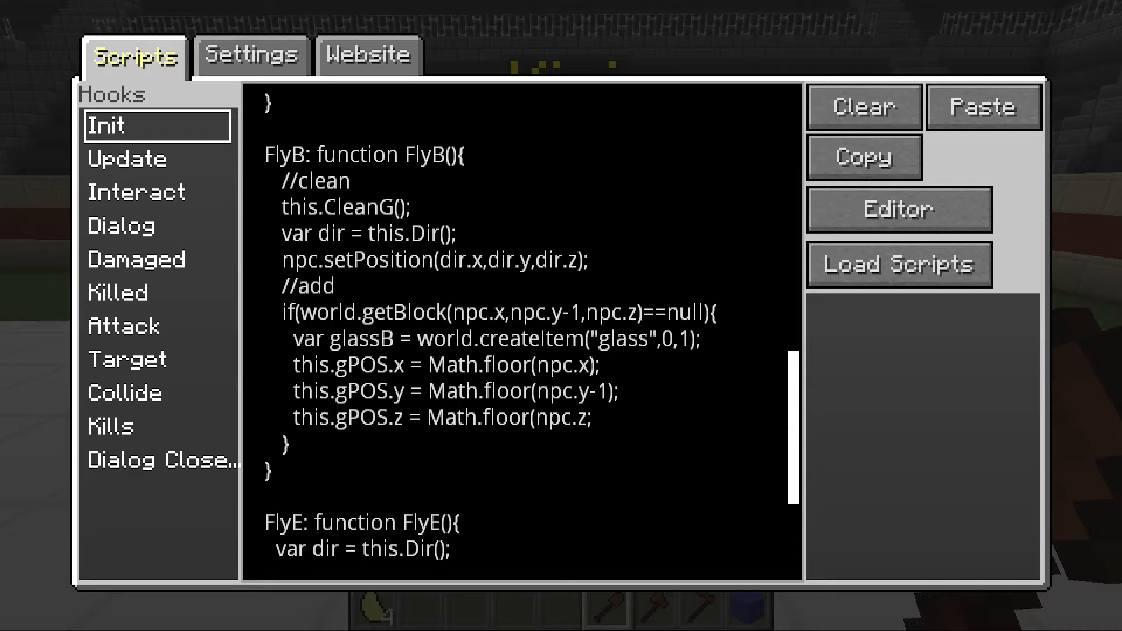
pyautogui.write('(')
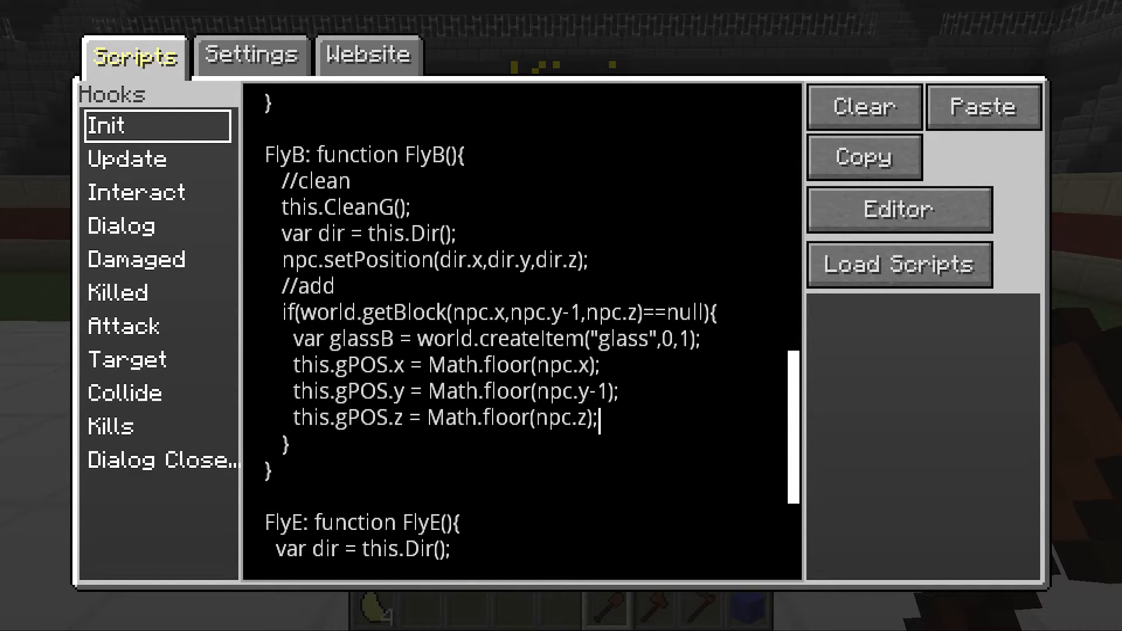
# Step: Add world.setBlock(this.gPOS.x, this.gPOS.y, this.gPOS.z, glassB); after the position lines
pyautogui.press('enter')
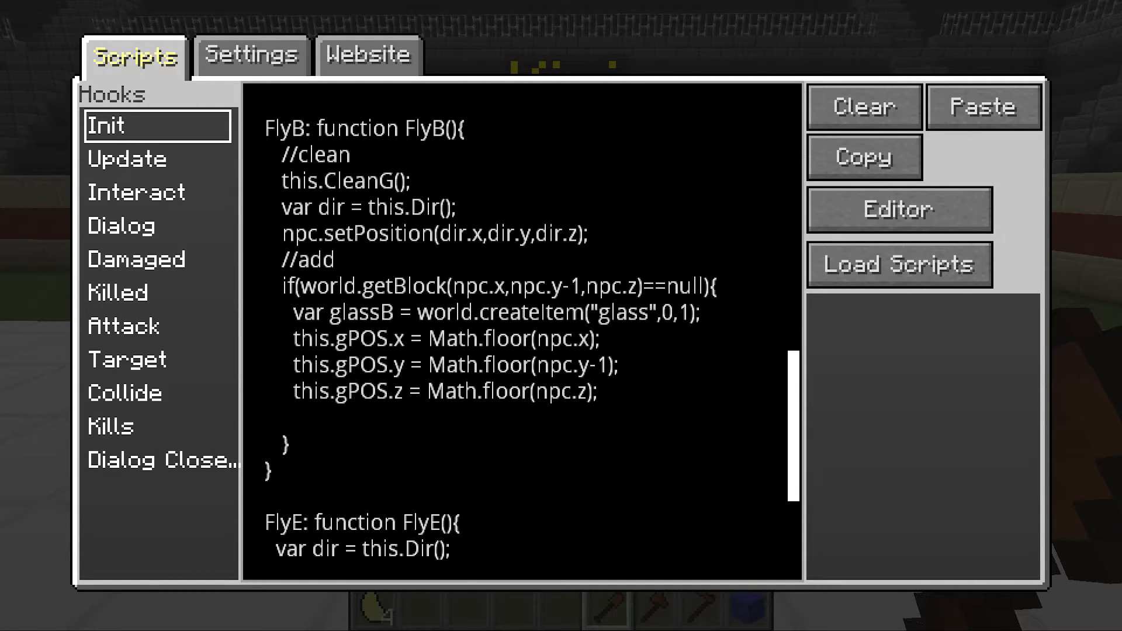
pyautogui.write('w')
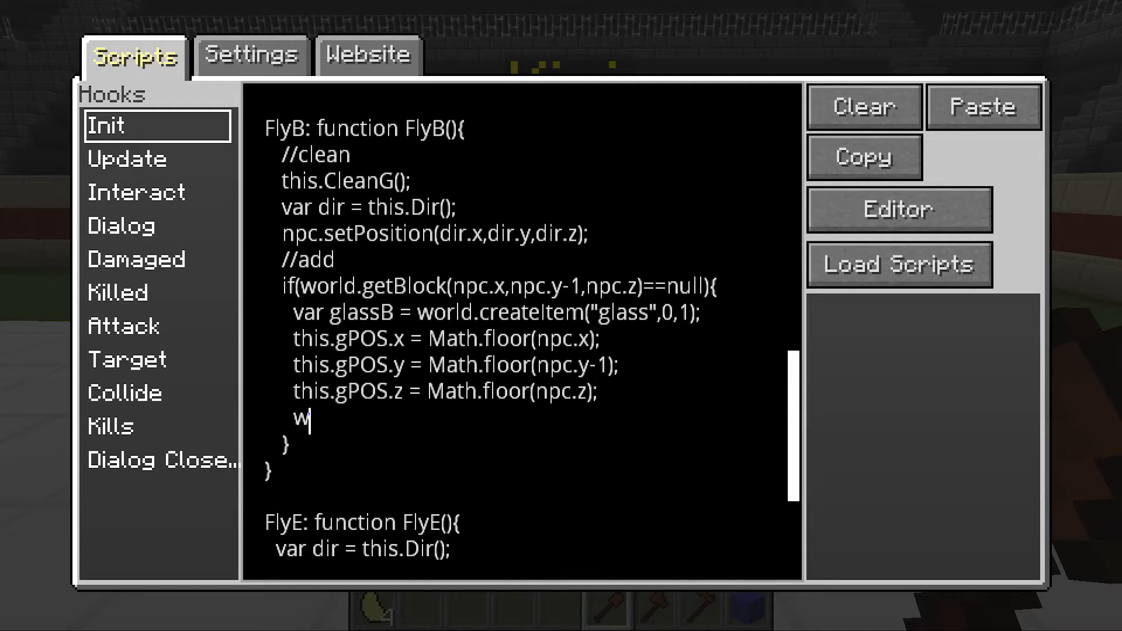
pyautogui.write('orld.setBlock();')
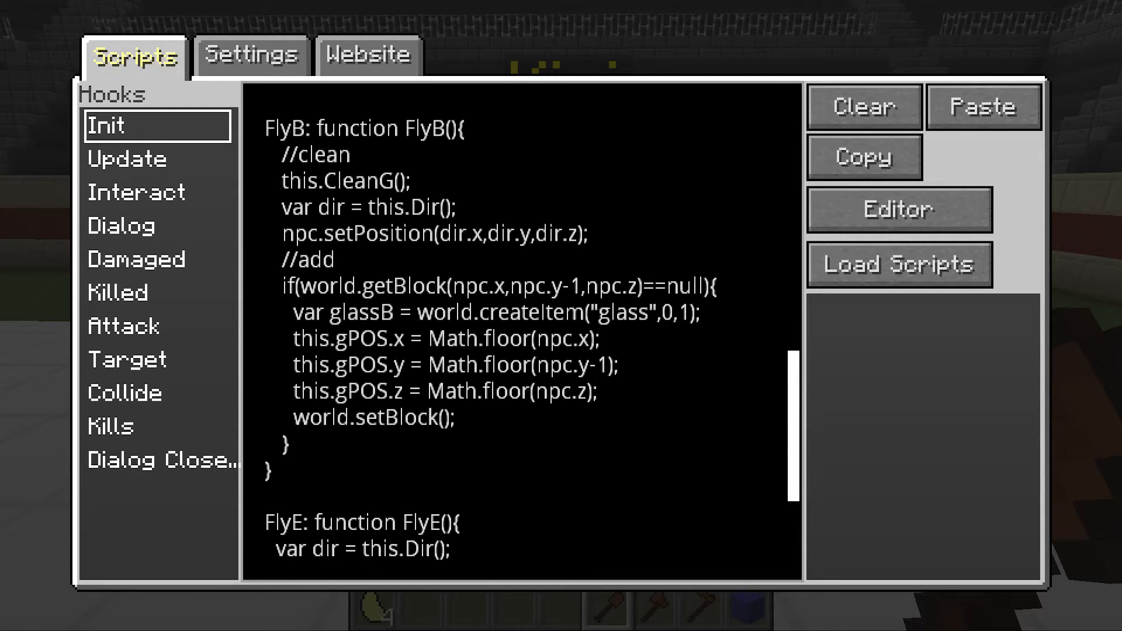
pyautogui.write('this.')
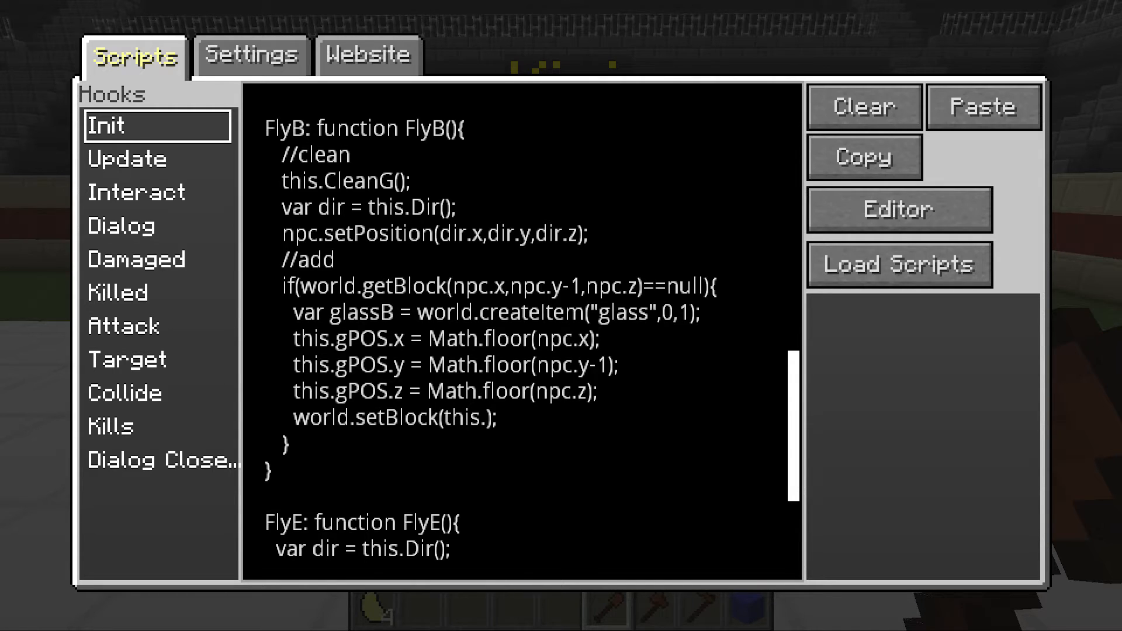
pyautogui.write('gPOS')
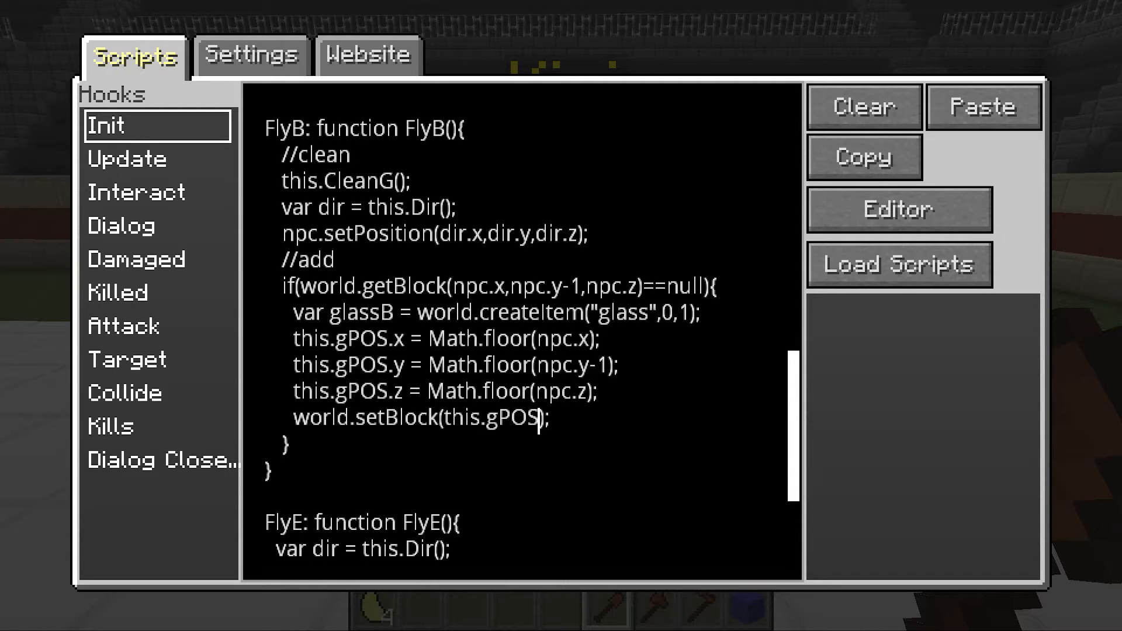
pyautogui.write('.x, this.gPOS.y, this.gPOS.z,')
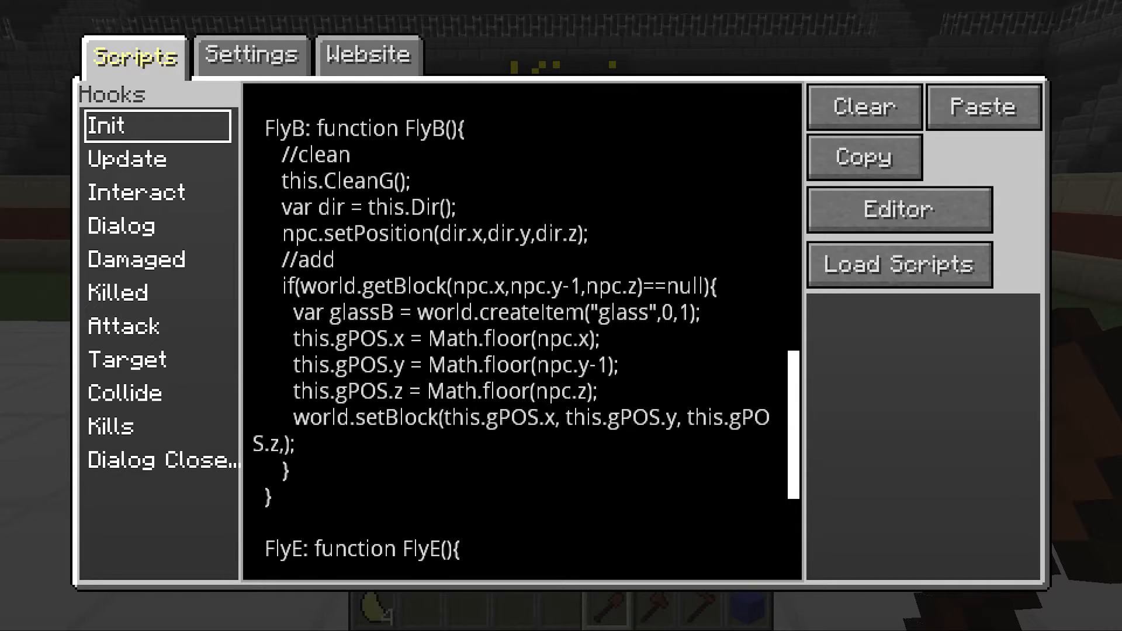
pyautogui.write('gla')
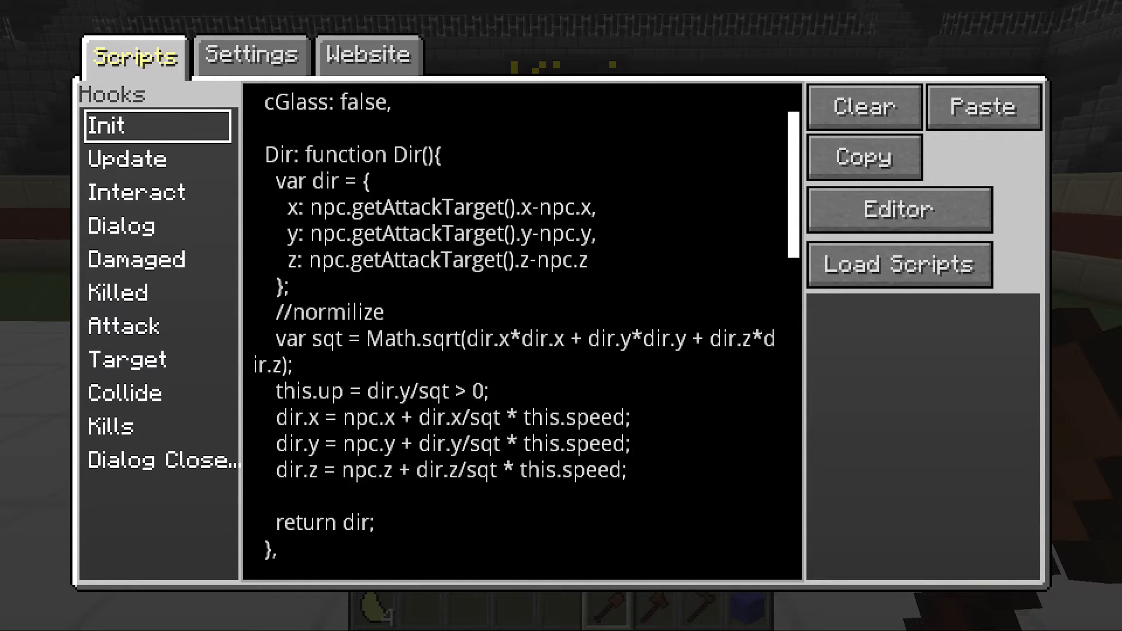
# Step: Set this.cGlass = true; after placing the glass
pyautogui.scroll(-3)
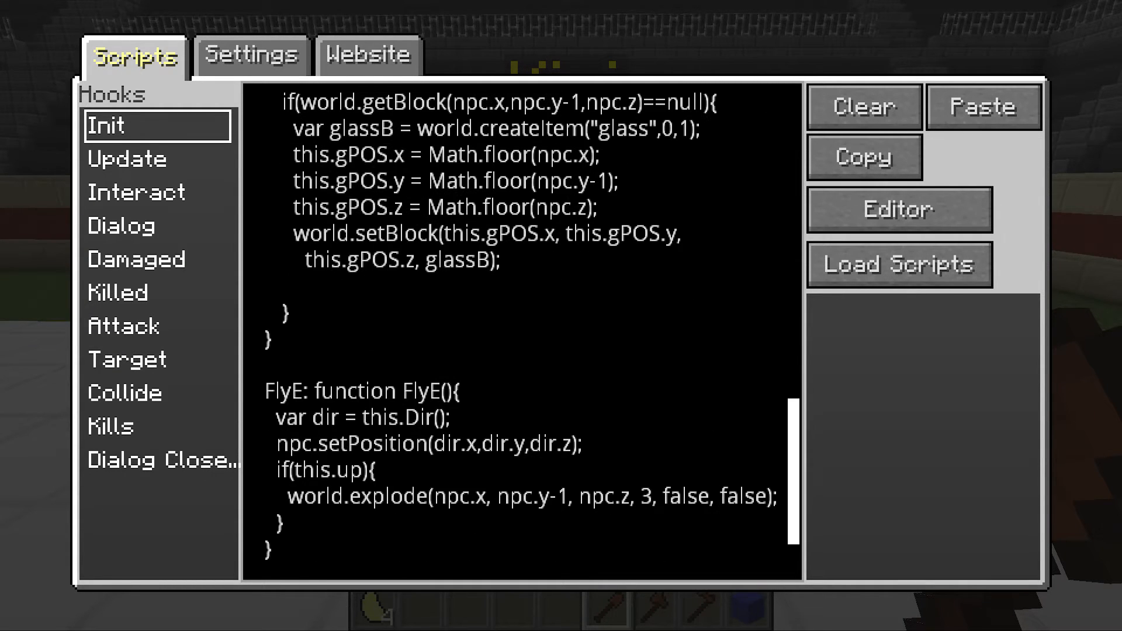
pyautogui.write('this.cGlass = true;')
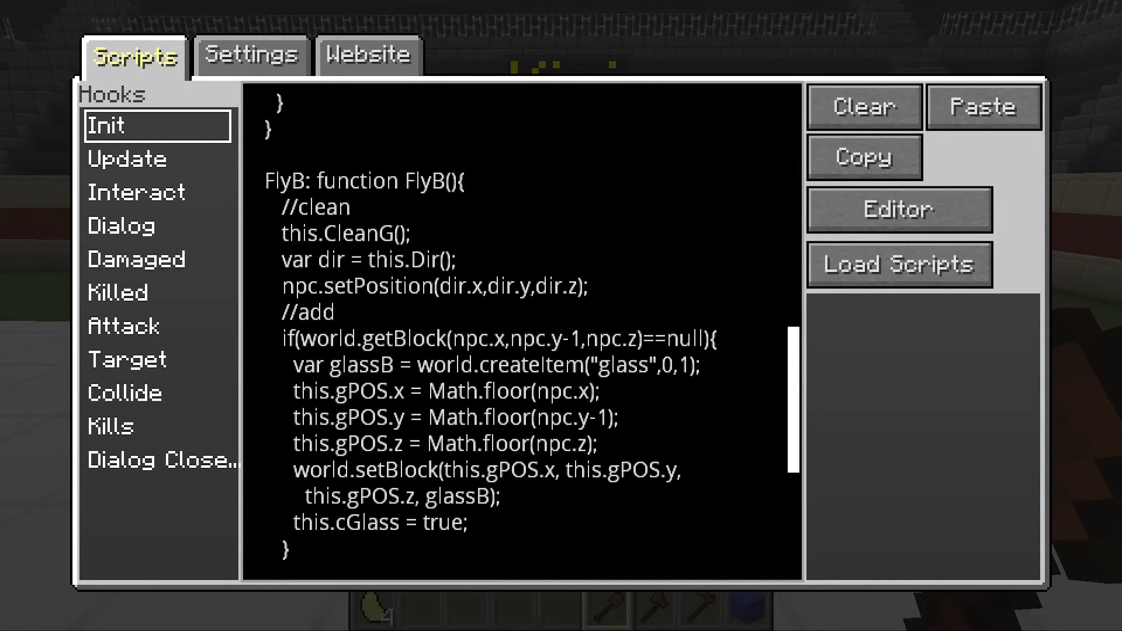
pyautogui.click(469, 521)
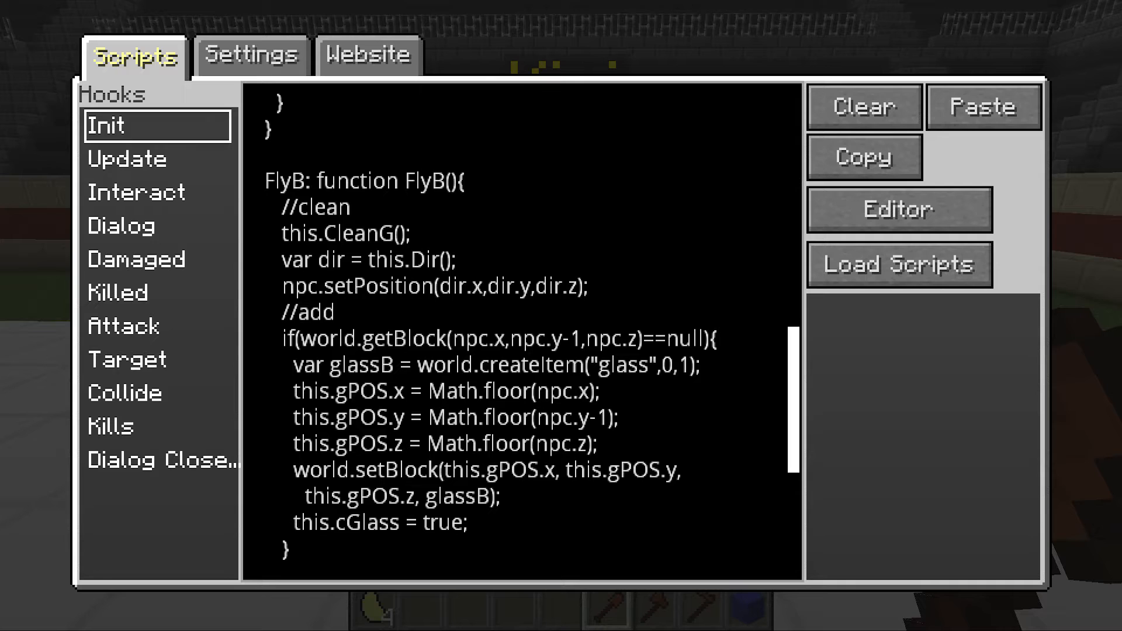
# Step: In the Update hook, add an else branch calling fly.CleanGlass();
pyautogui.scroll(-3)
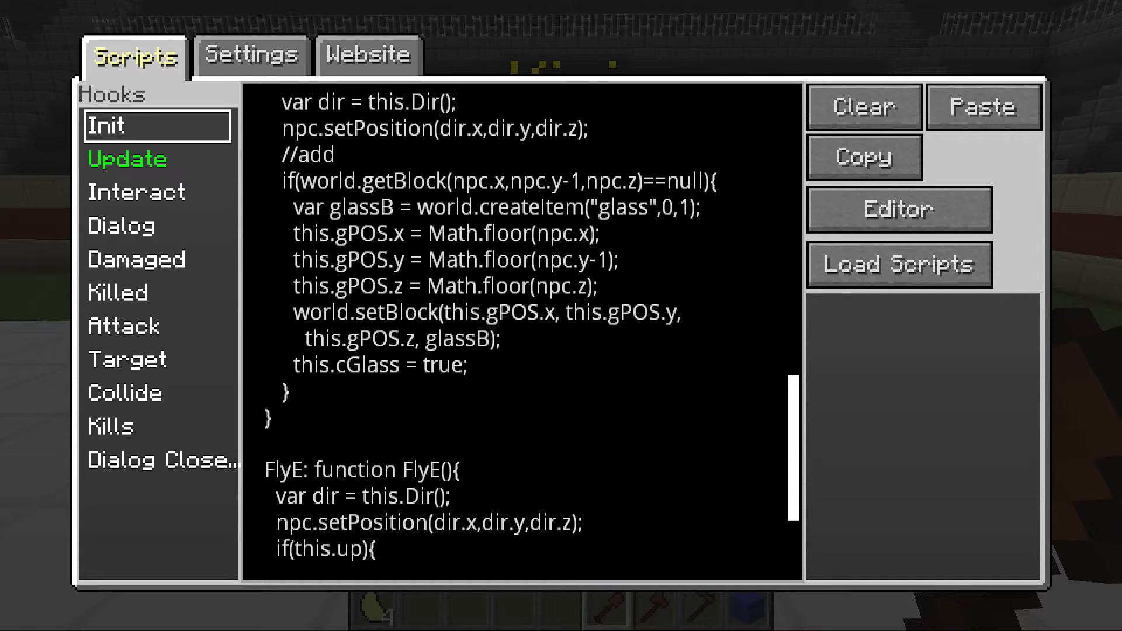
pyautogui.click(127, 159)
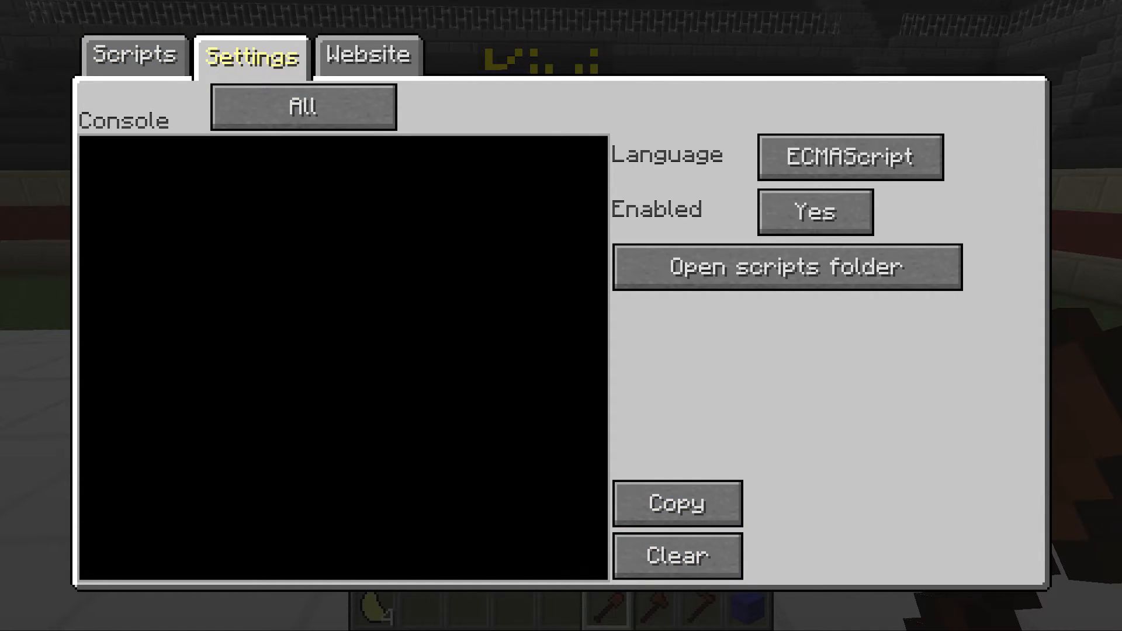
pyautogui.click(134, 55)
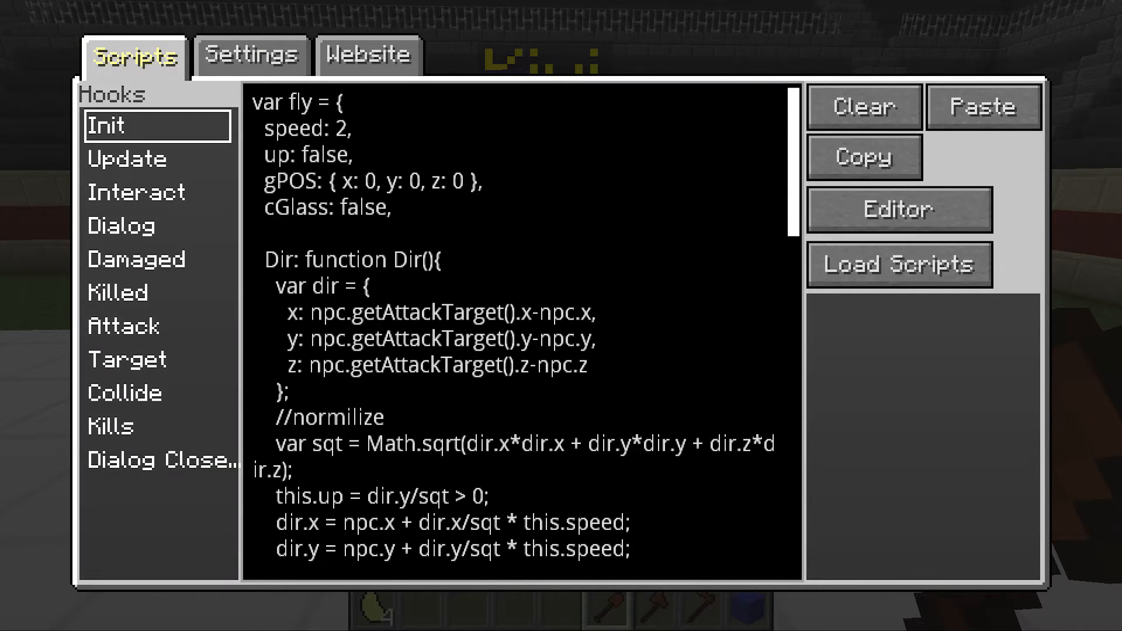
pyautogui.click(127, 159)
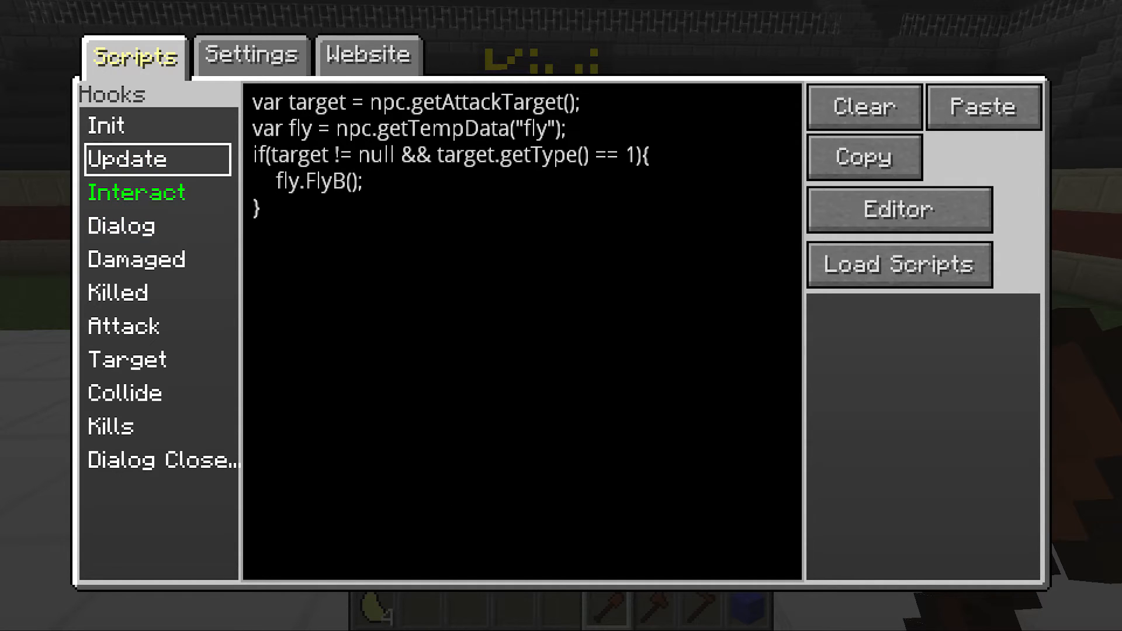
pyautogui.write('else{')
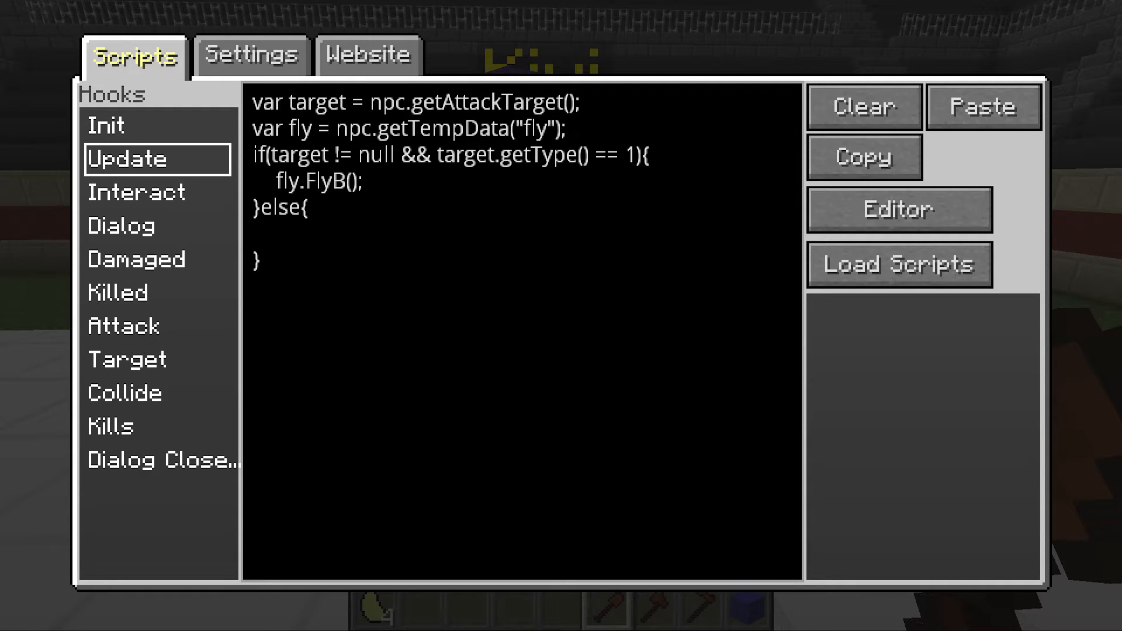
pyautogui.write('fly.Q')
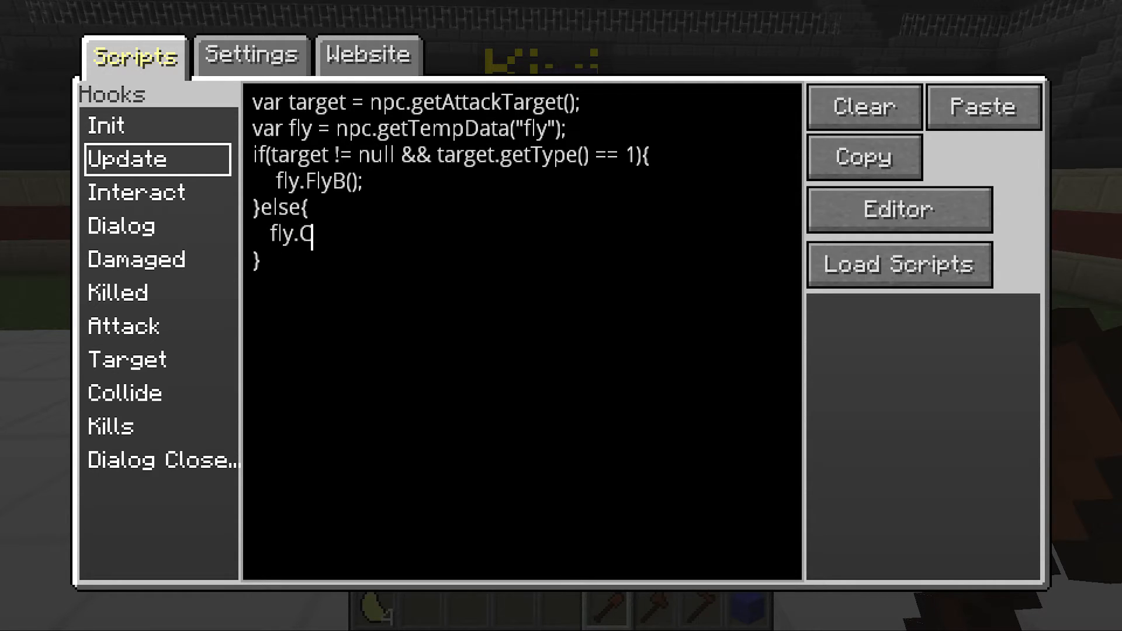
pyautogui.write('leanGlass();')
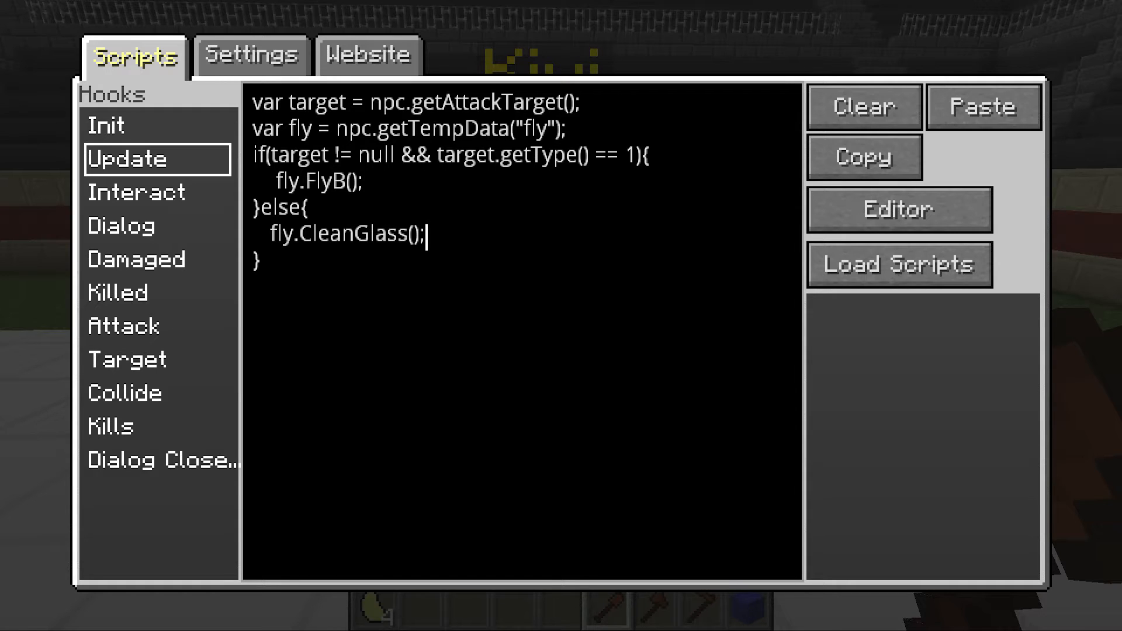
pyautogui.press('Backspace')
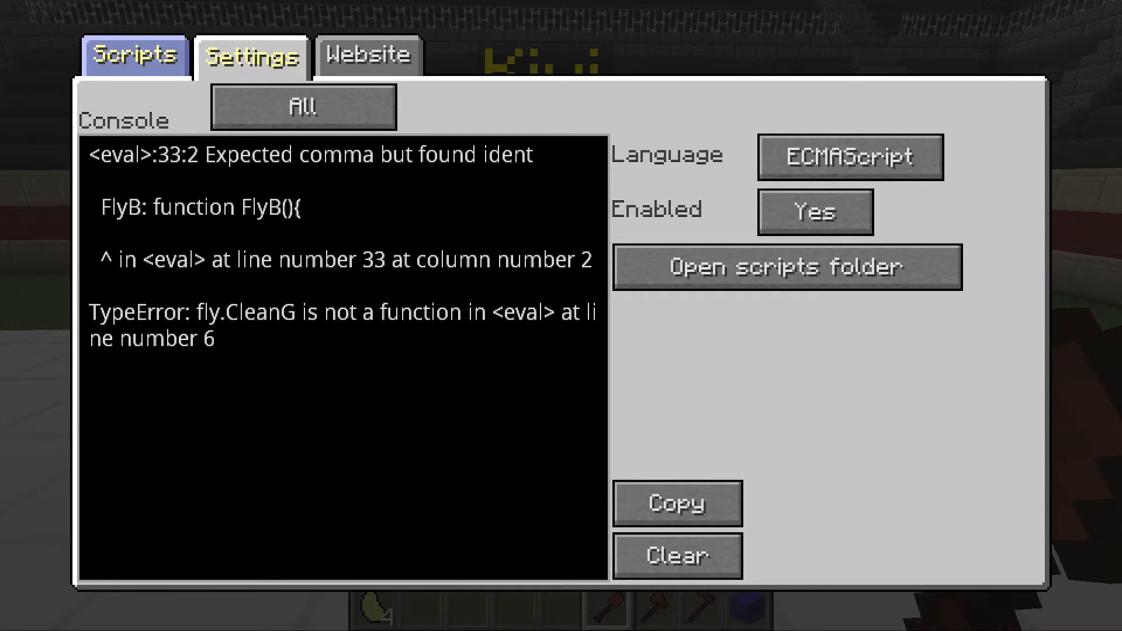
# Step: Compare the console's expected-comma error with Init and add a comma after CleanG's closing brace
pyautogui.click(133, 56)
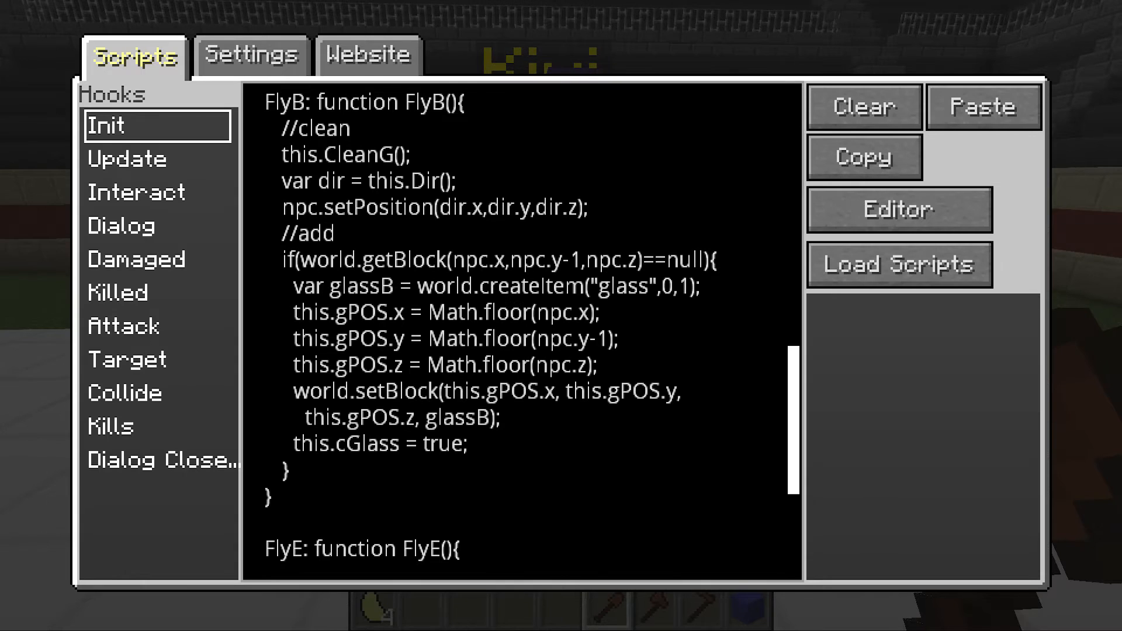
pyautogui.scroll(-3)
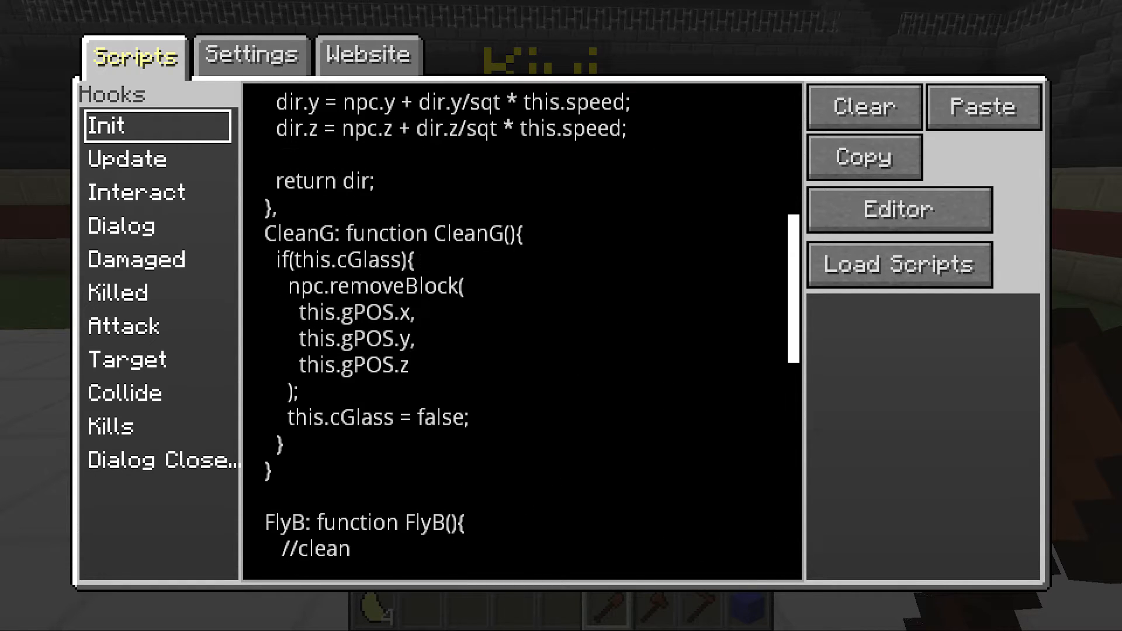
pyautogui.click(251, 56)
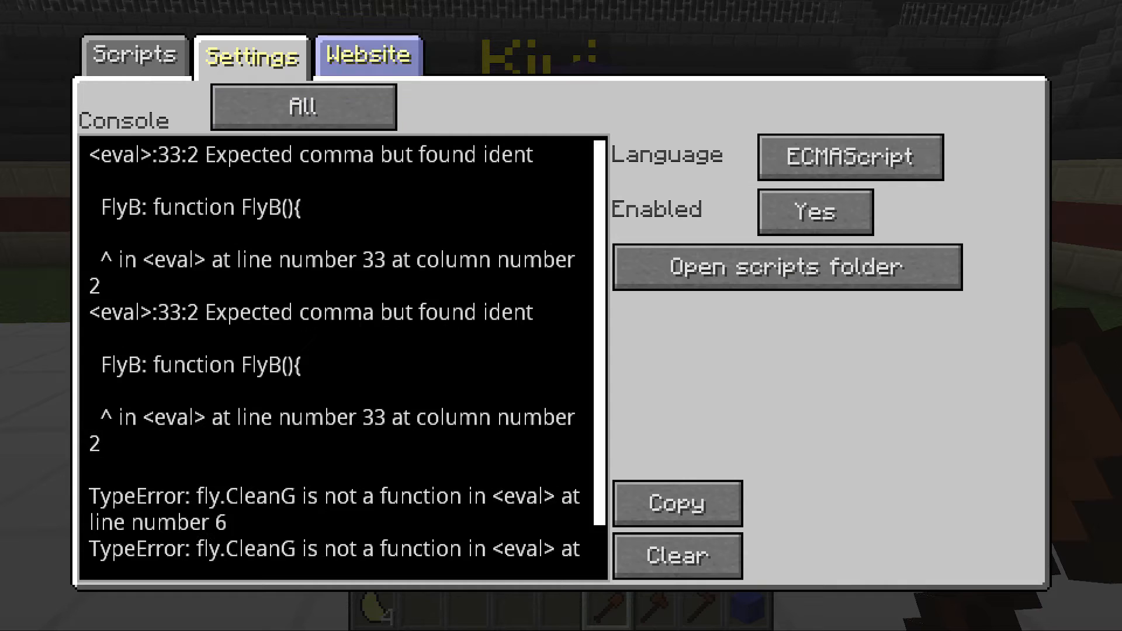
pyautogui.click(134, 56)
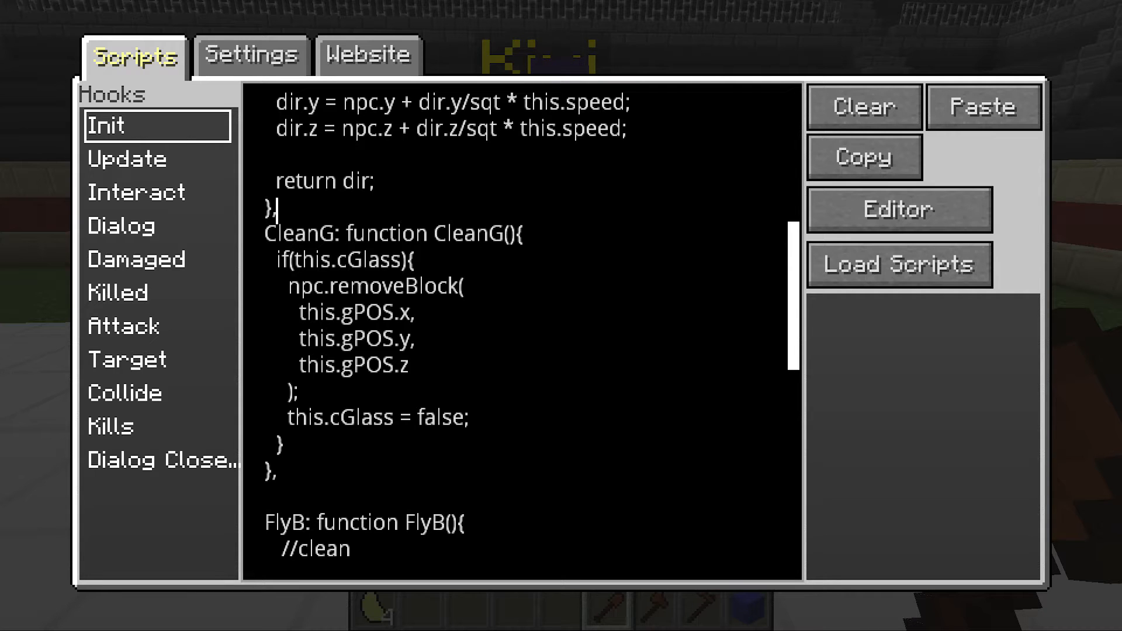
pyautogui.scroll(-3)
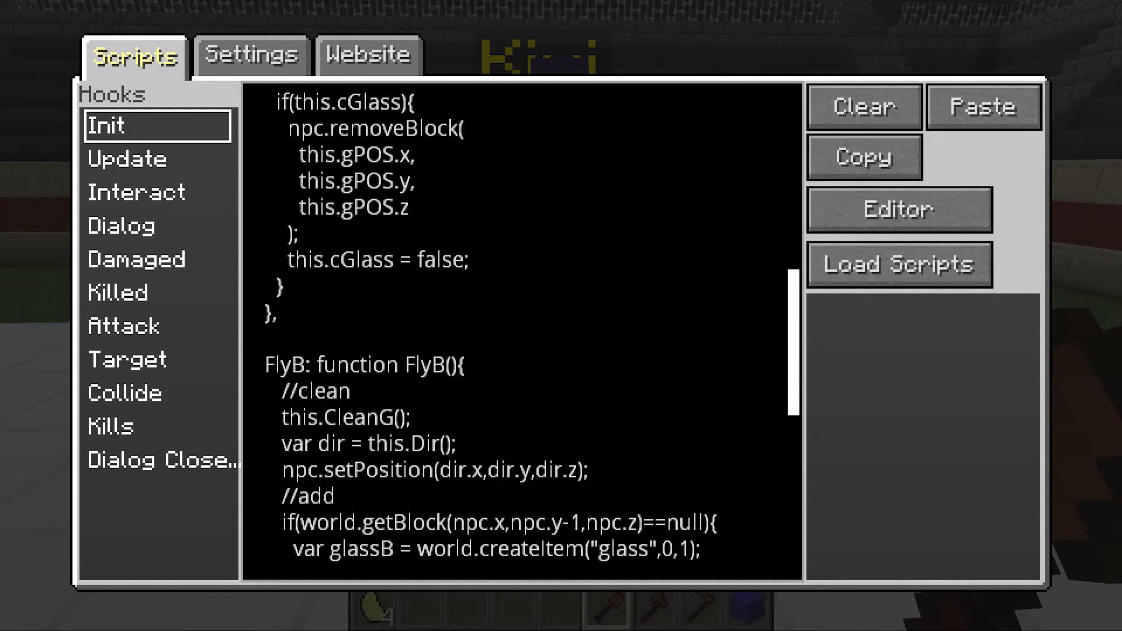
pyautogui.scroll(-3)
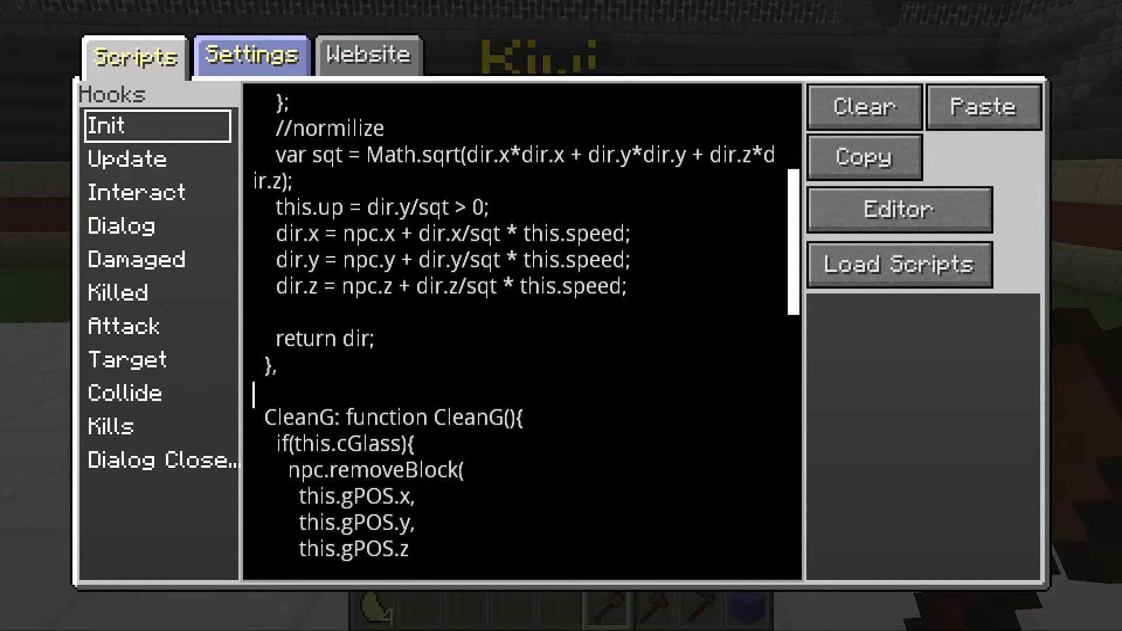
pyautogui.click(251, 56)
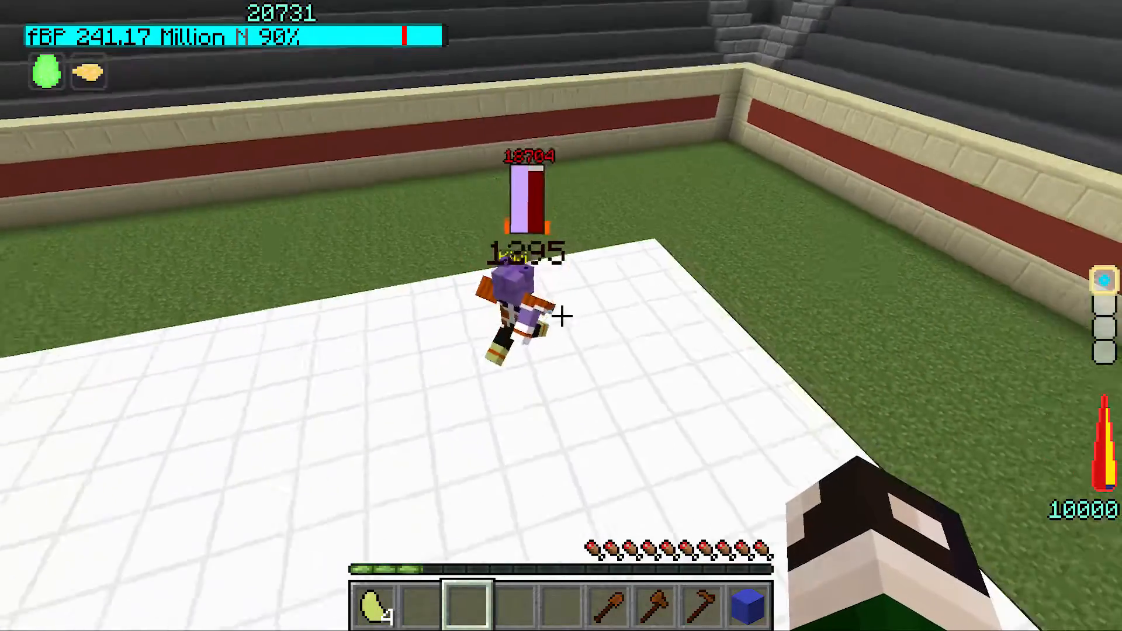
pyautogui.moveTo(561, 316)
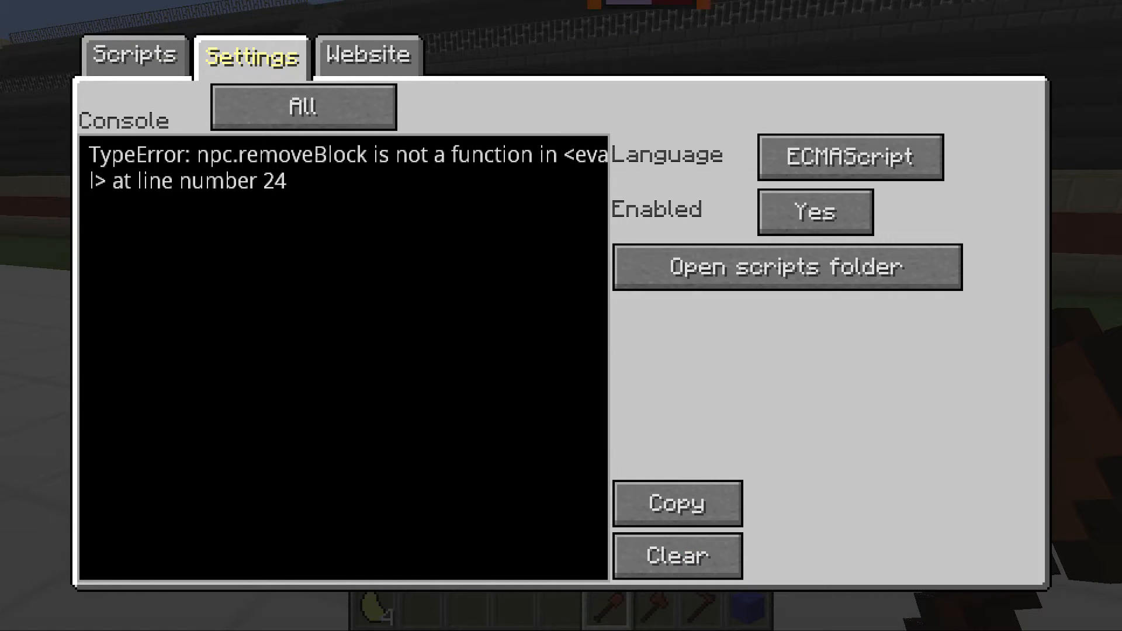
# Step: Test the NPC, trace 'npc.removeBlock is not a function' at line 24 to CleanG in Init
pyautogui.click(303, 106)
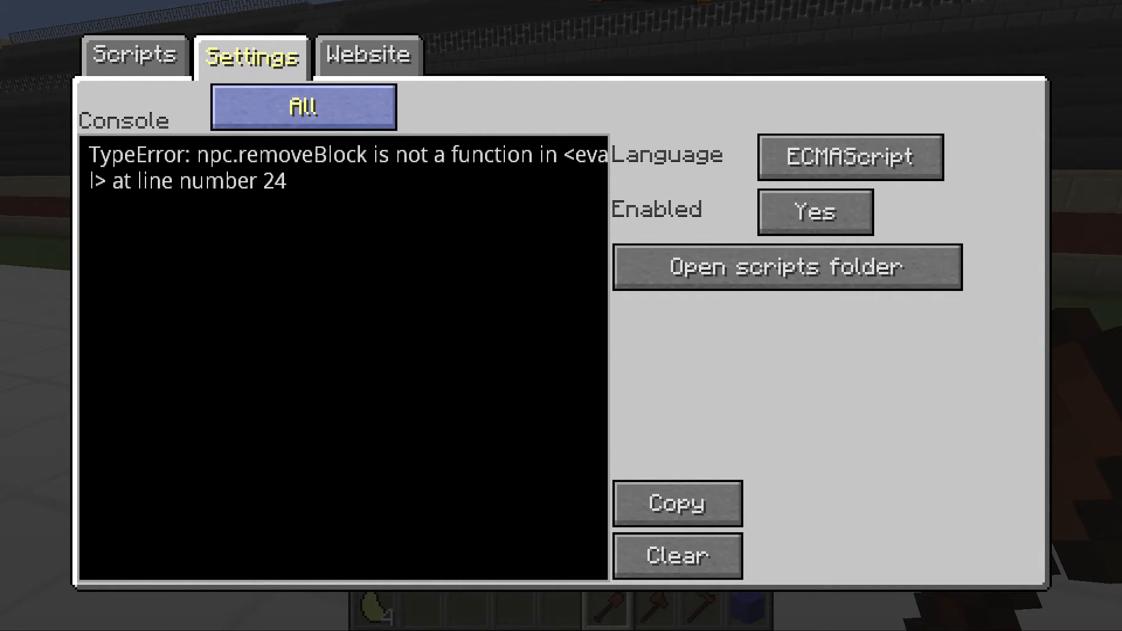
pyautogui.click(133, 55)
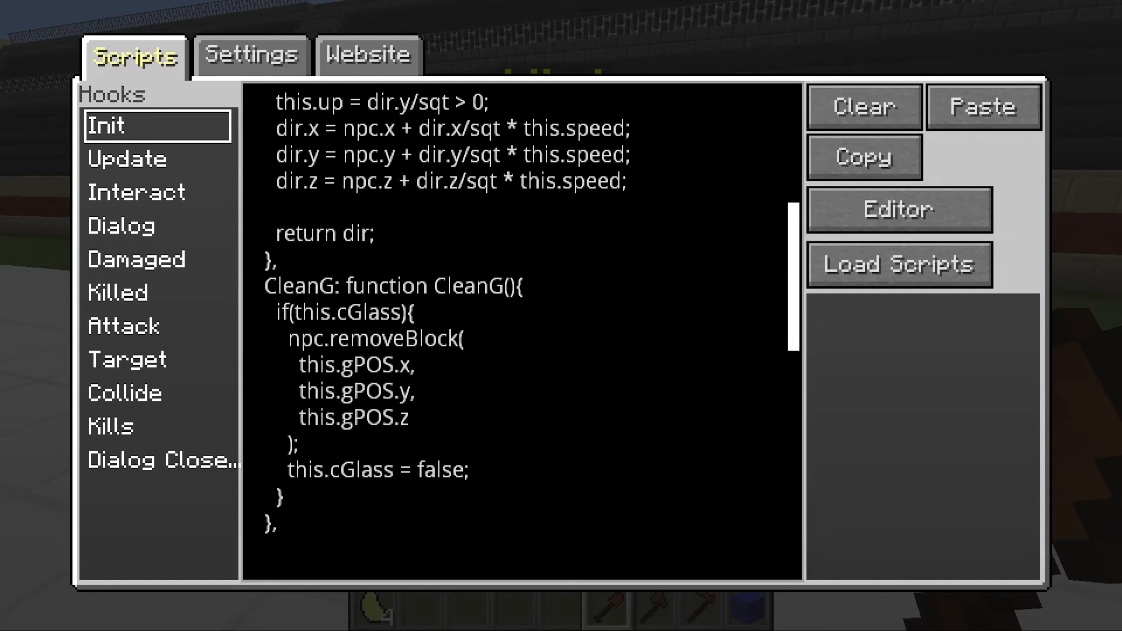
pyautogui.click(290, 338)
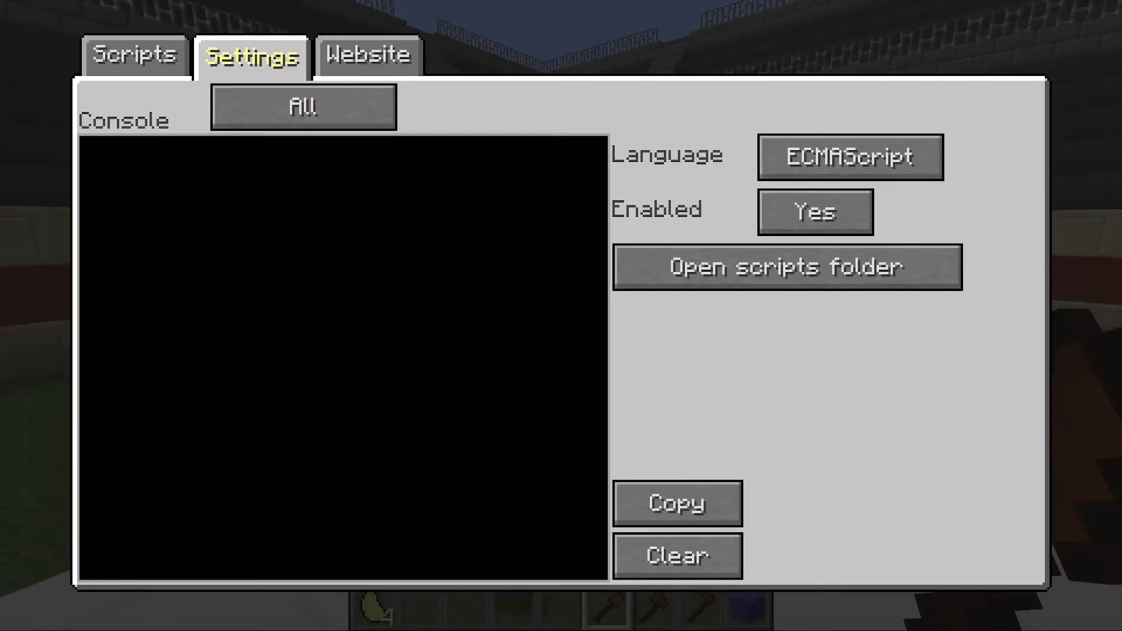
# Step: Open the Init script and enter 3 in the fly object's opening settings
pyautogui.click(134, 57)
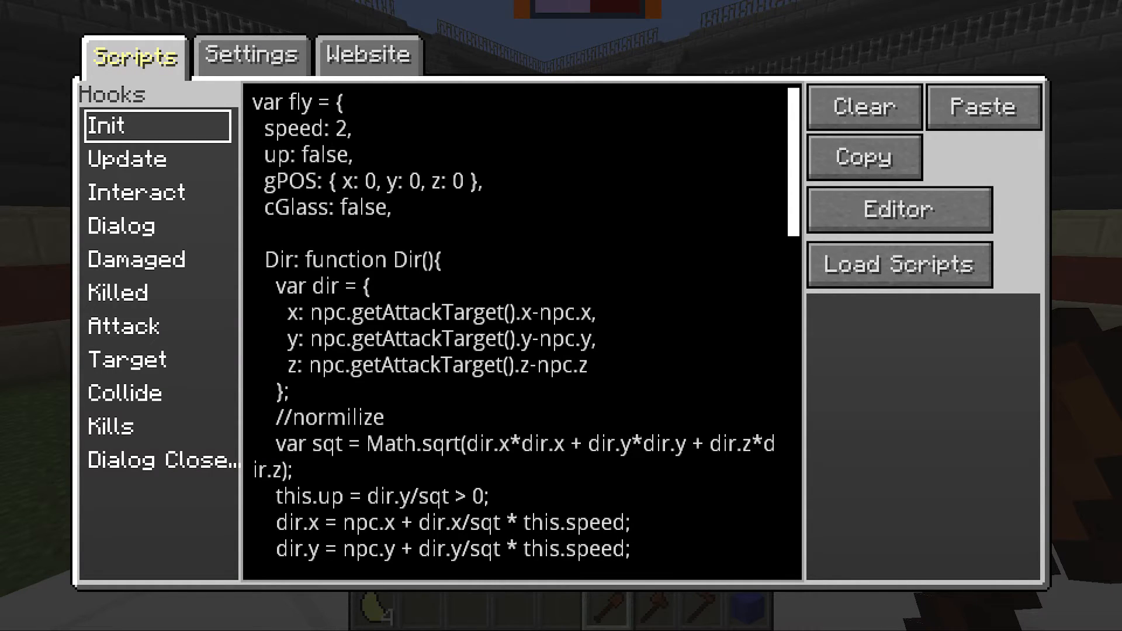
pyautogui.write('3')
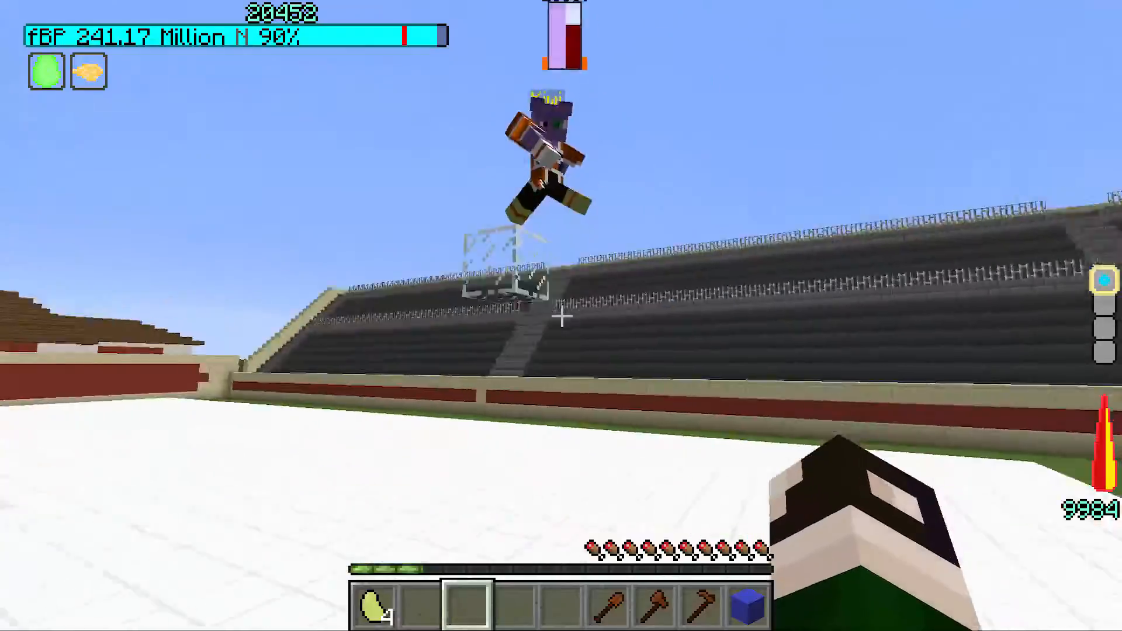
pyautogui.moveTo(561, 316)
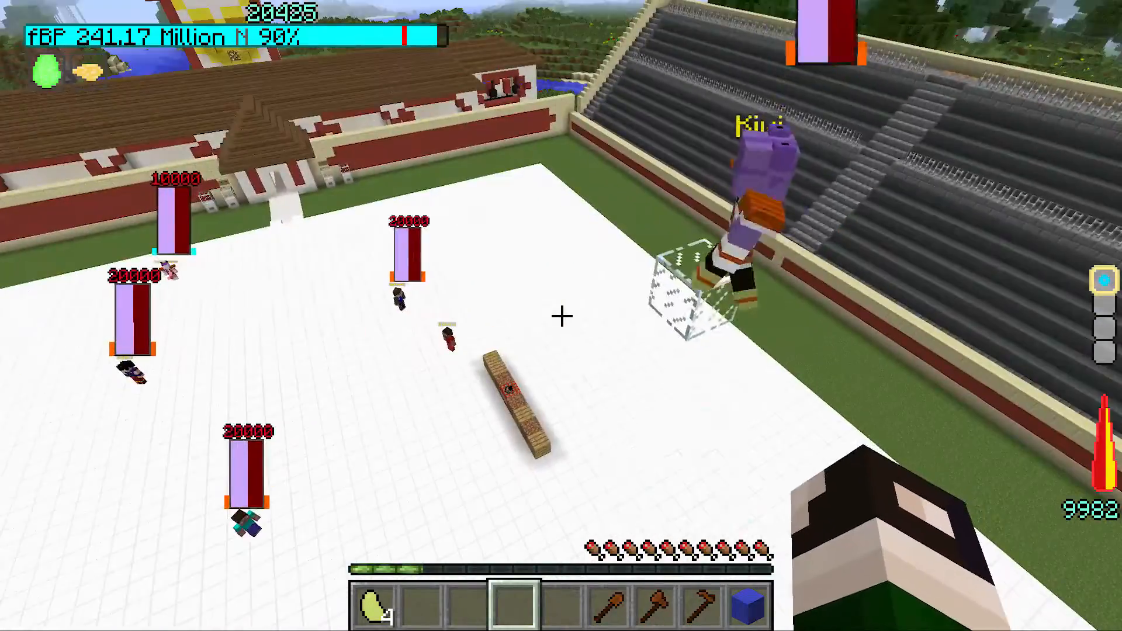
pyautogui.moveTo(561, 316)
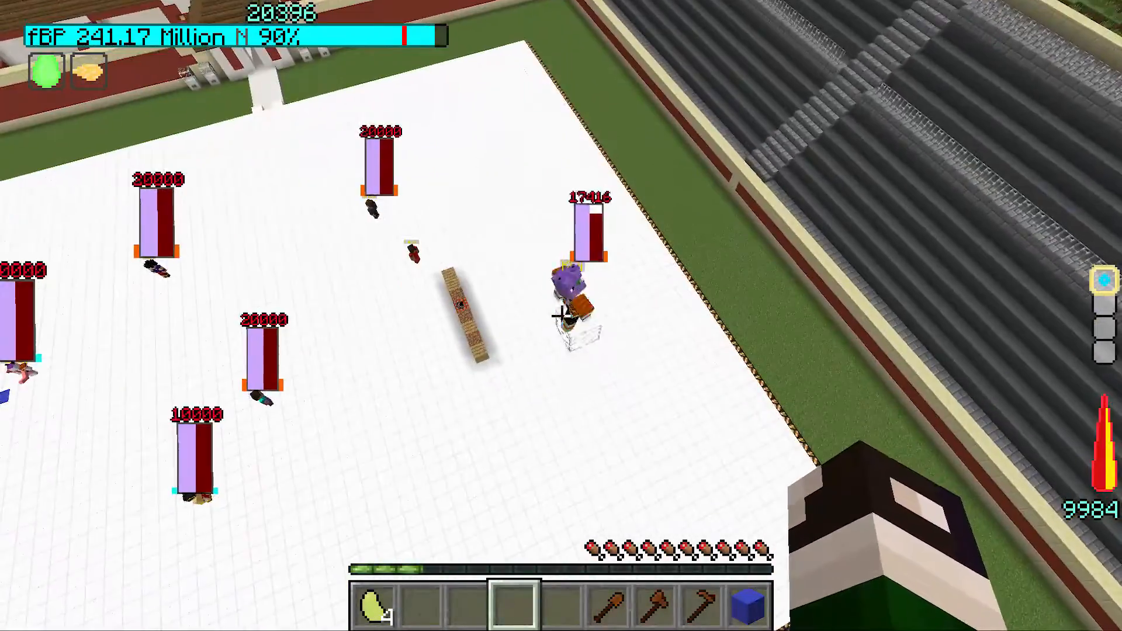
pyautogui.moveTo(561, 316)
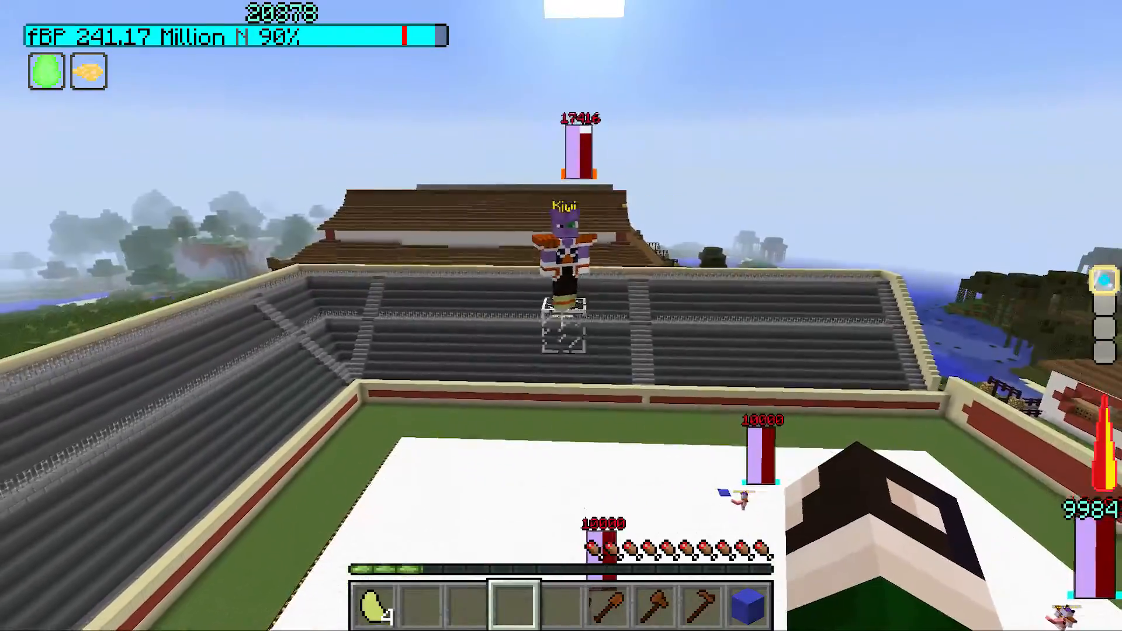
pyautogui.moveTo(561, 316)
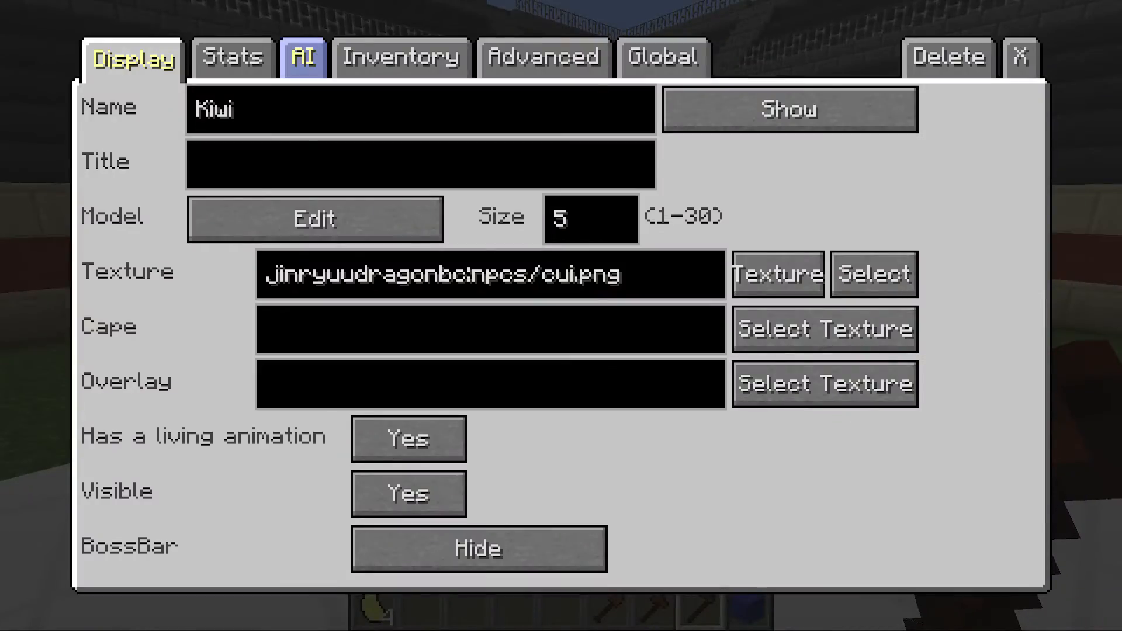
# Step: Set Kiwi's NoFallDamage stat to Yes and review its faction list under Advanced
pyautogui.click(233, 57)
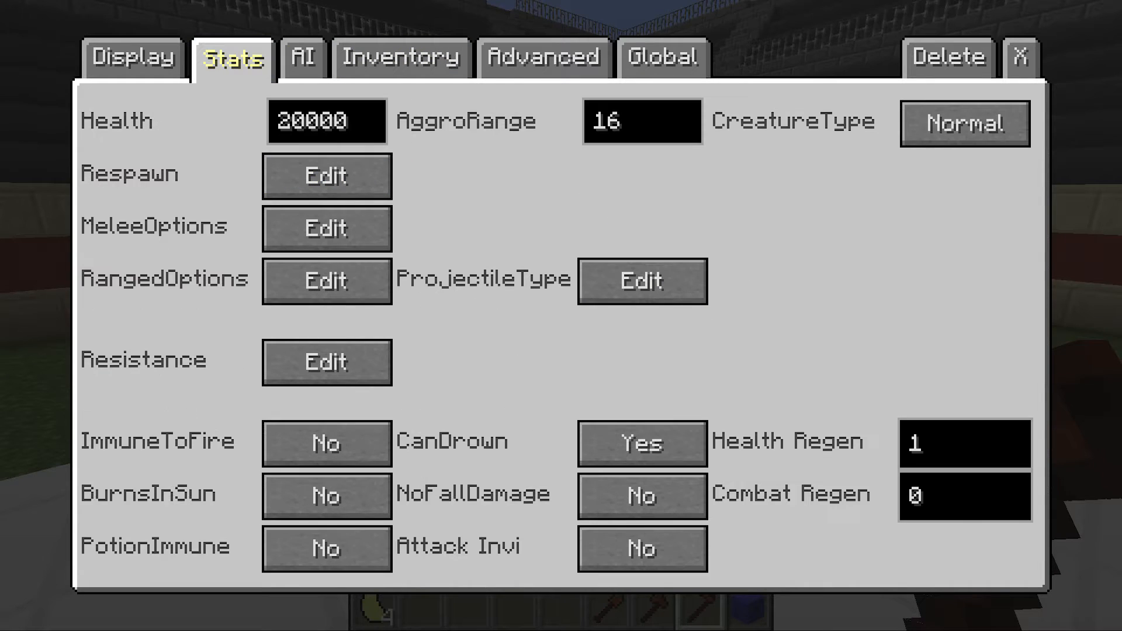
pyautogui.click(640, 495)
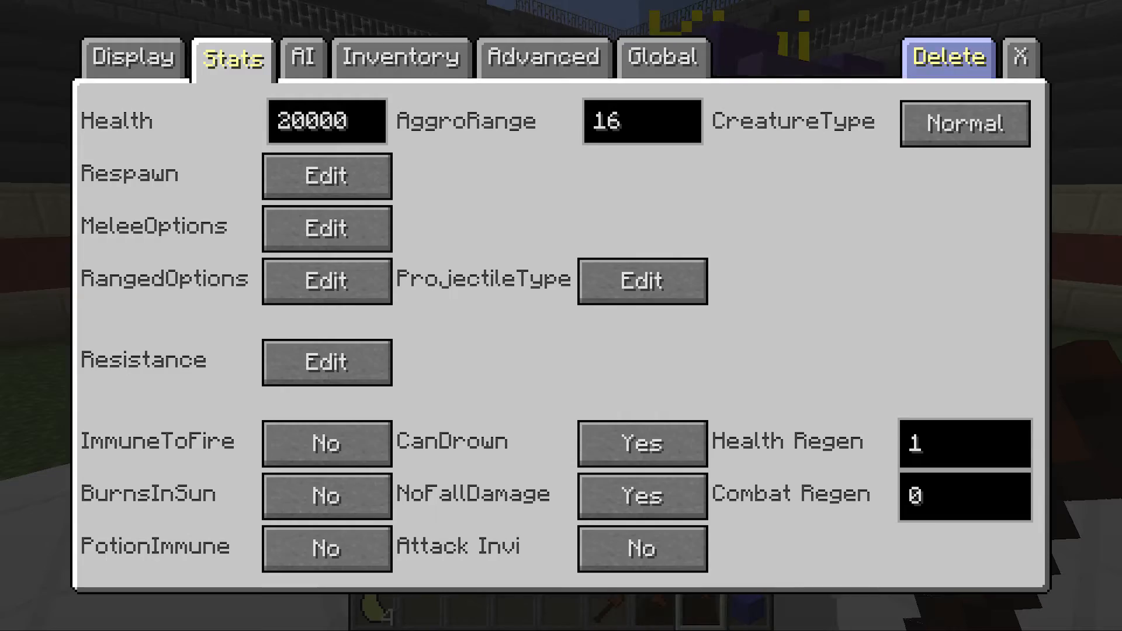
pyautogui.click(1020, 57)
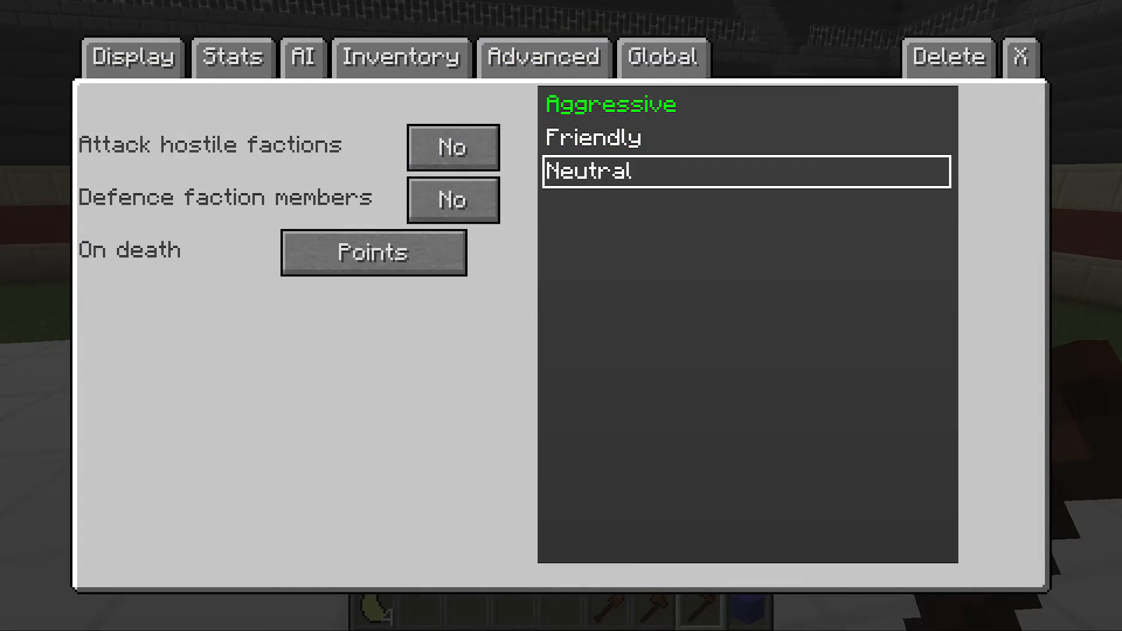
pyautogui.click(1021, 56)
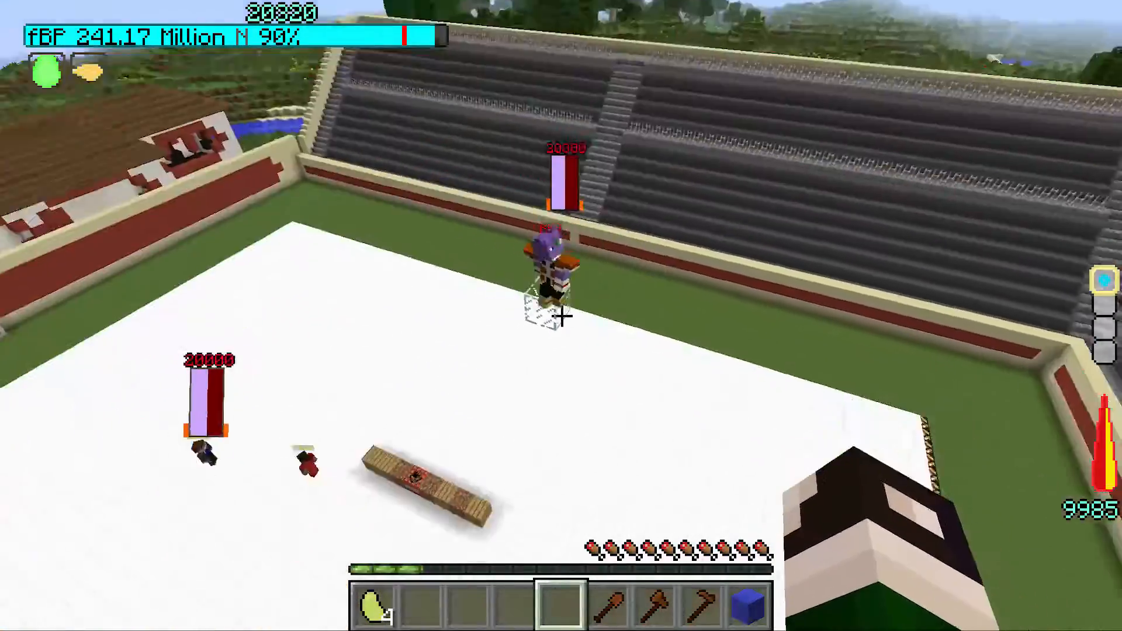
pyautogui.moveTo(561, 315)
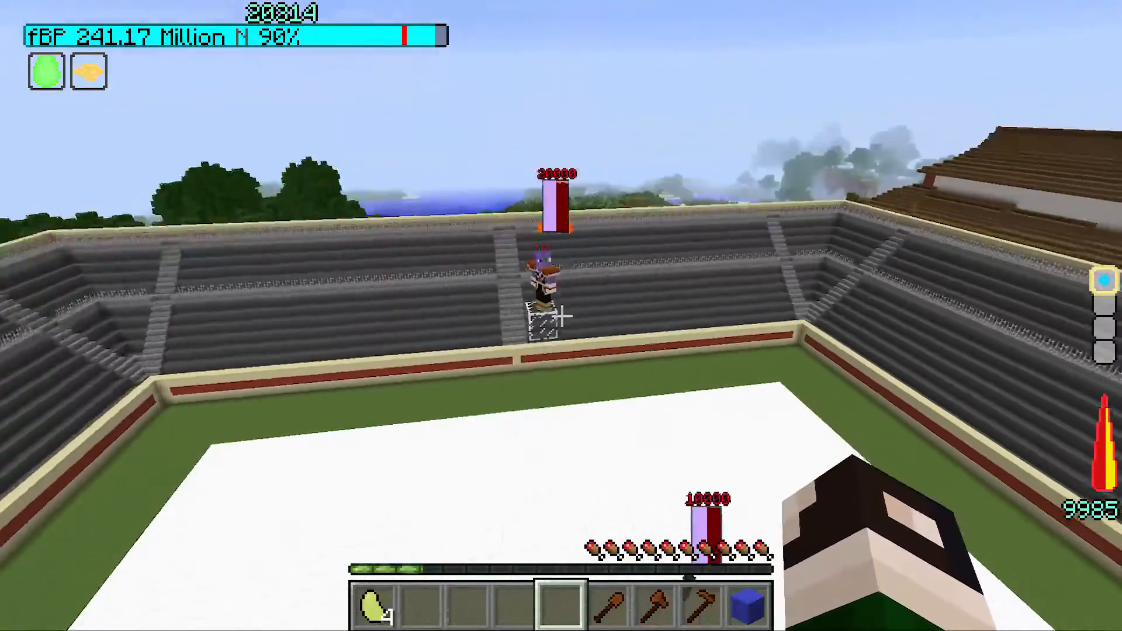